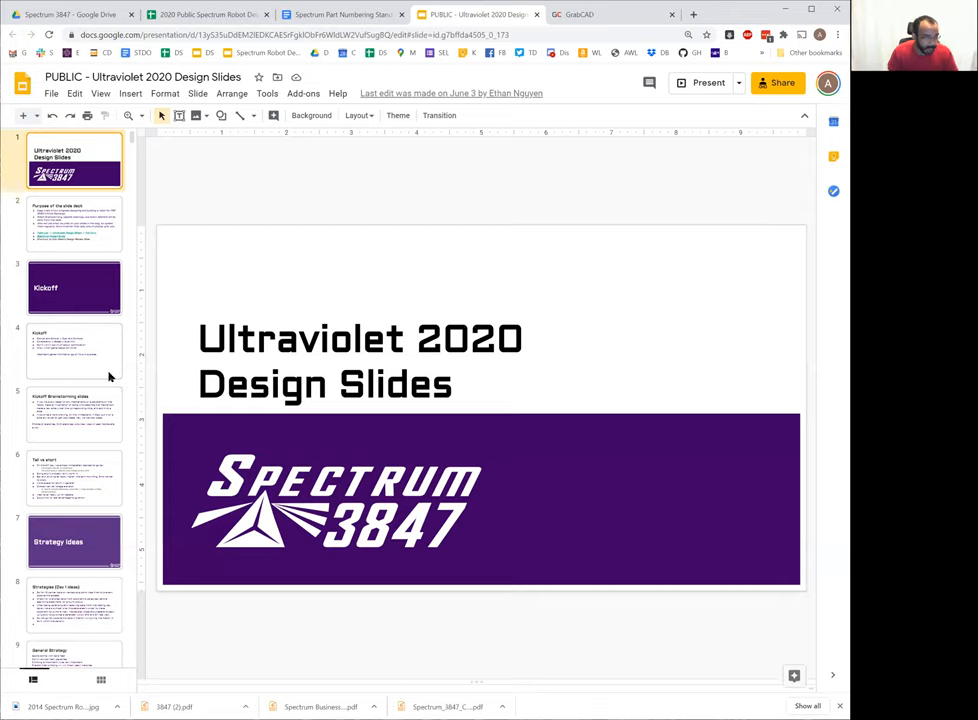
mouse_move(116, 328)
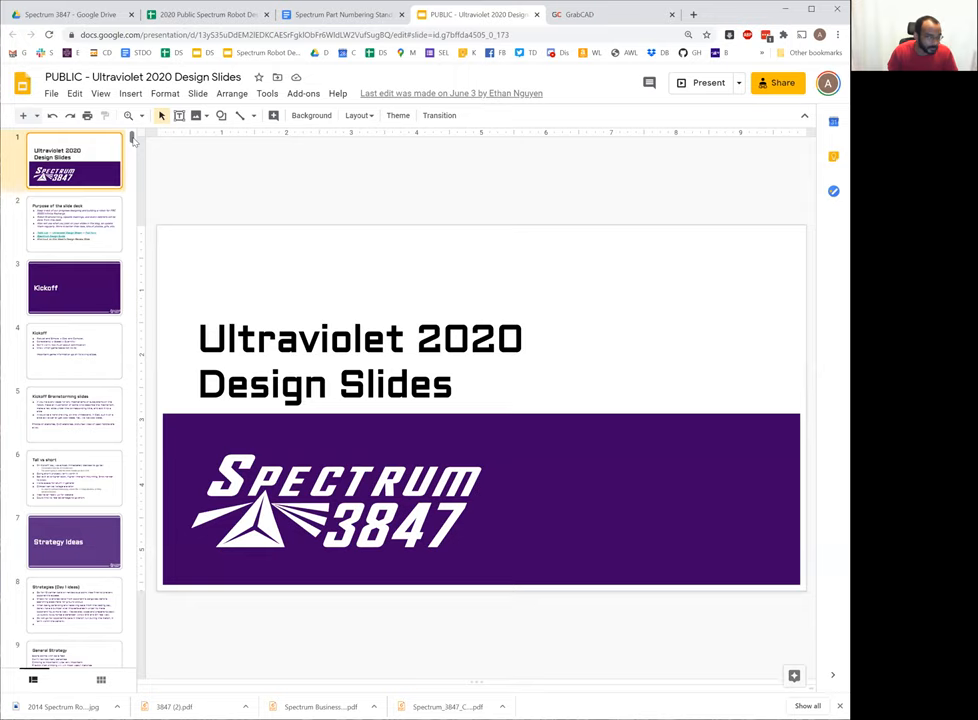
- Page through the Strategies and CD7 ramp slides to reach the Snowproblem intake slide
scroll("down", 3)
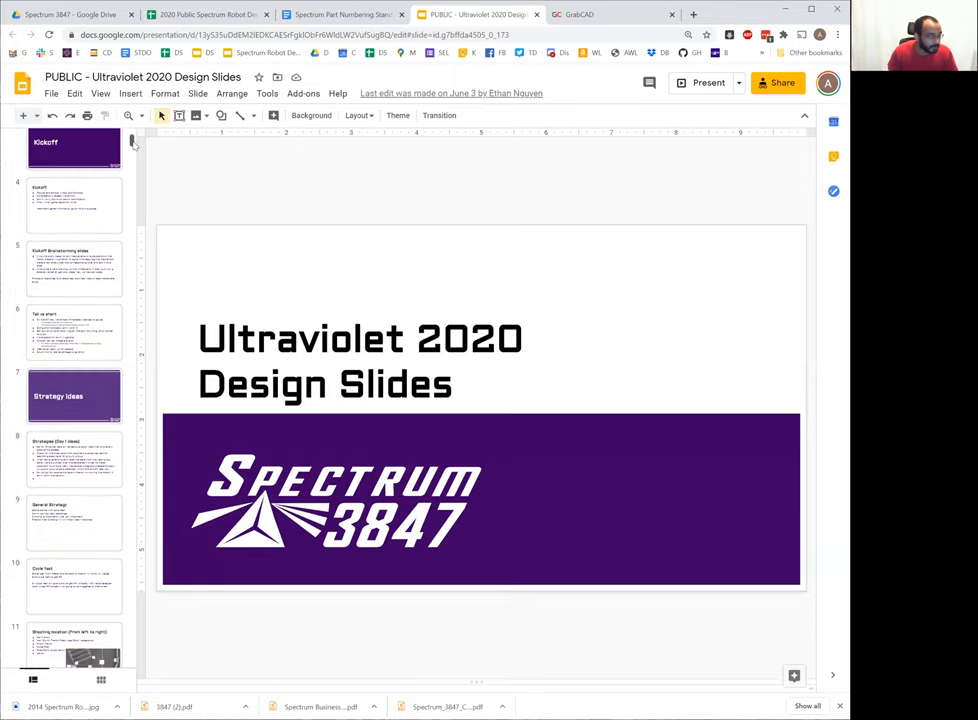
scroll("down", 3)
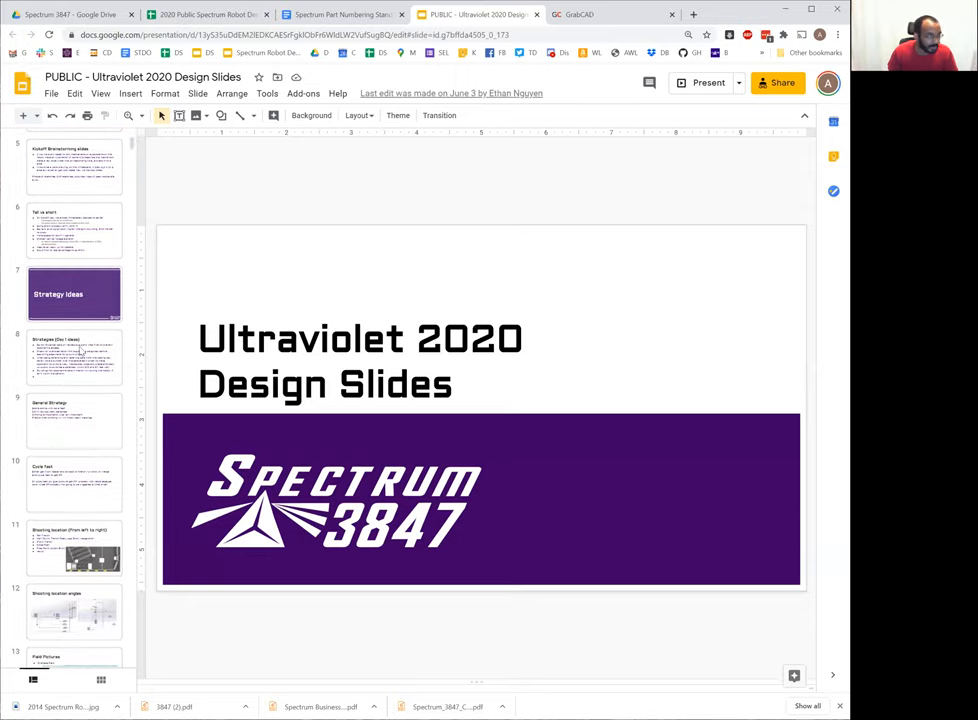
left_click(74, 356)
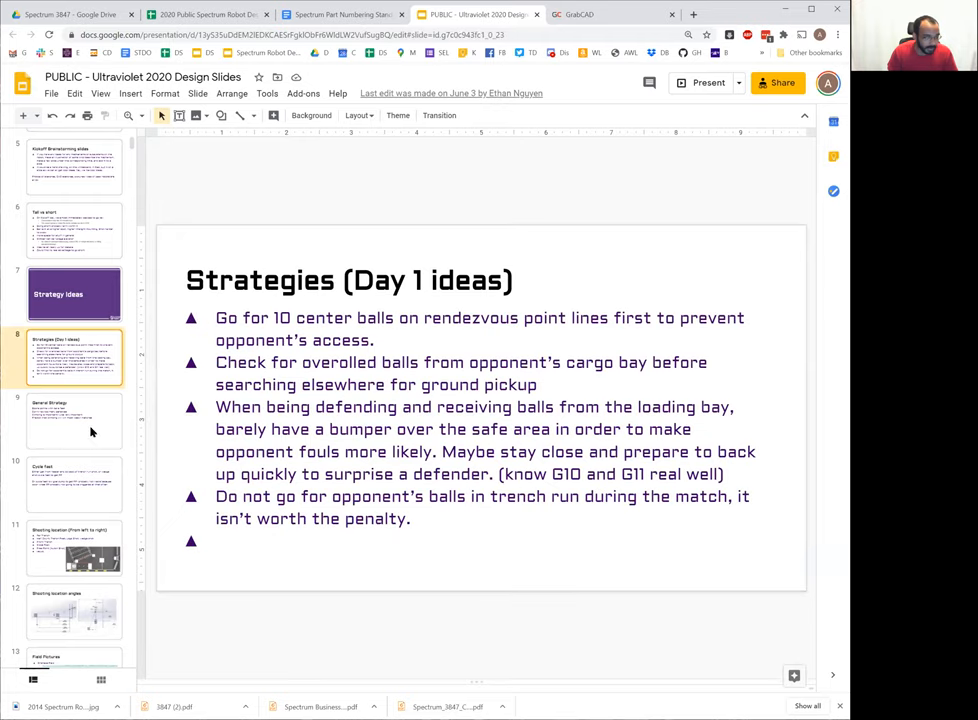
scroll("down", 3)
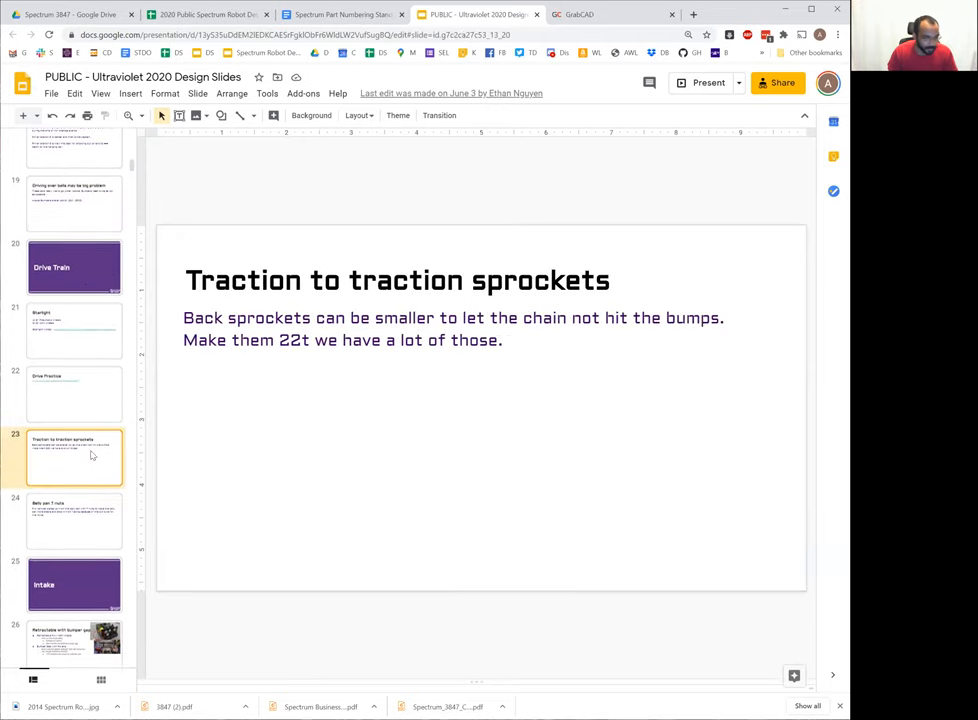
scroll("down", 3)
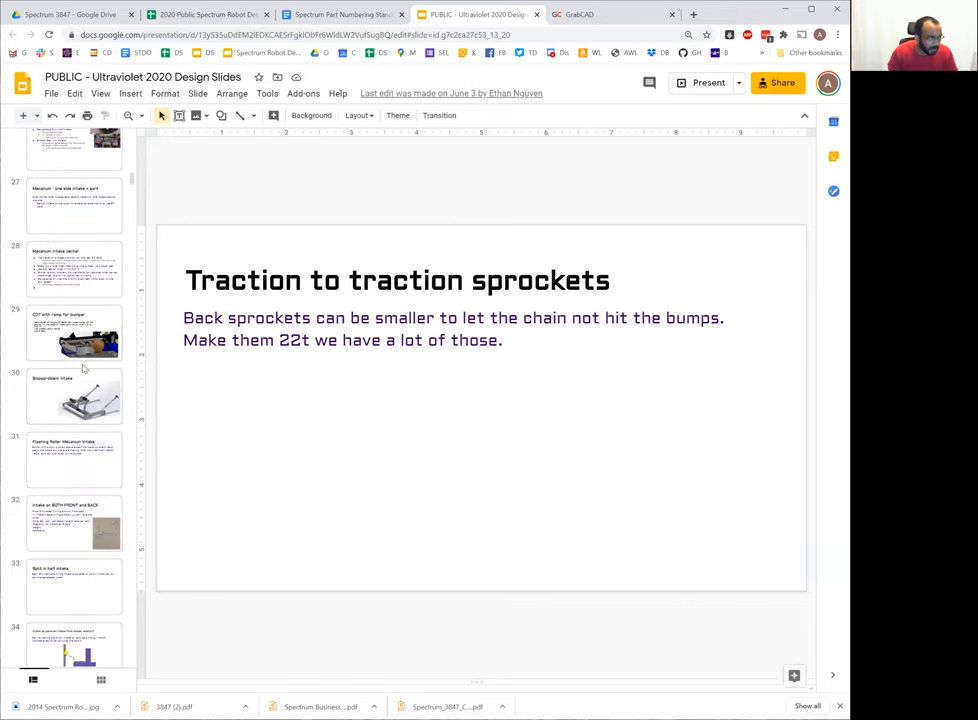
left_click(76, 332)
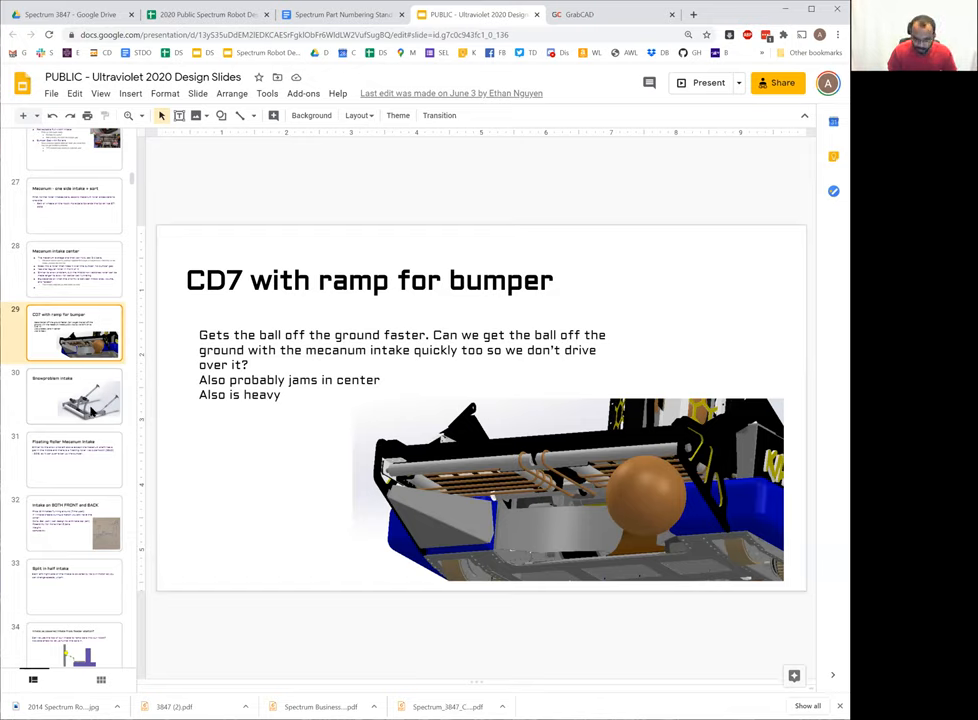
left_click(74, 396)
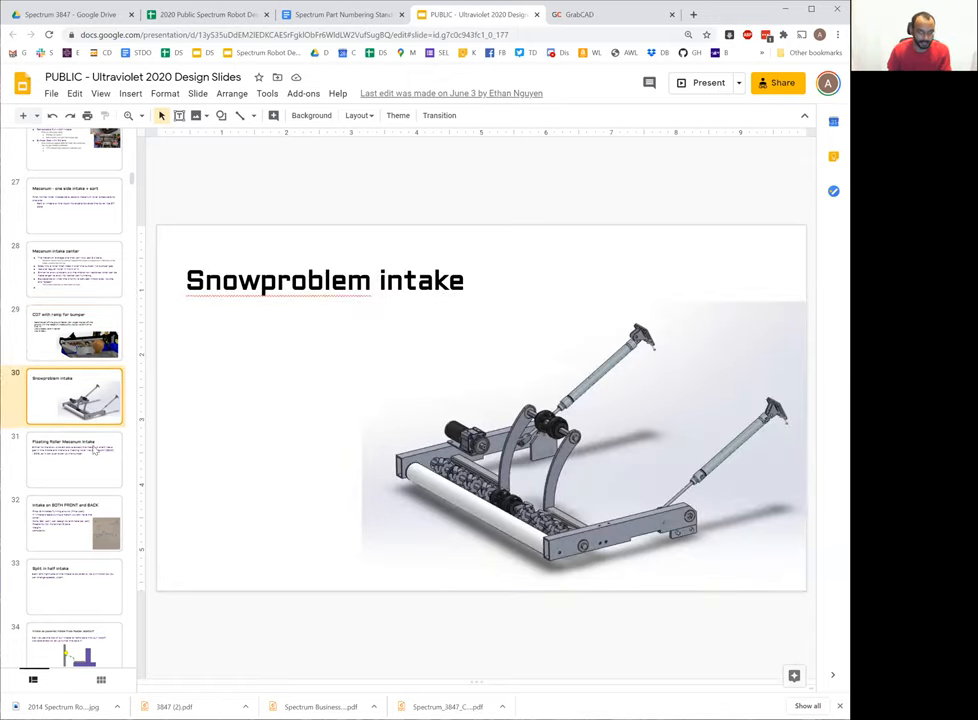
scroll("down", 3)
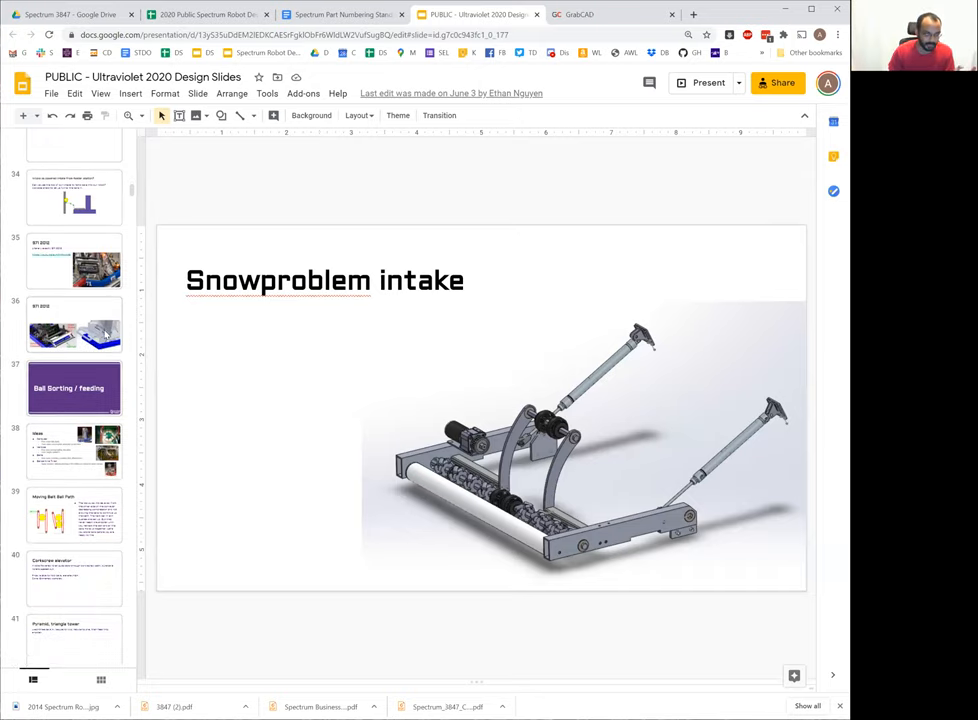
- Move from the 971 2012 intake slide down to the Trajectory calculators slide with its spreadsheet and Desmos links
left_click(74, 324)
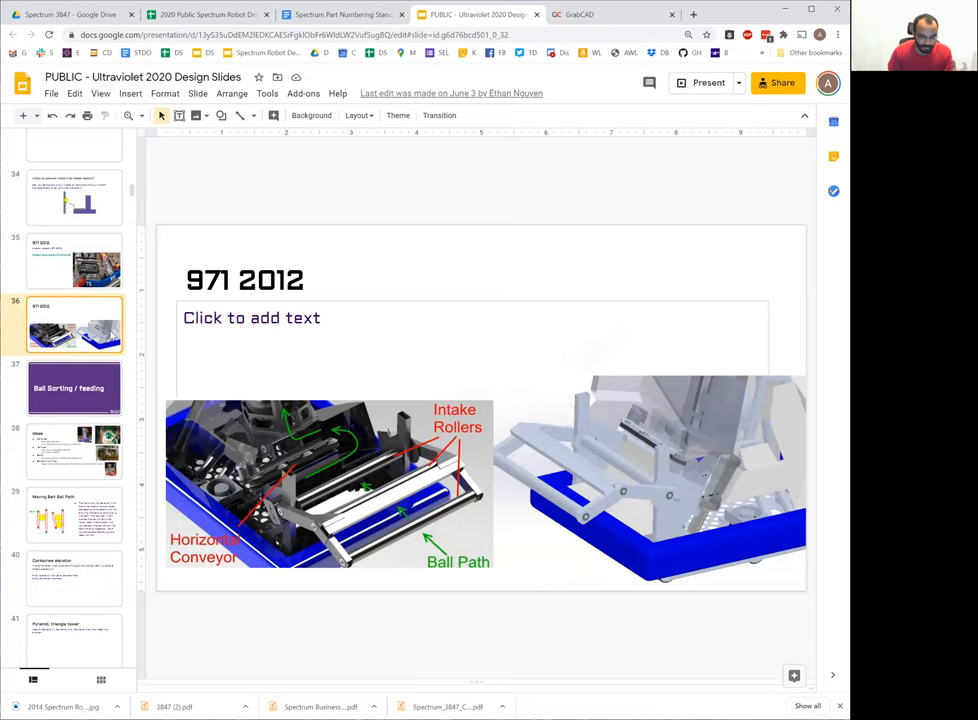
scroll("down", 3)
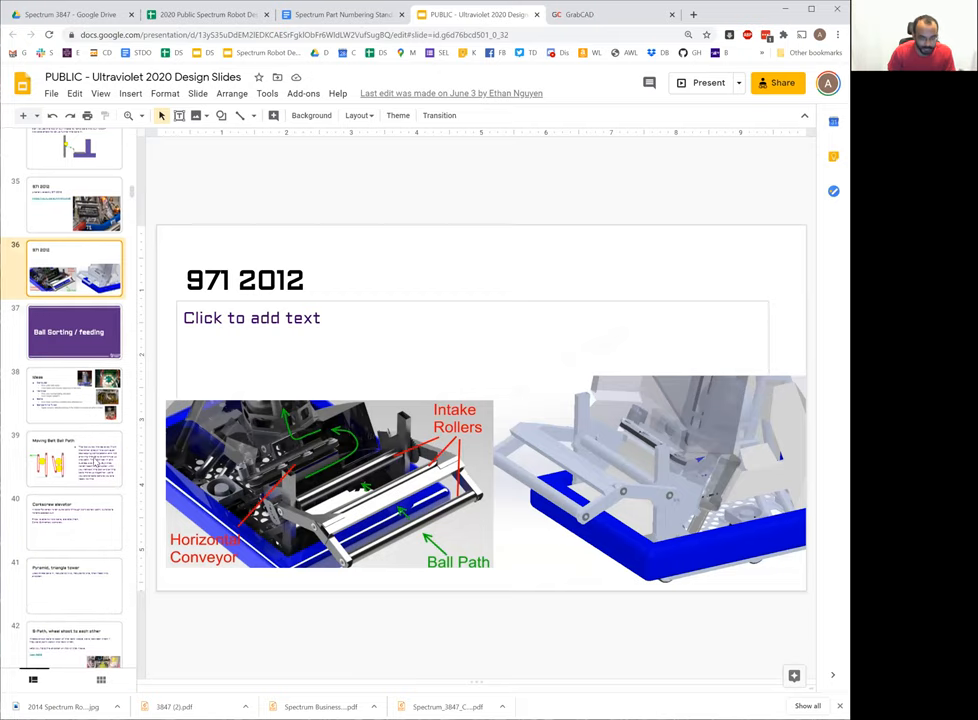
scroll("down", 3)
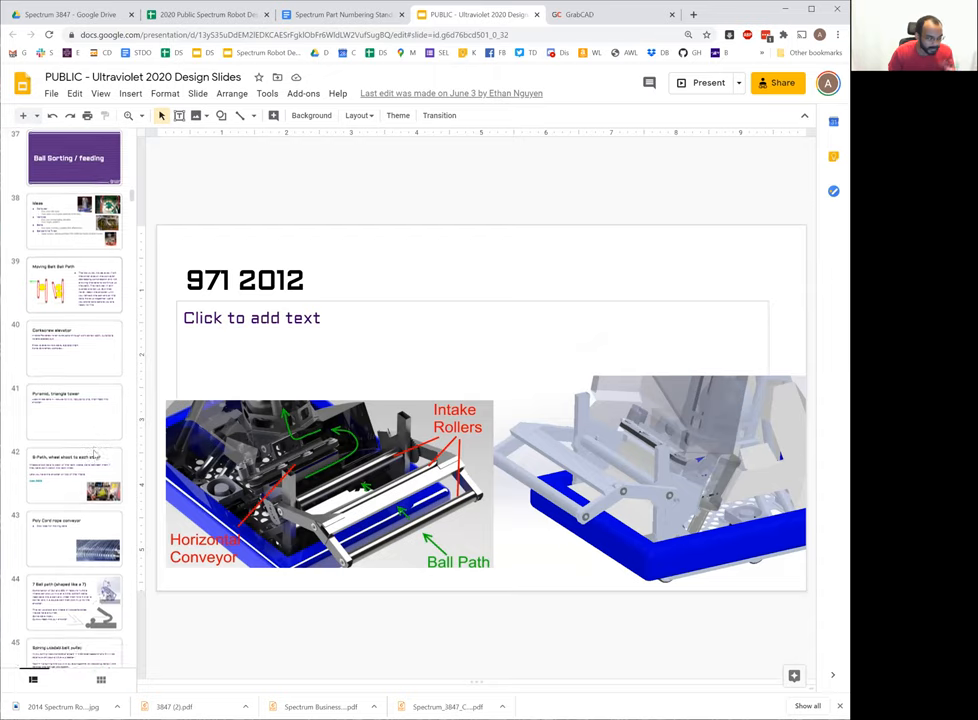
scroll("down", 3)
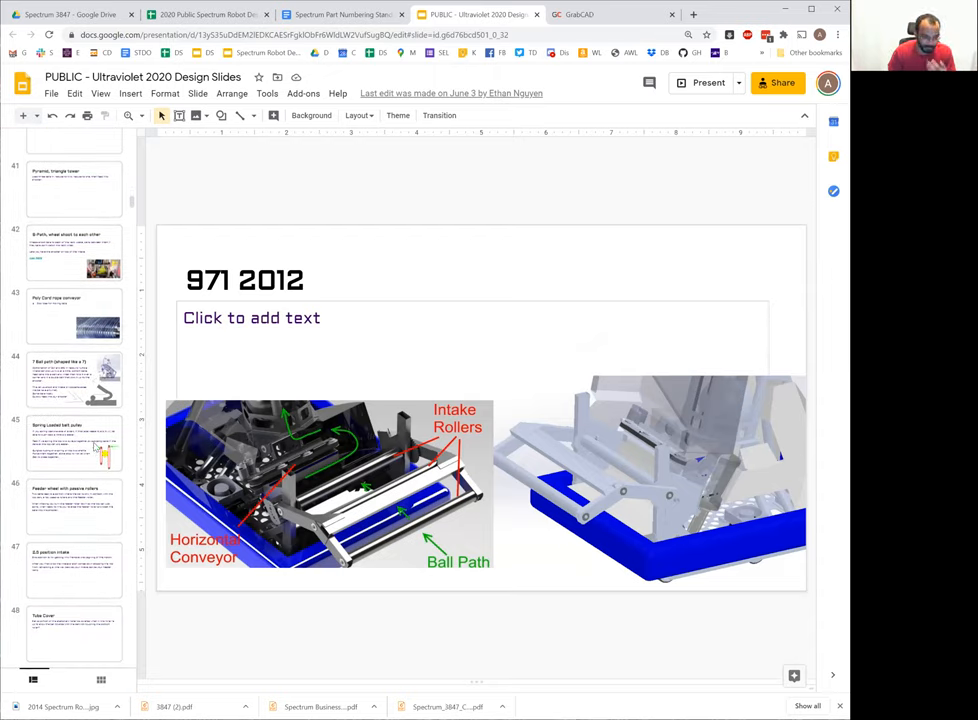
scroll("down", 3)
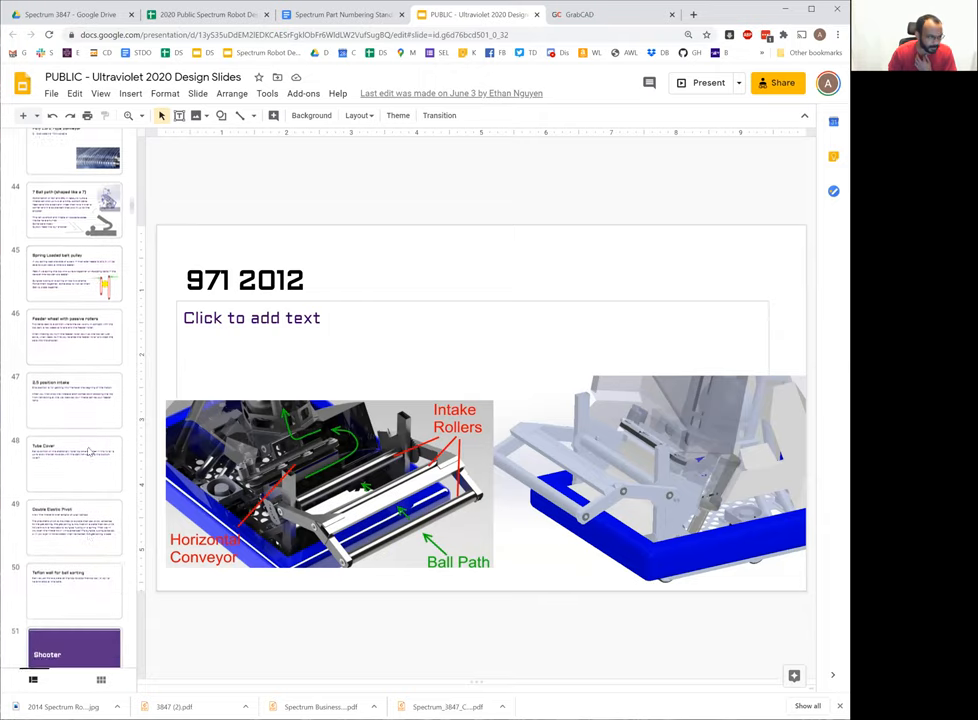
scroll("down", 3)
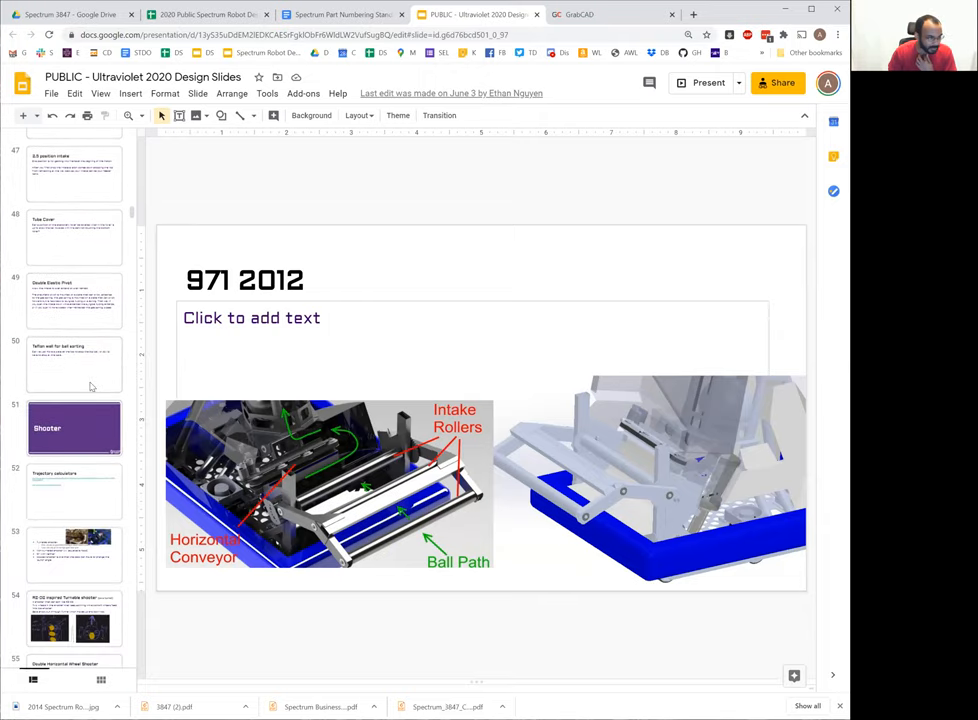
left_click(74, 490)
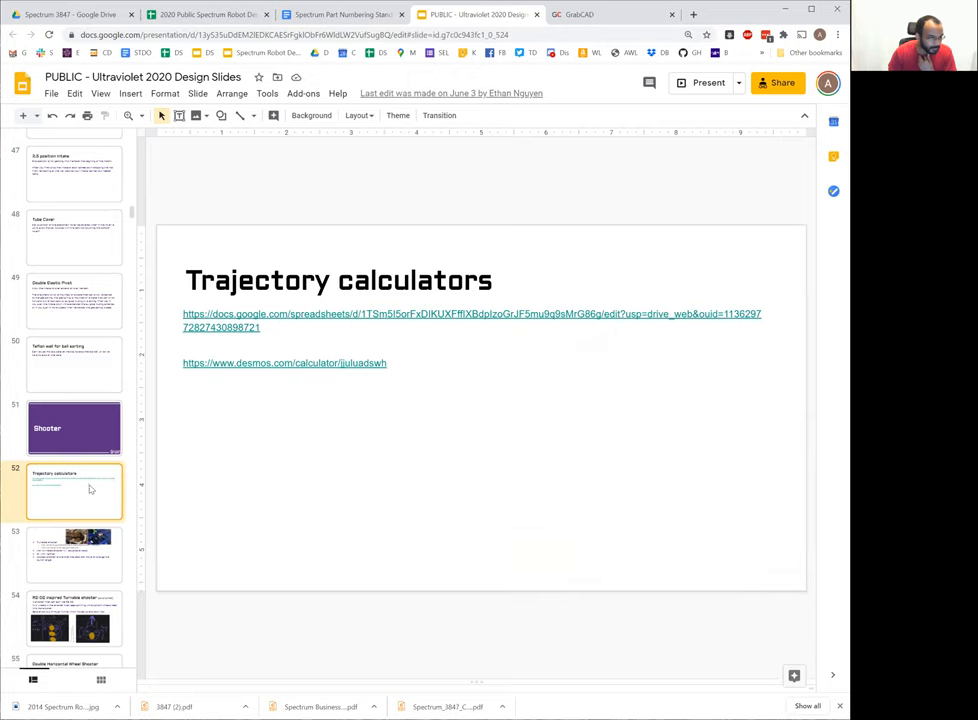
scroll("down", 3)
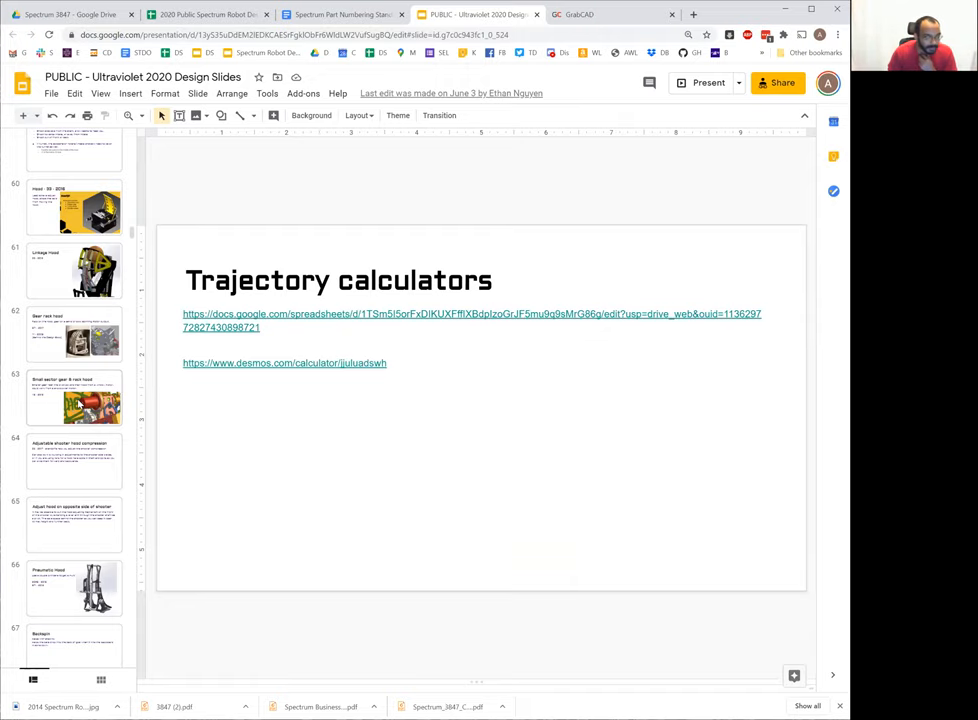
- View the adjustable shooter hood compression and Hood Foam/Rubber Backing slides, then browse further down the filmstrip
left_click(74, 396)
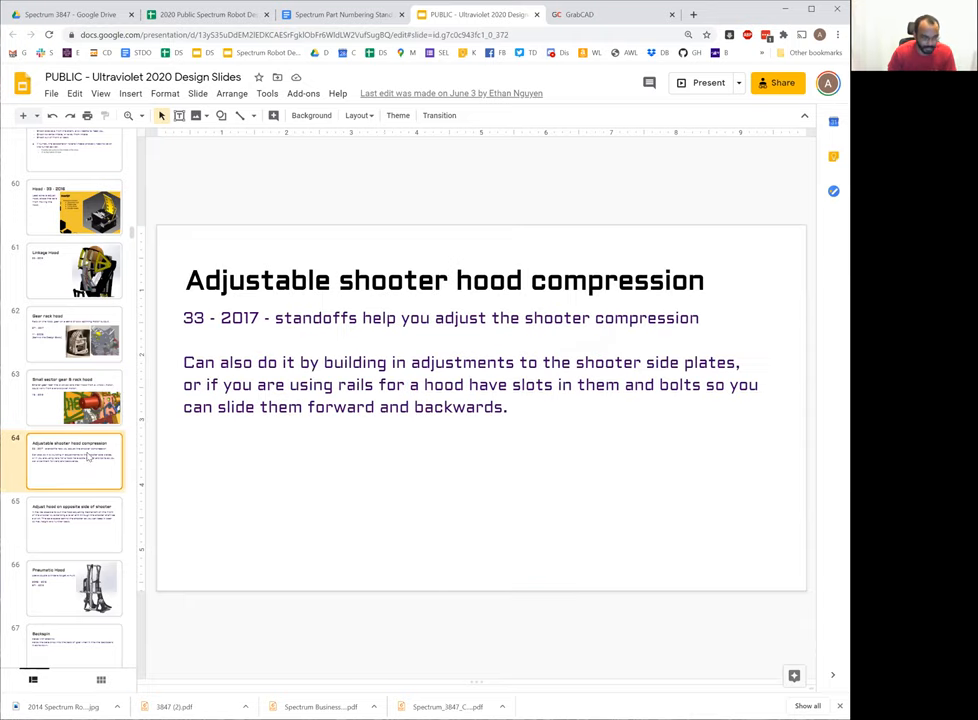
scroll("down", 3)
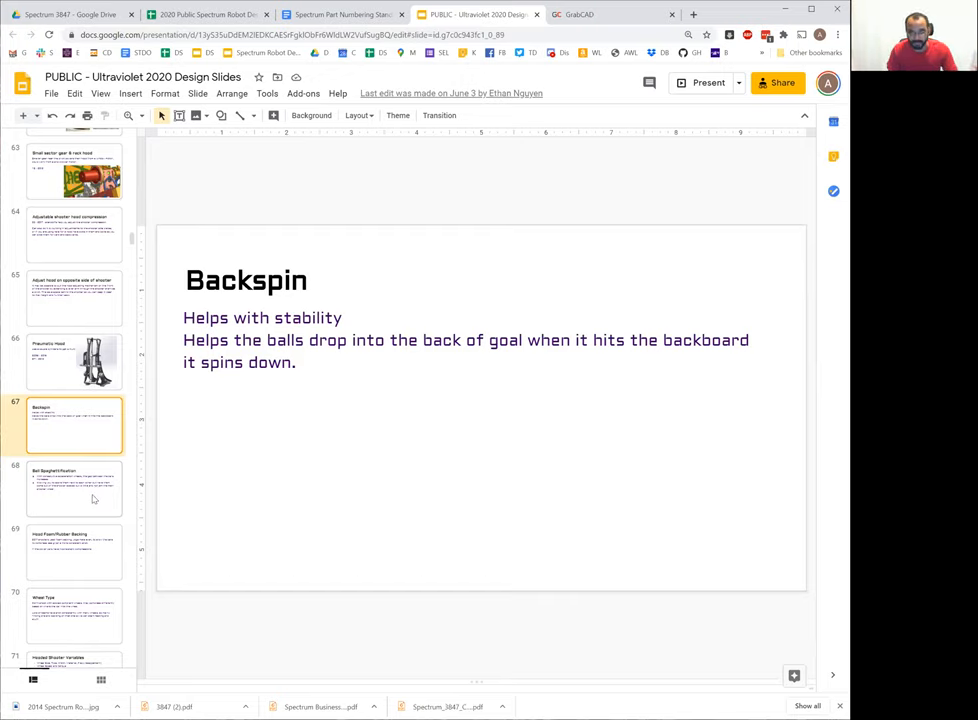
mouse_move(98, 490)
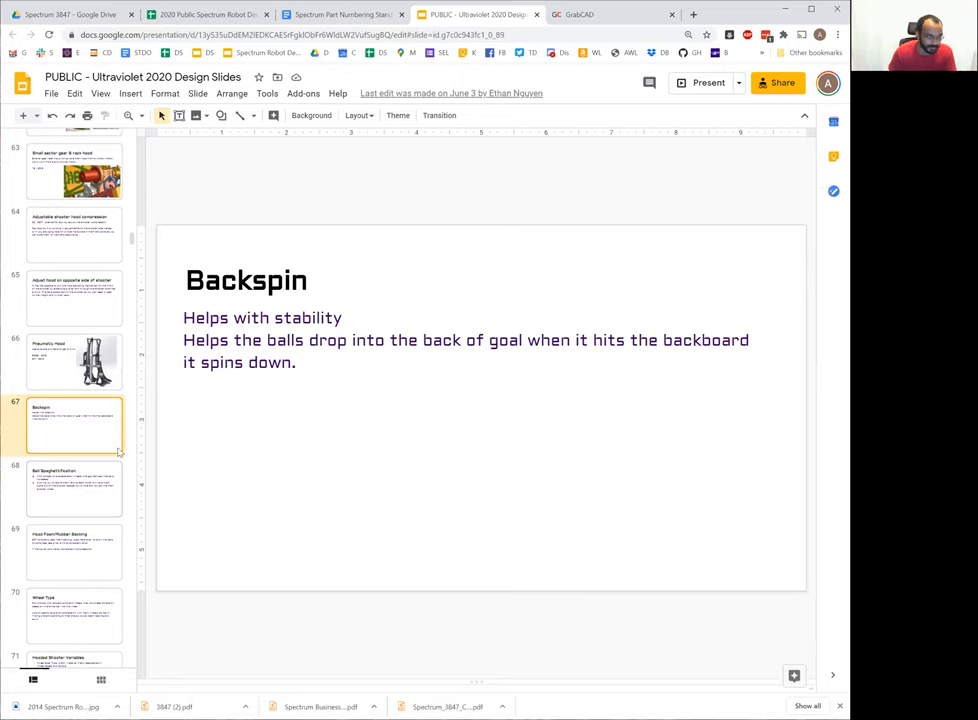
mouse_move(108, 546)
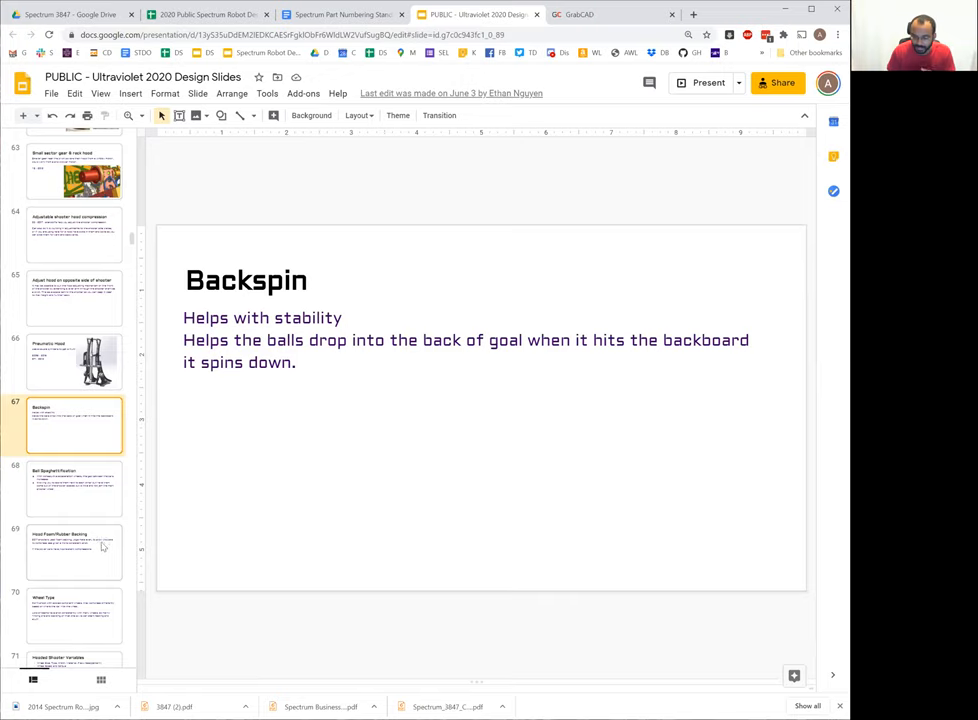
left_click(74, 552)
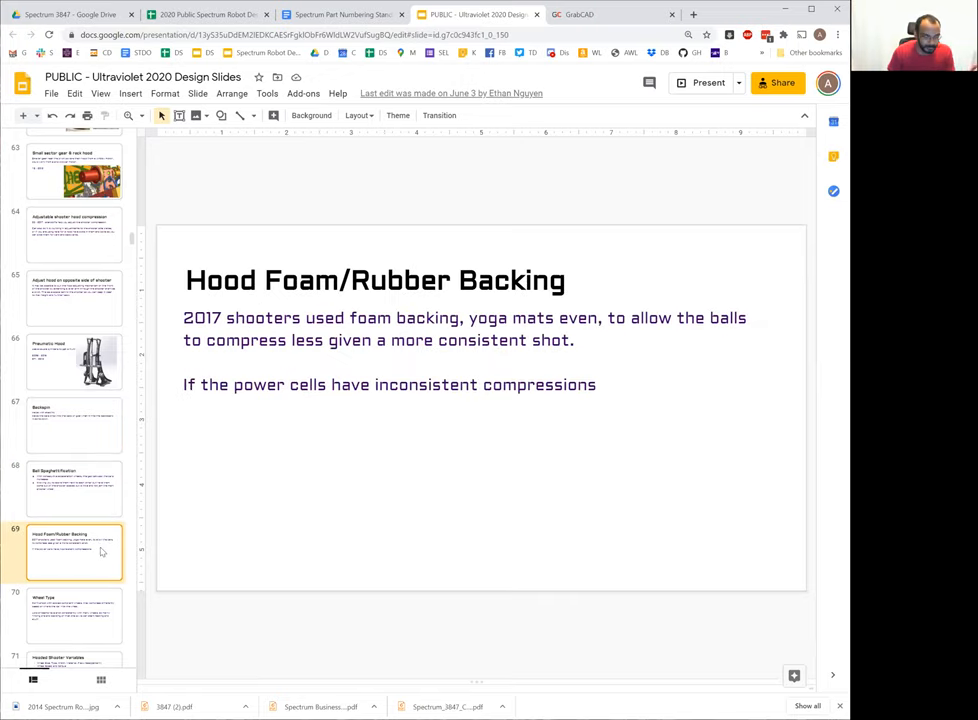
scroll("down", 3)
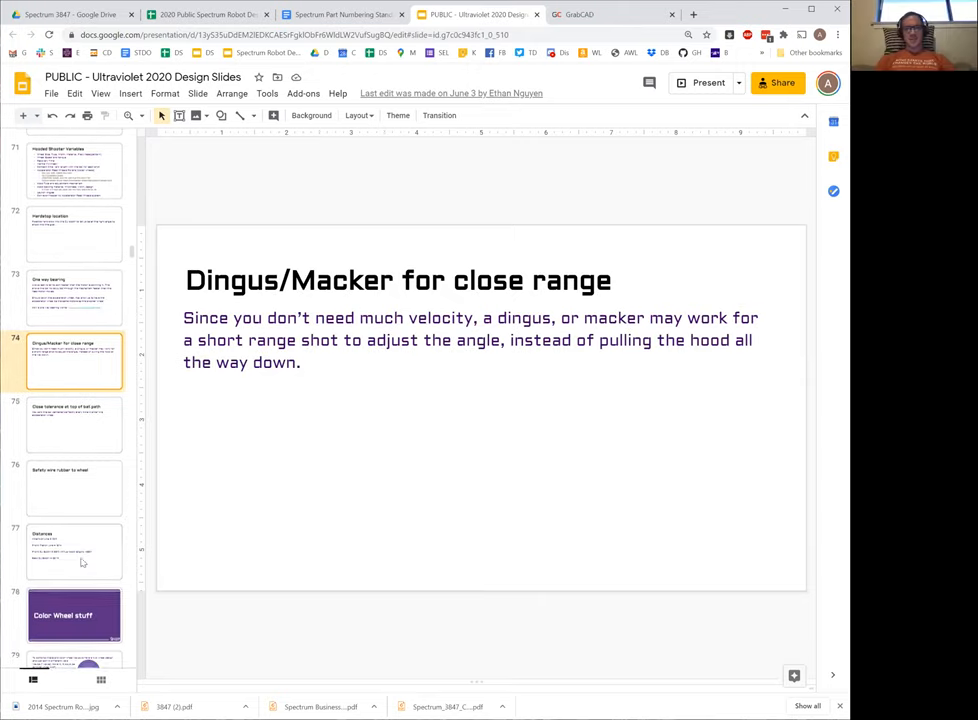
scroll("down", 3)
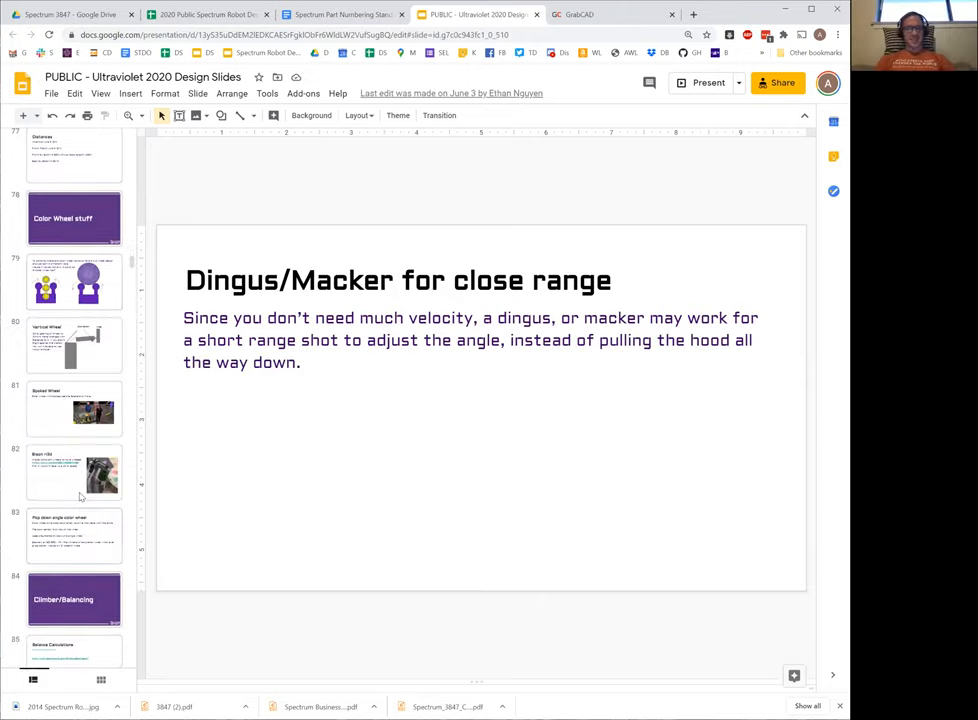
scroll("down", 3)
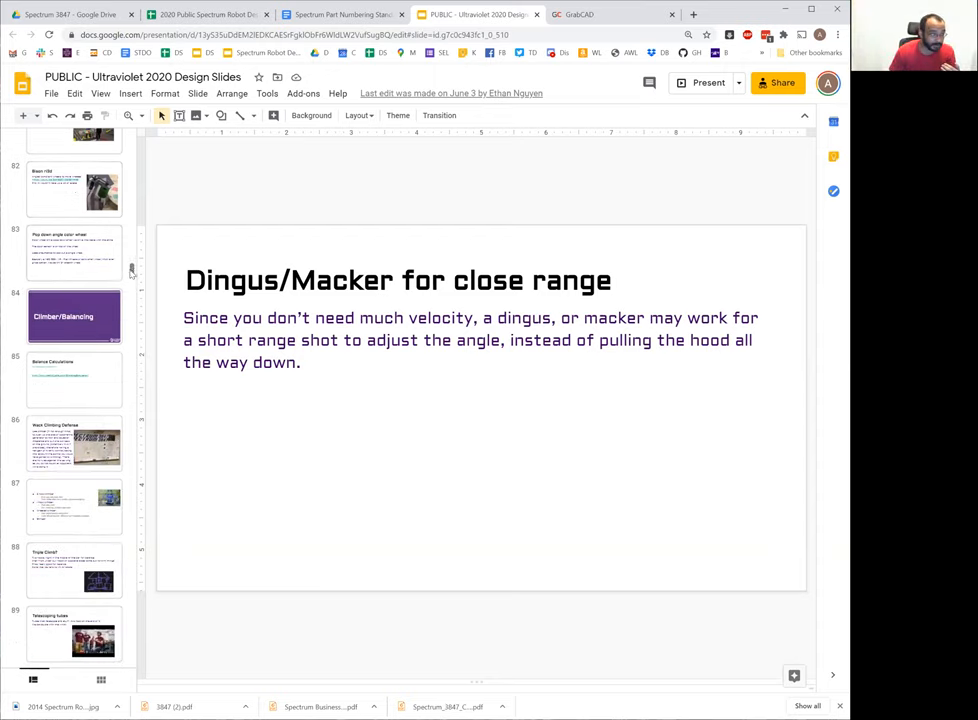
scroll("down", 3)
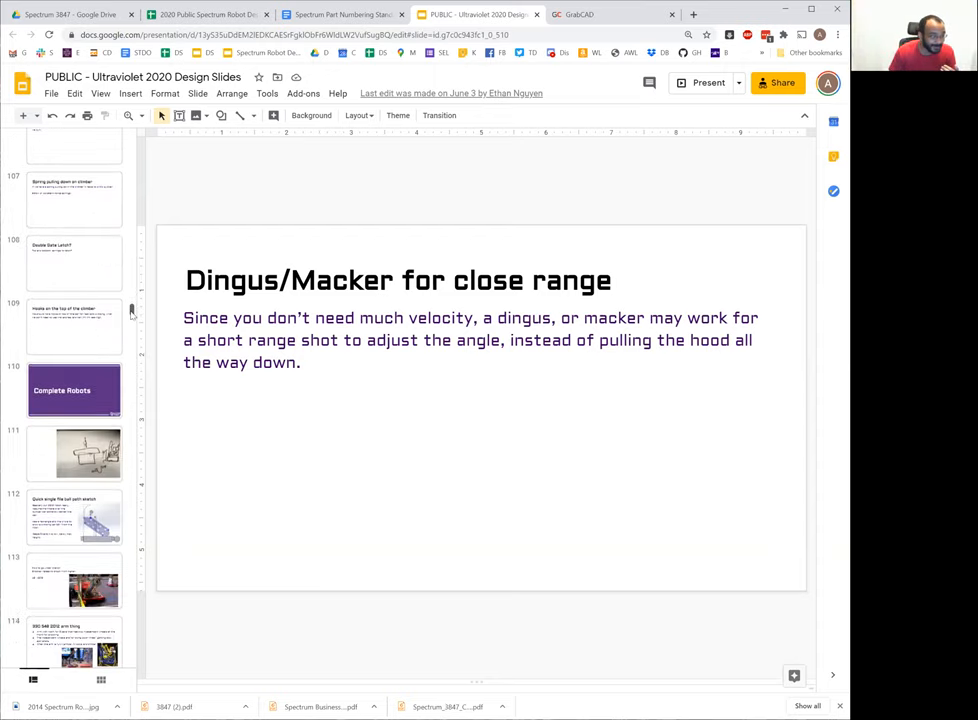
scroll("down", 3)
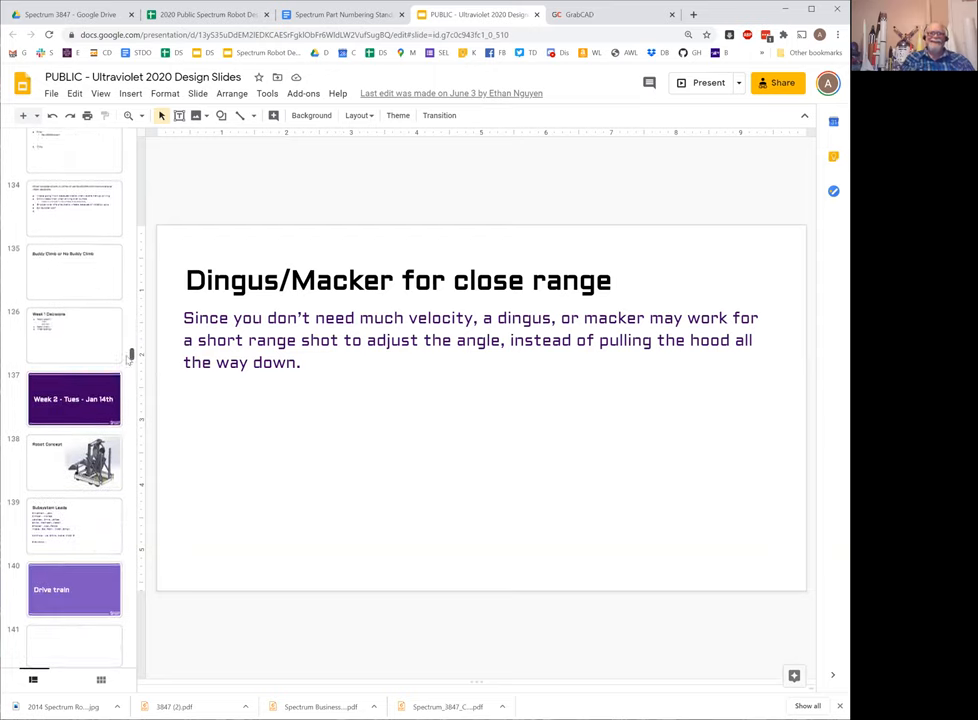
scroll("up", 3)
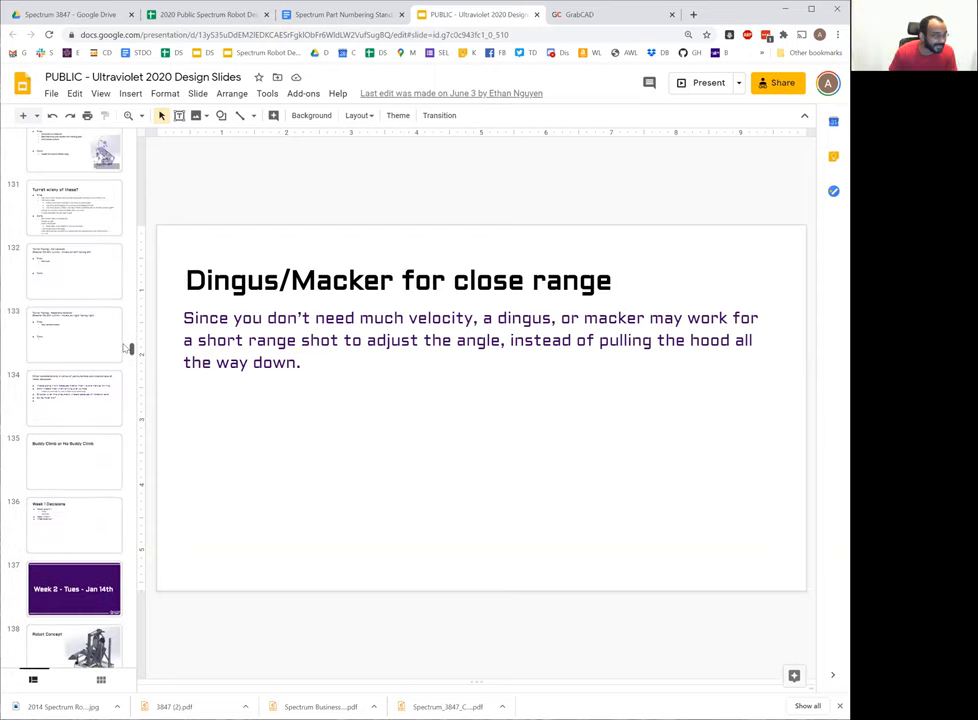
scroll("up", 3)
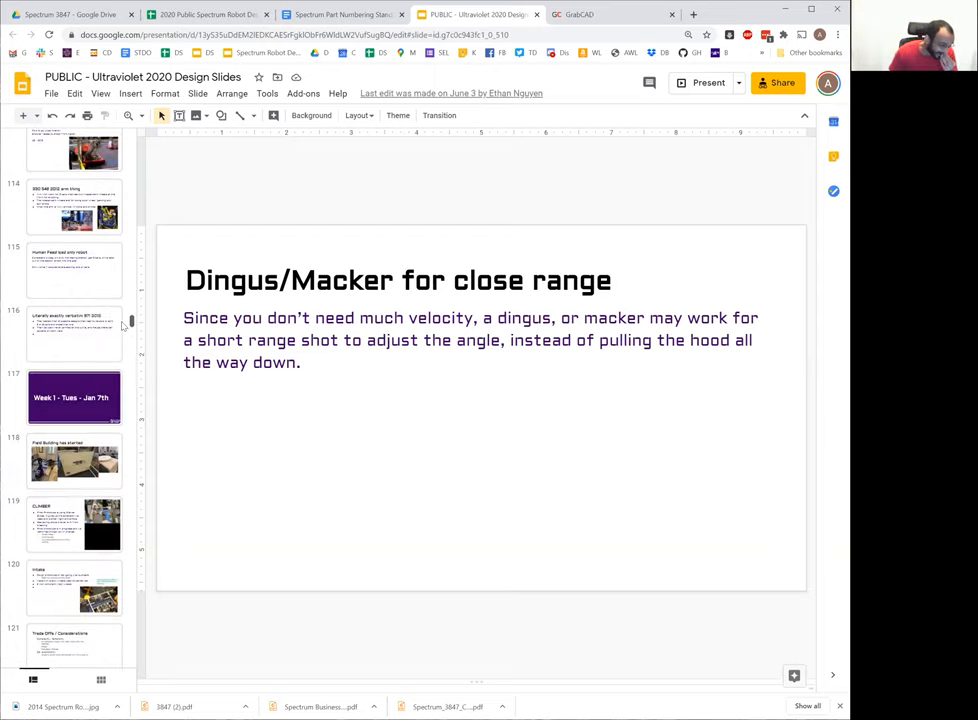
- Step through the Field Building, Intake prototype and Trade Offs / Considerations slides
left_click(74, 460)
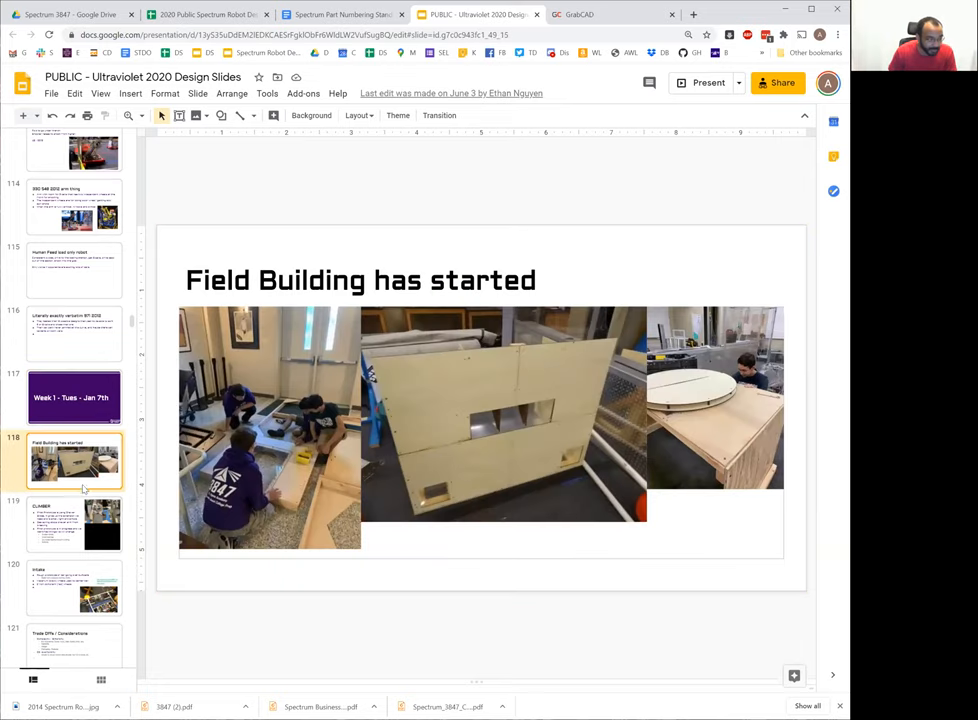
scroll("down", 3)
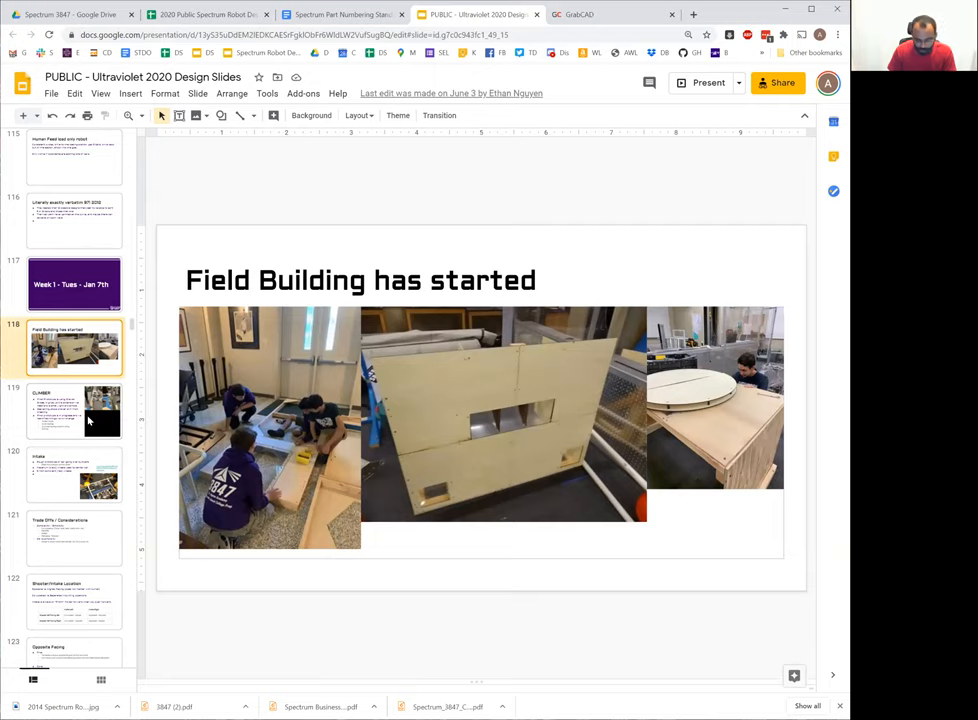
left_click(72, 410)
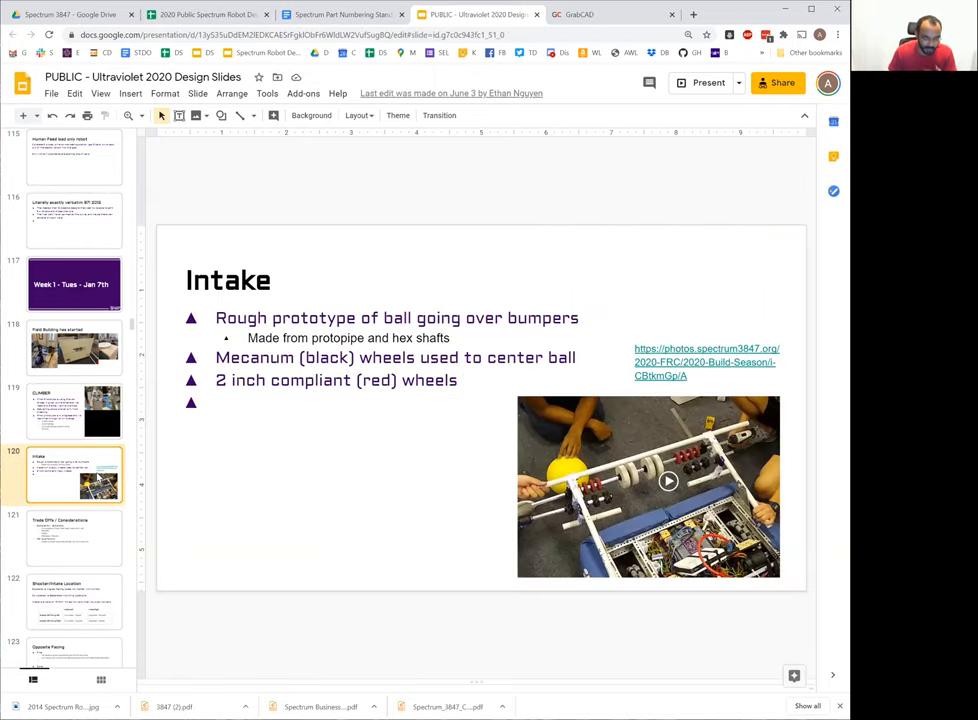
scroll("down", 3)
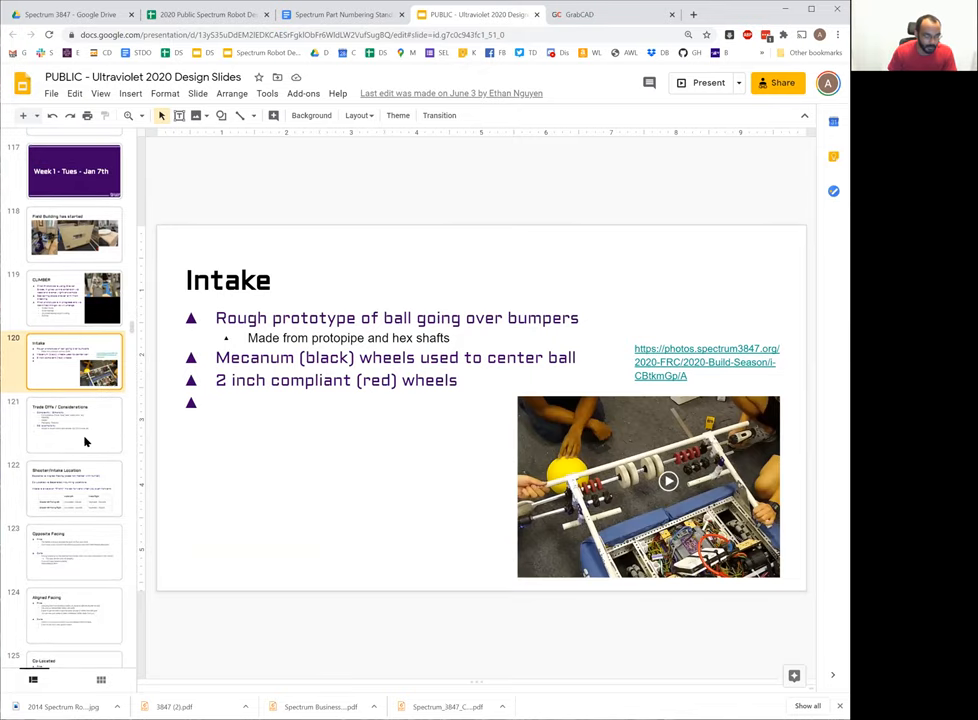
left_click(74, 424)
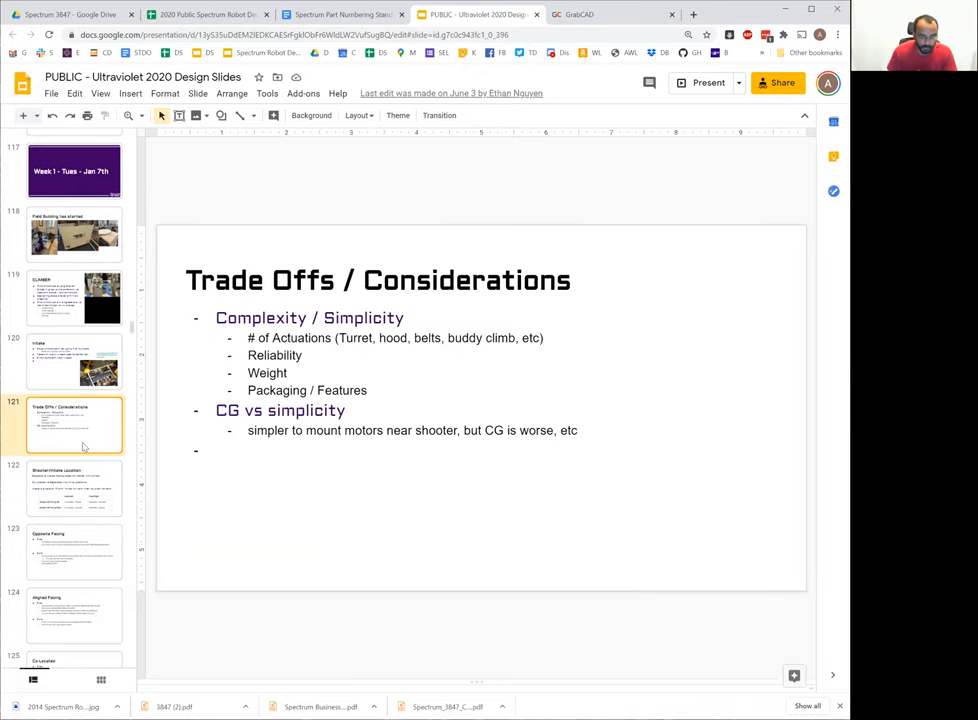
- Compare the Opposite Facing, Aligned Facing and Co-Located slides, ending on Aligned Facing - Co-located
left_click(74, 488)
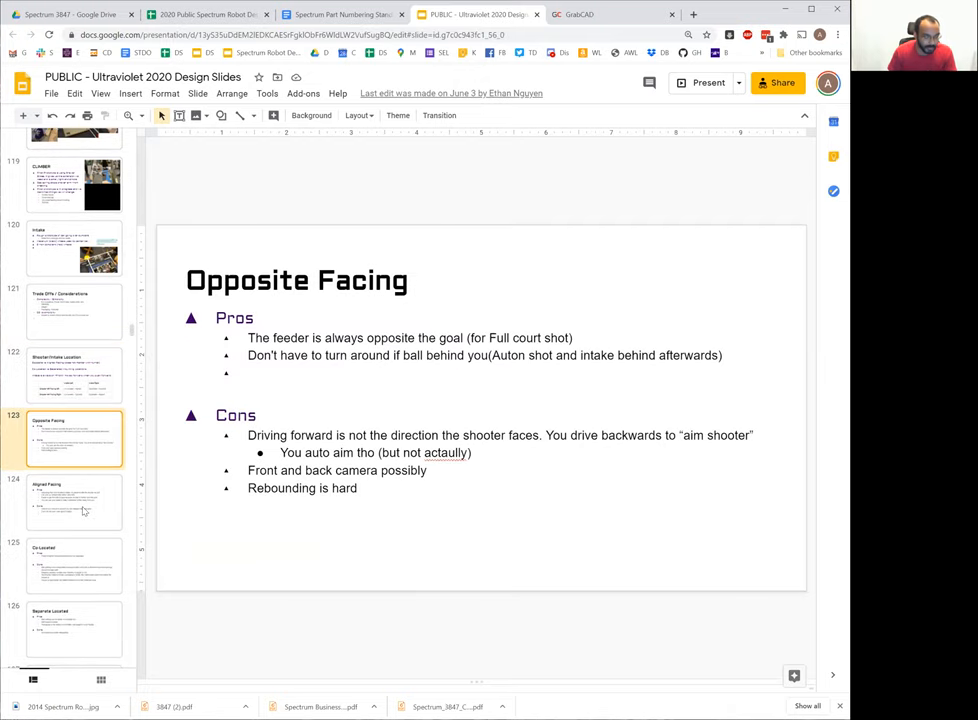
left_click(76, 504)
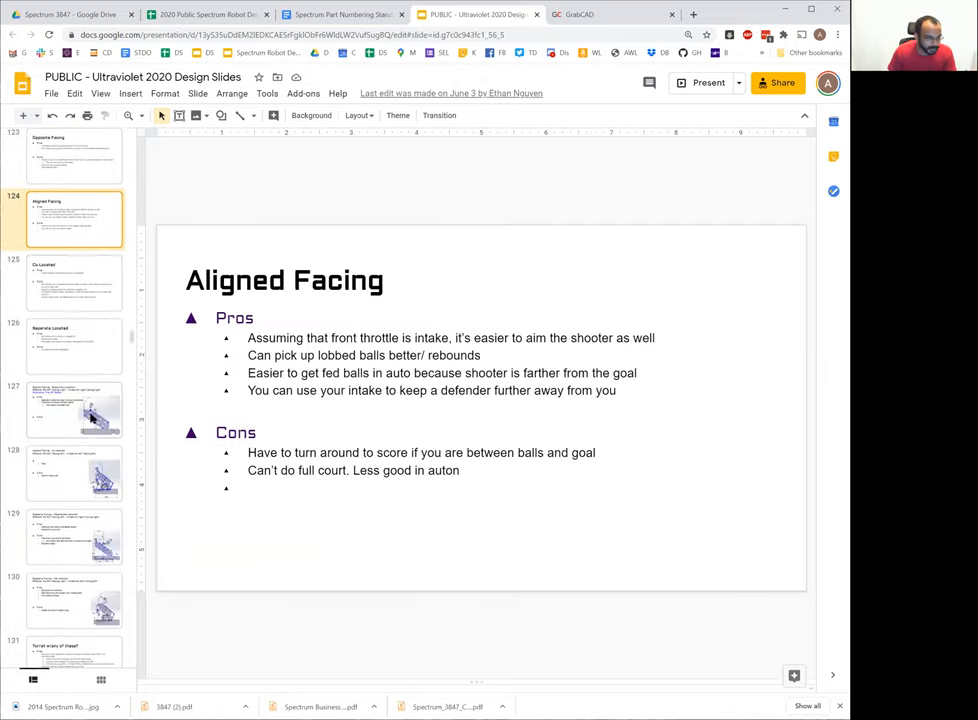
left_click(74, 284)
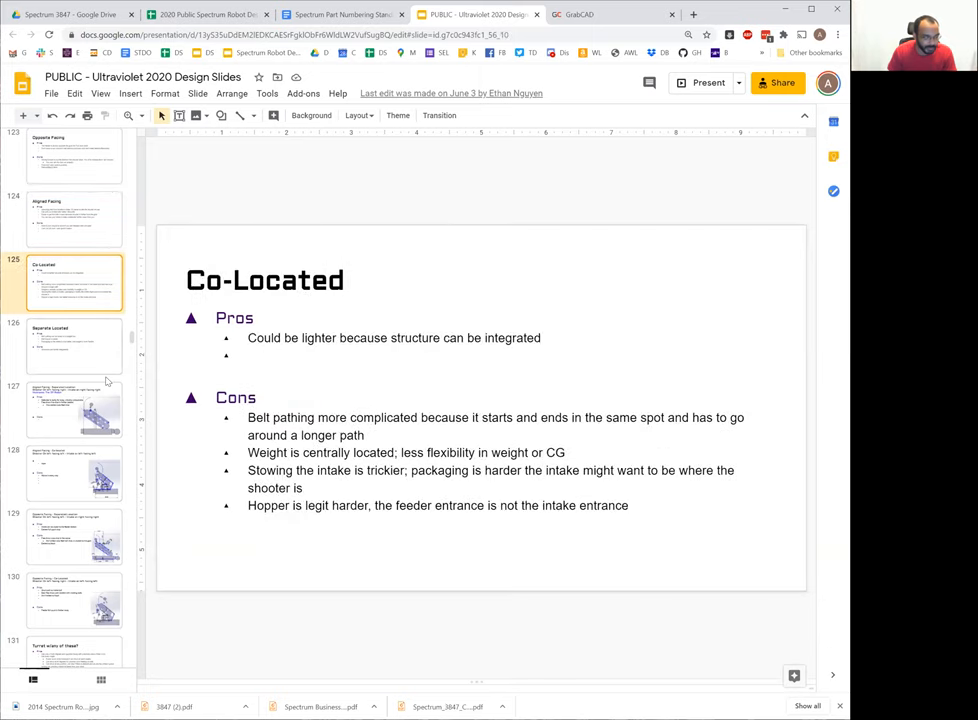
left_click(74, 410)
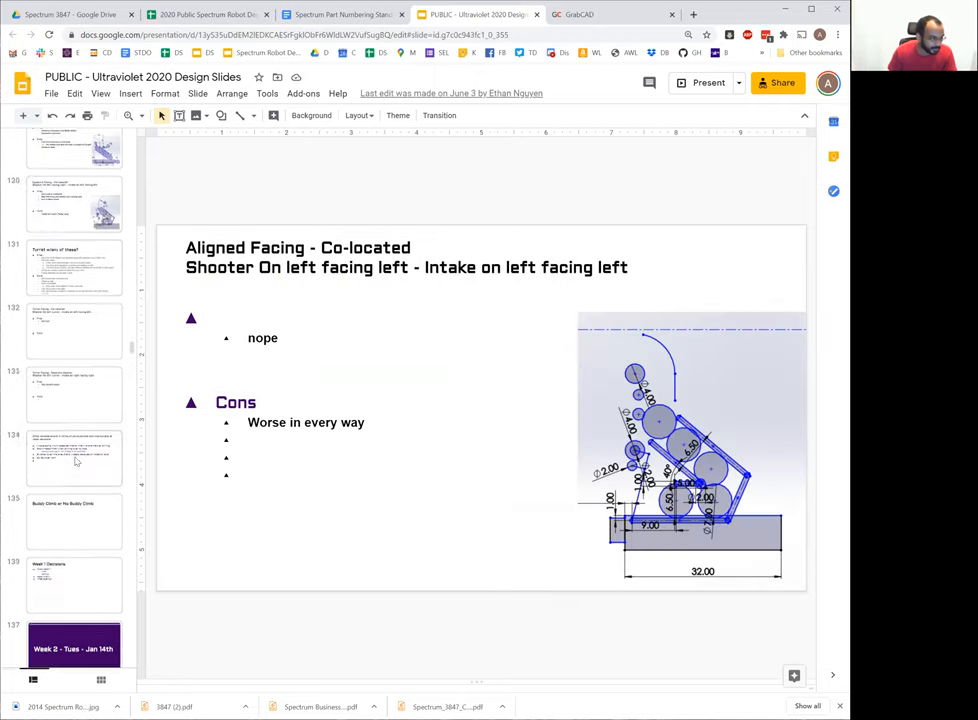
scroll("down", 3)
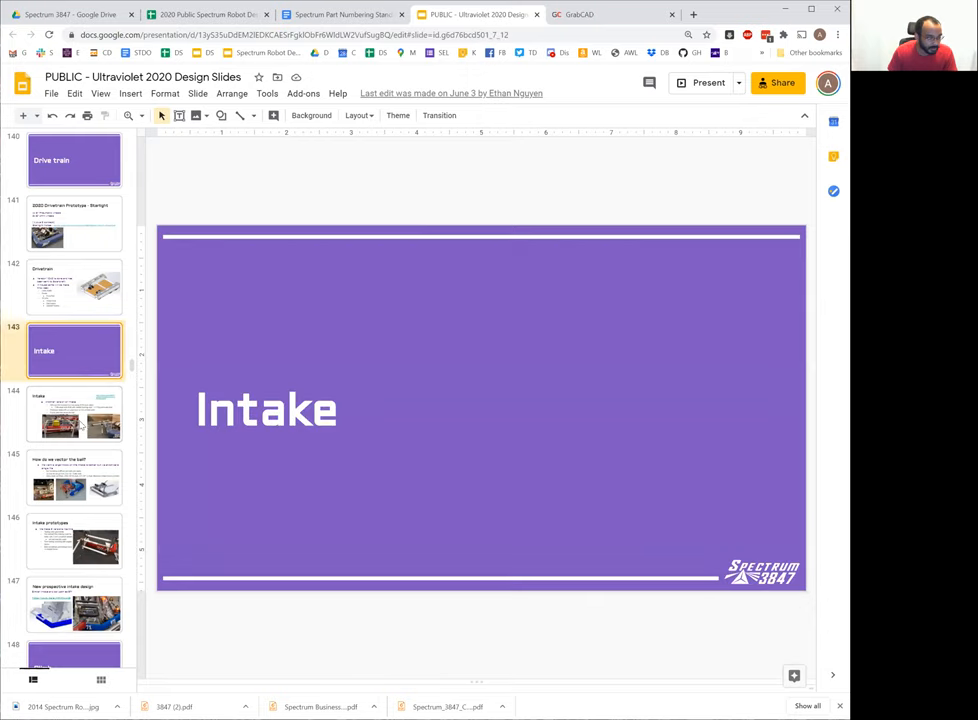
- View the Intake title, ball vectoring and New prospective intake design slides
left_click(74, 412)
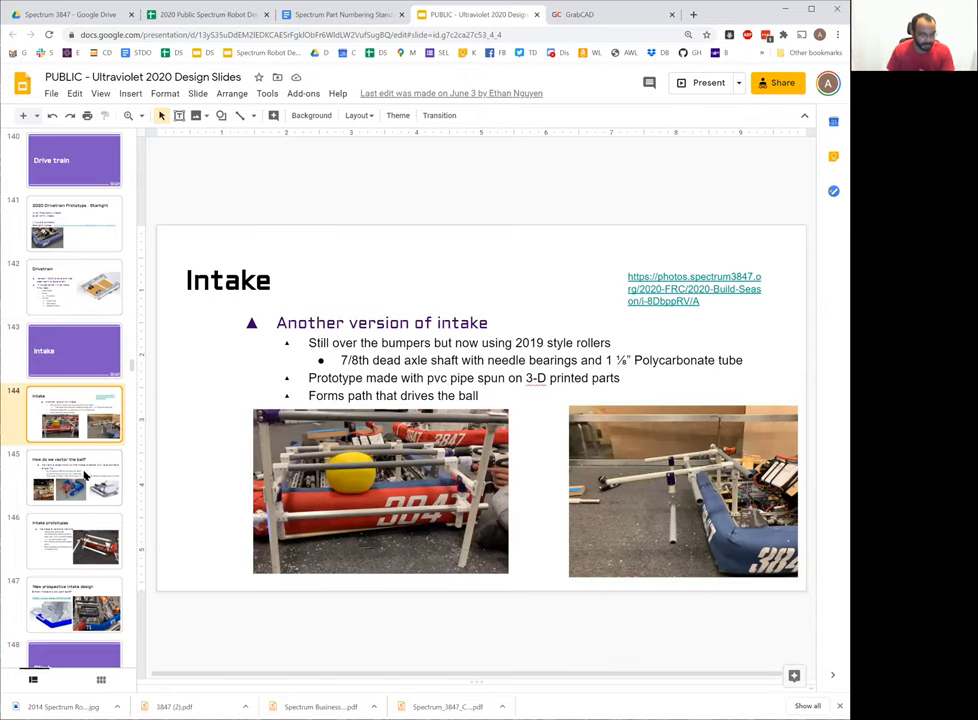
left_click(74, 476)
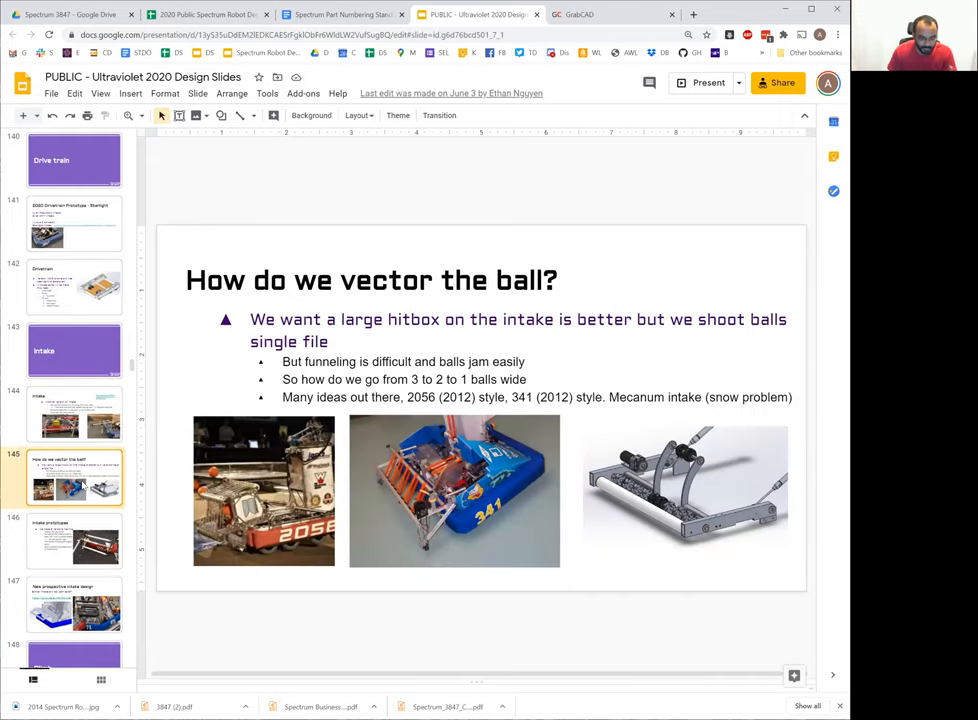
left_click(76, 604)
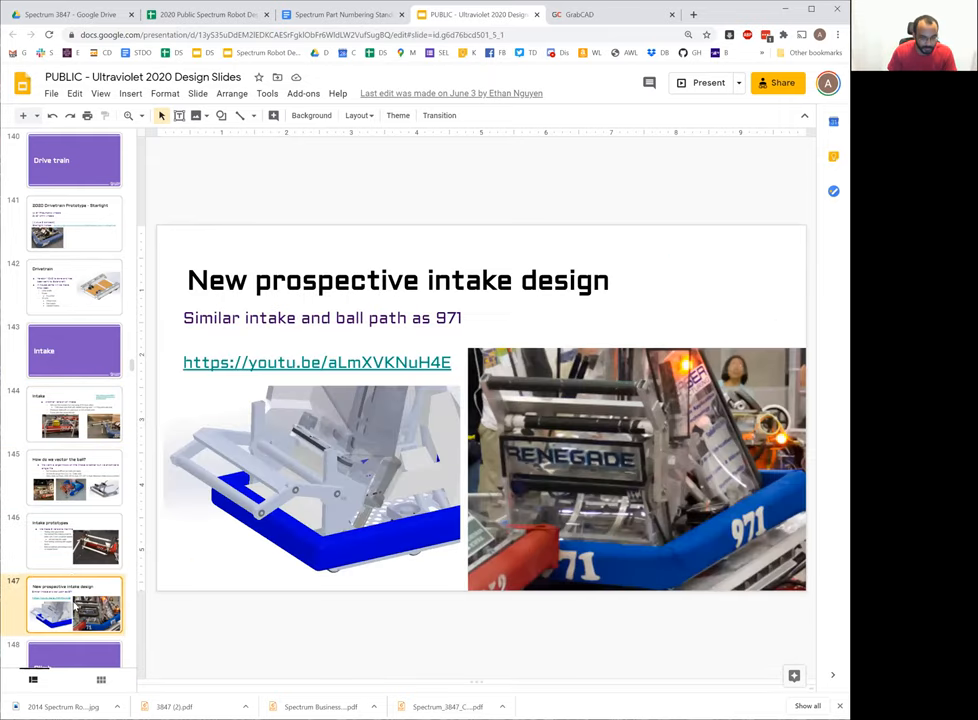
scroll("down", 3)
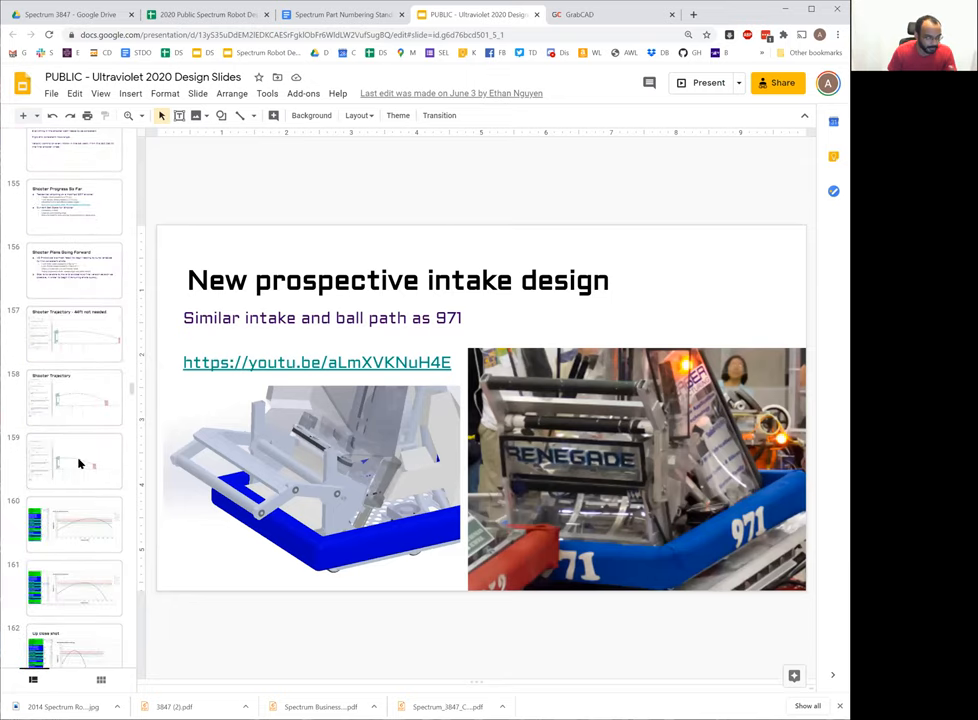
scroll("down", 3)
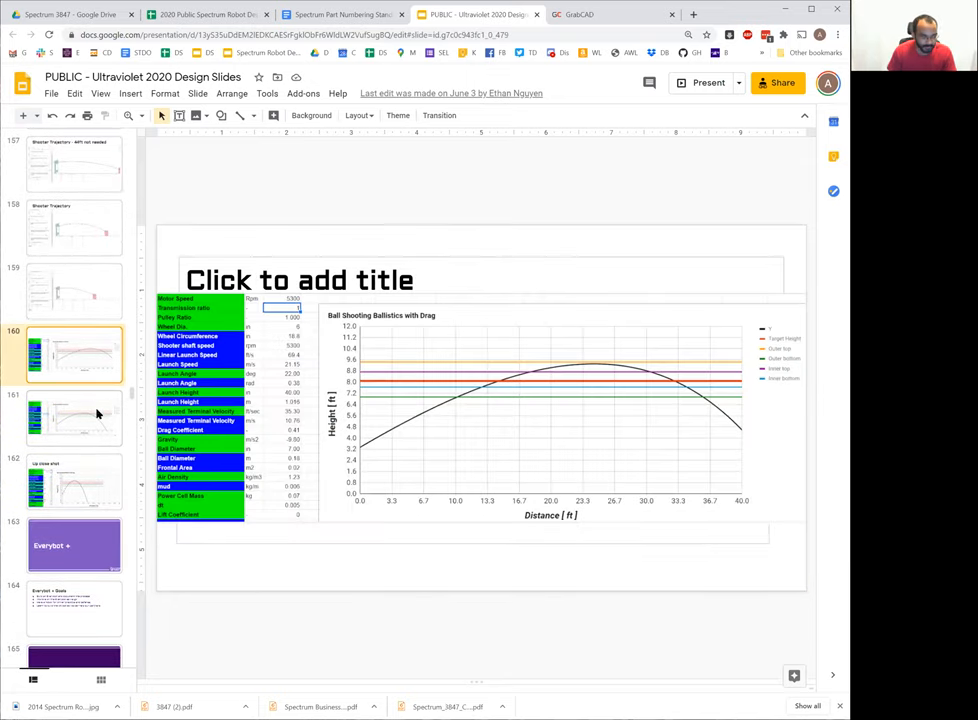
- View the ballistics chart and Up close shot slides, then the Week 3 - Tues - Jan 21st title slide
left_click(74, 418)
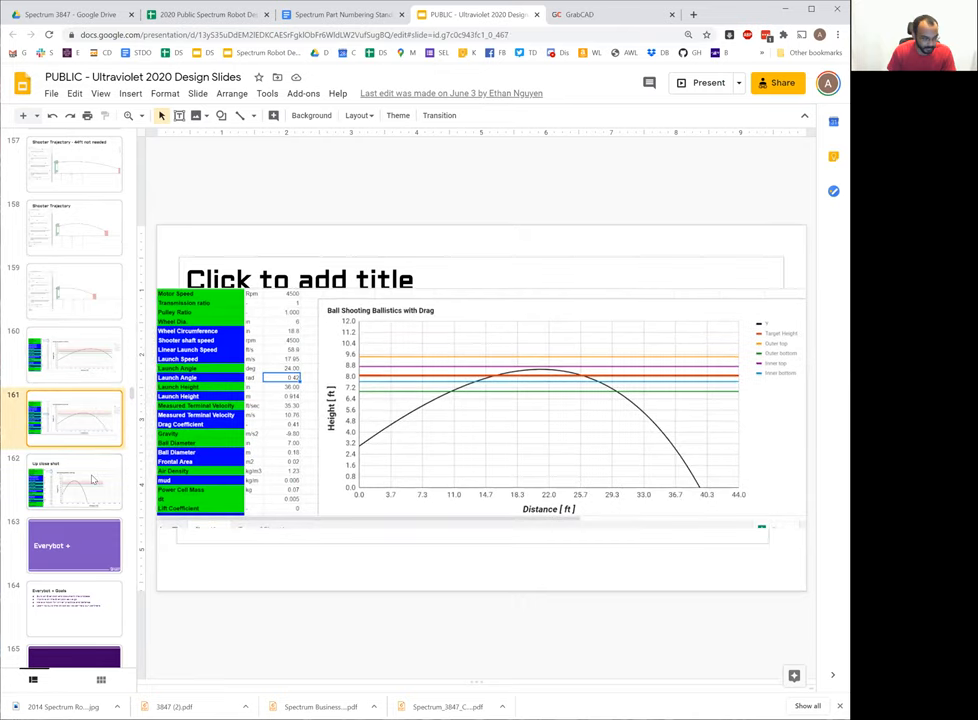
left_click(74, 480)
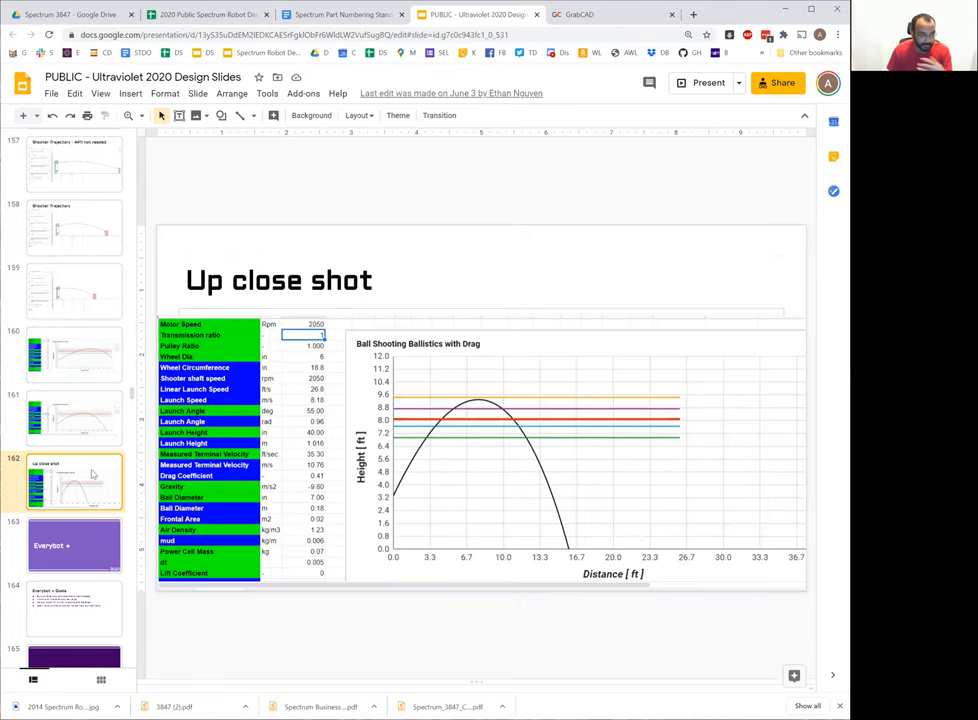
scroll("down", 3)
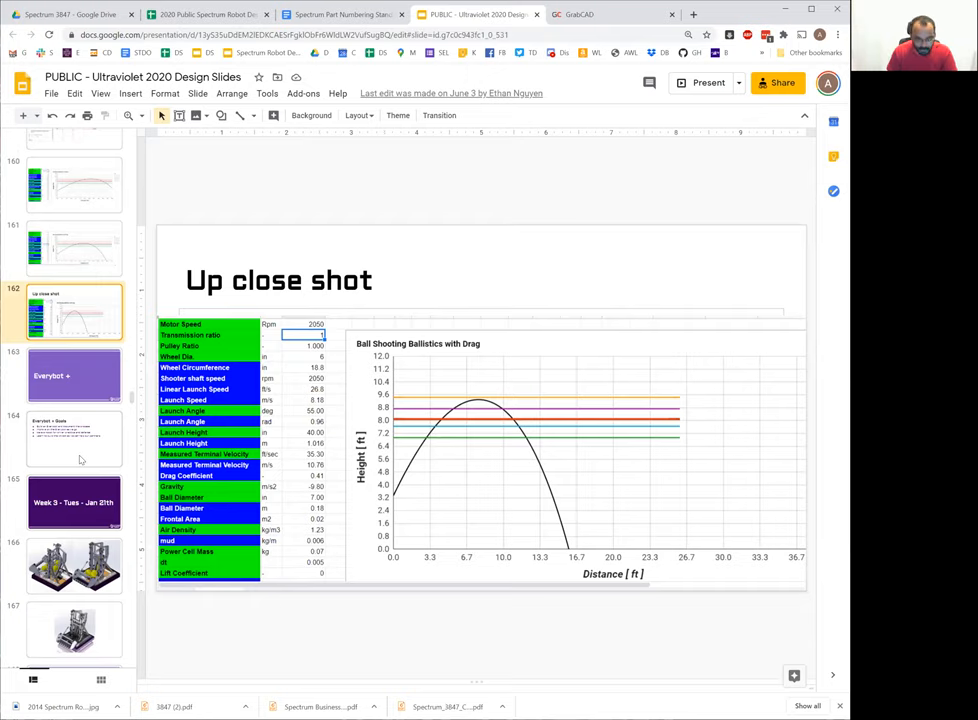
scroll("down", 3)
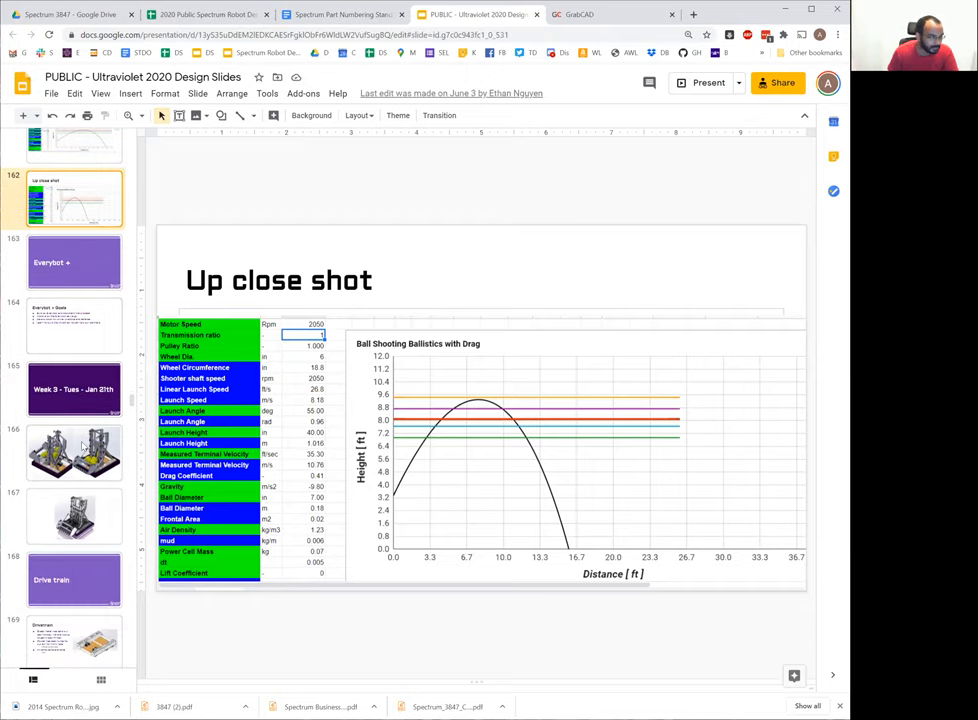
scroll("down", 3)
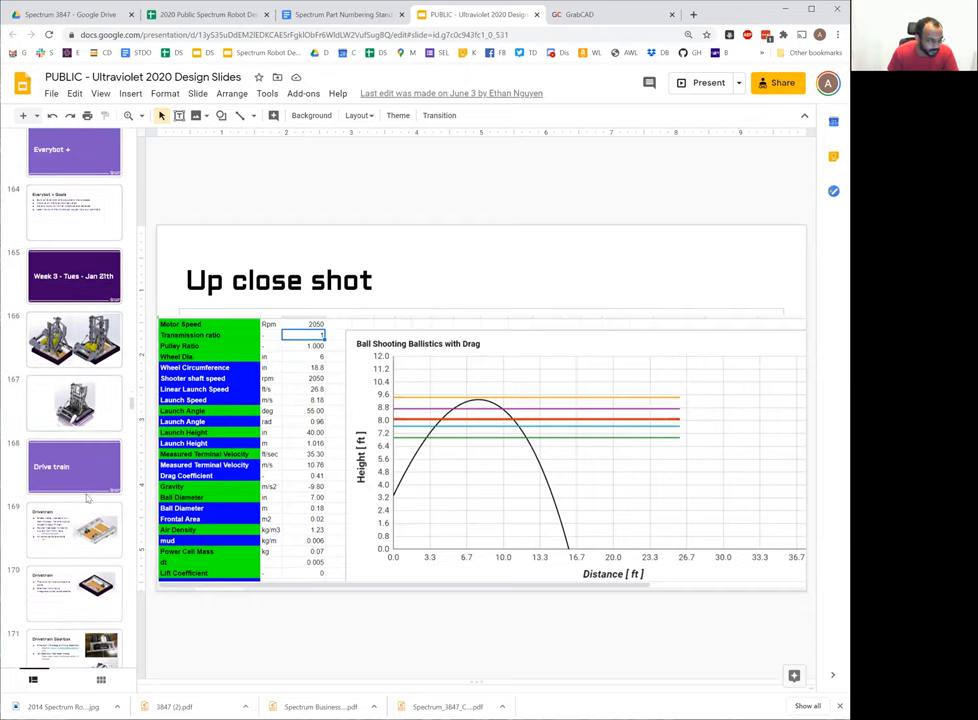
mouse_move(152, 276)
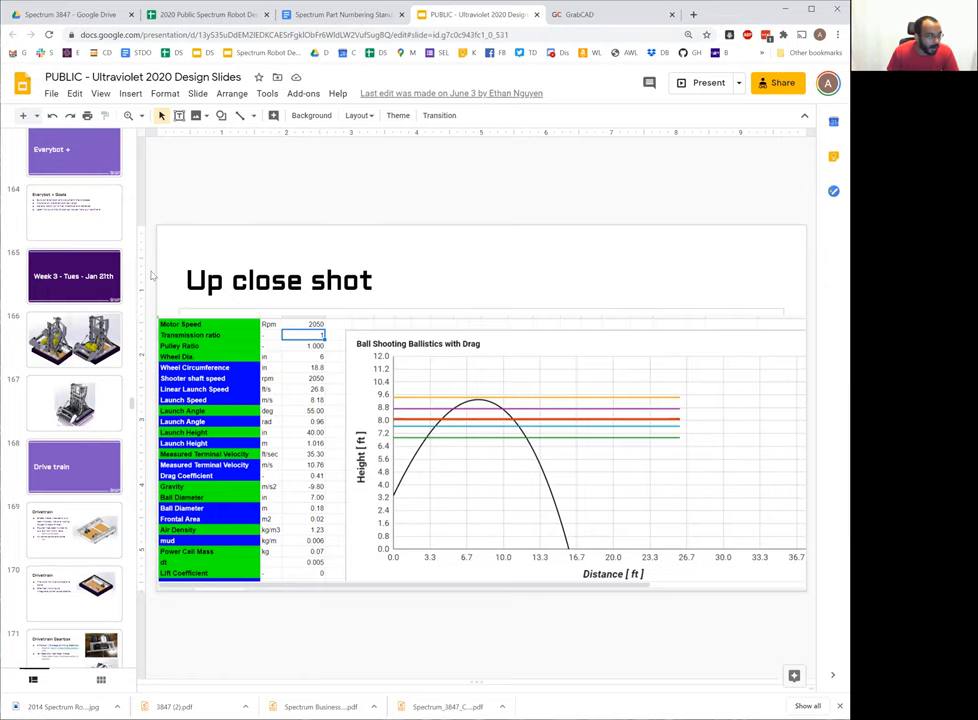
left_click(74, 276)
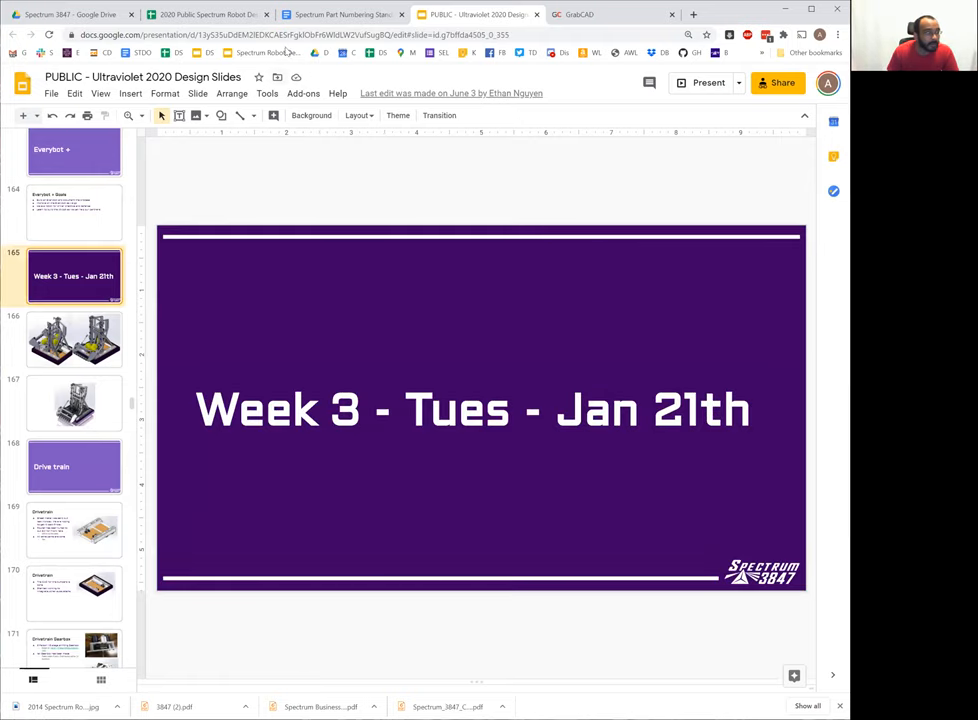
- Show the Robot Design Sheet's Mechanical calculators, briefly peeking at the Electrical sheet
left_click(204, 14)
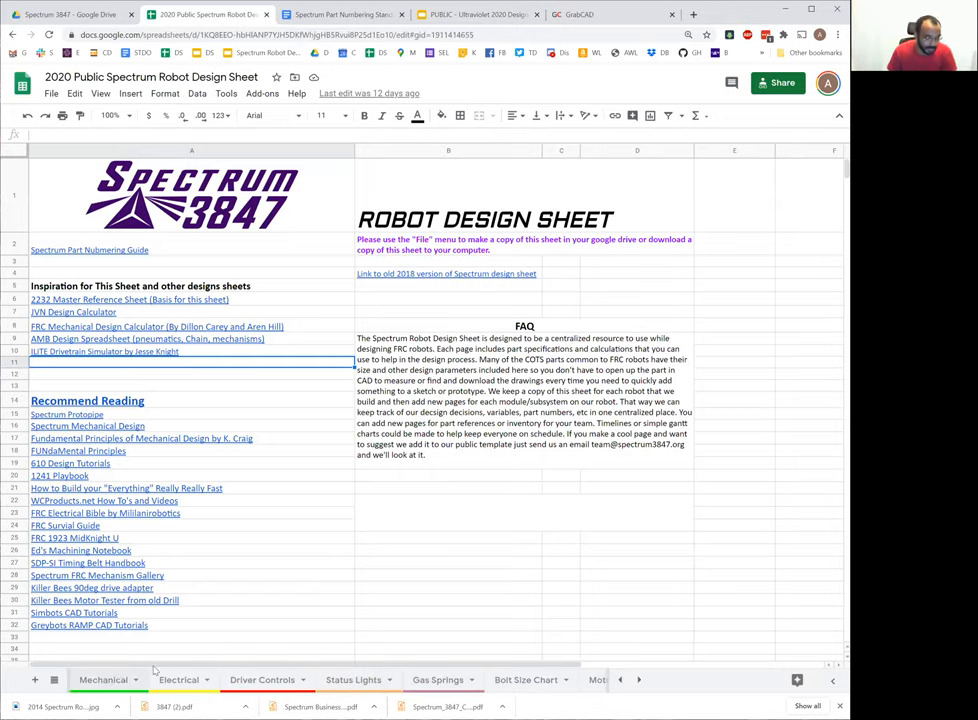
left_click(104, 680)
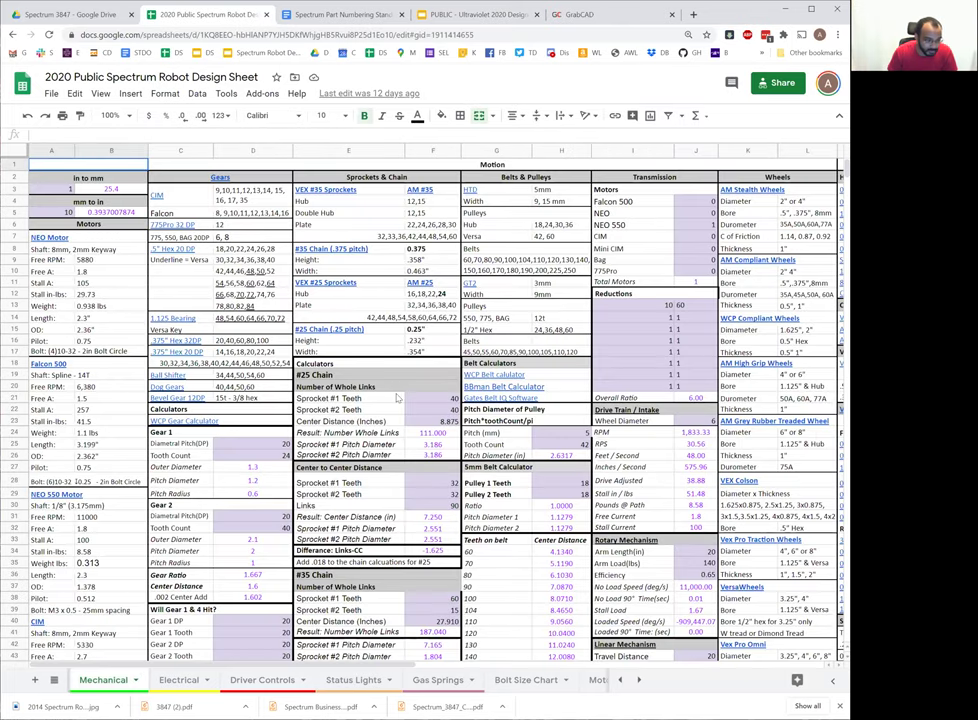
scroll("down", 3)
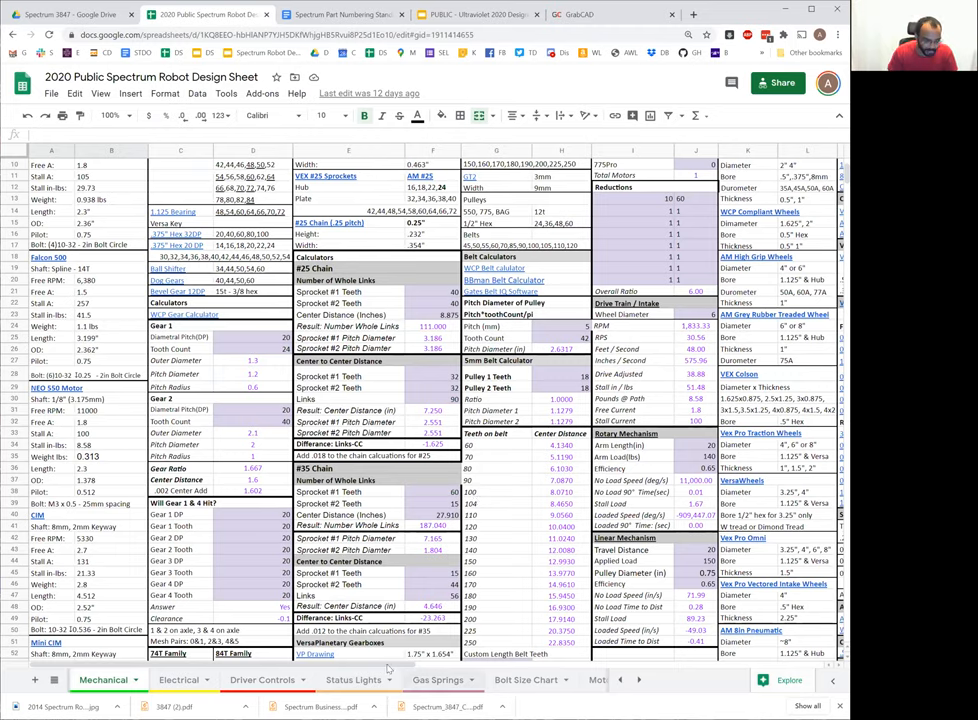
left_click(178, 680)
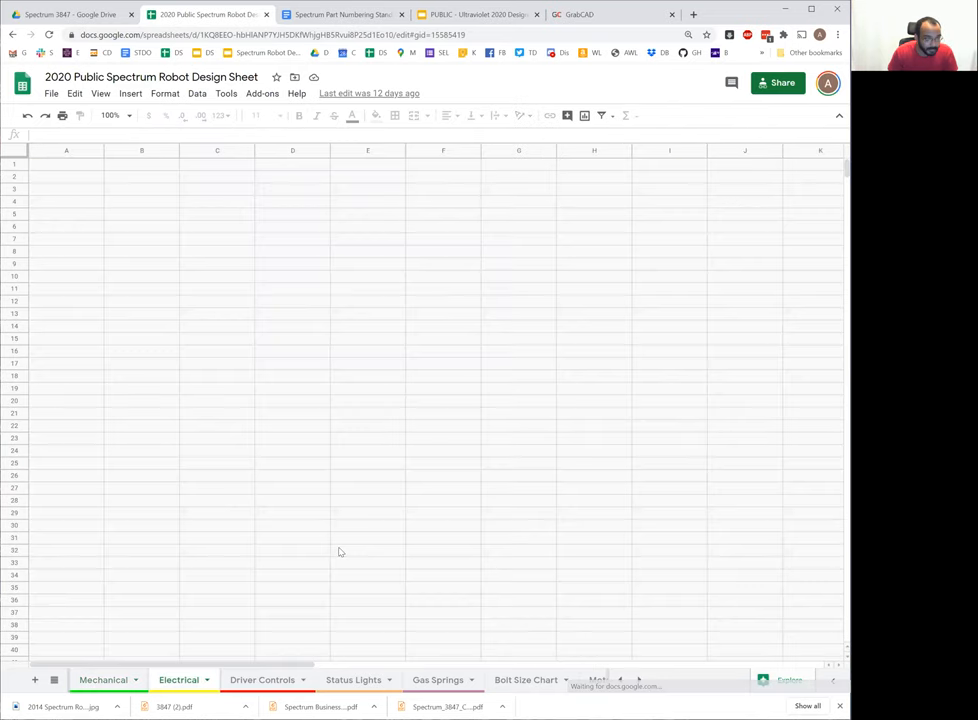
left_click(180, 680)
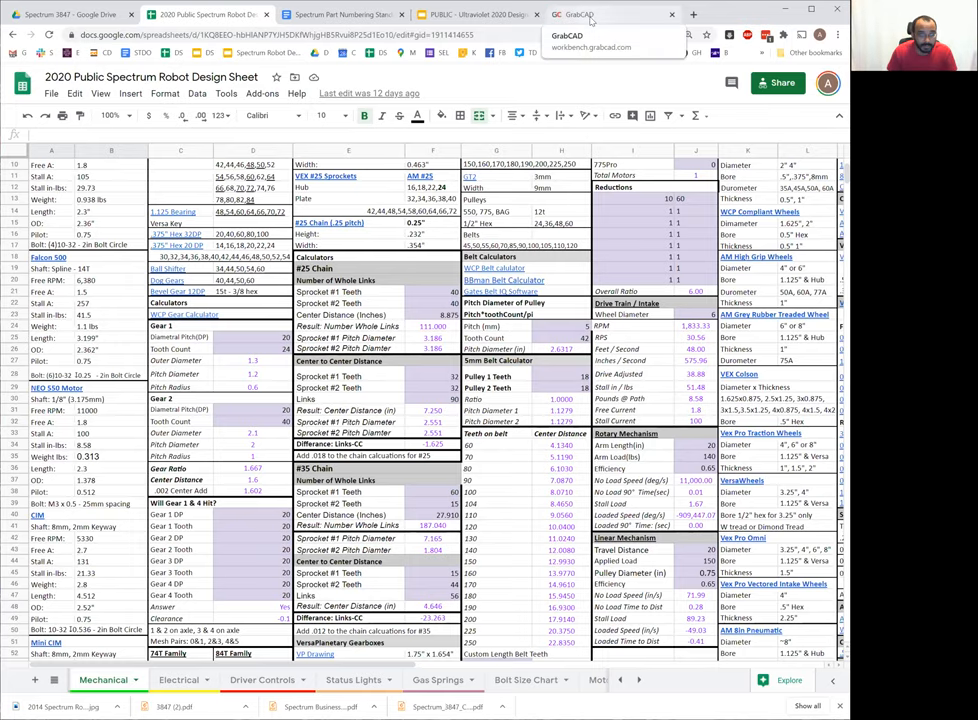
- Open the Ultra Violet 2020 project in the team's GrabCAD Workbench to see its updates feed
left_click(590, 14)
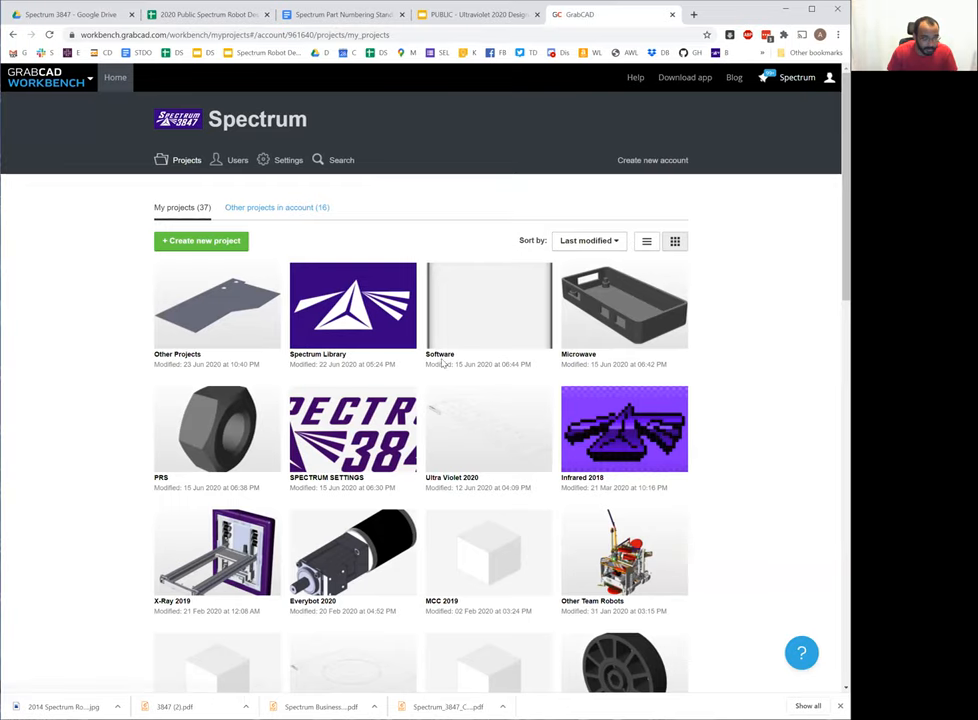
mouse_move(510, 432)
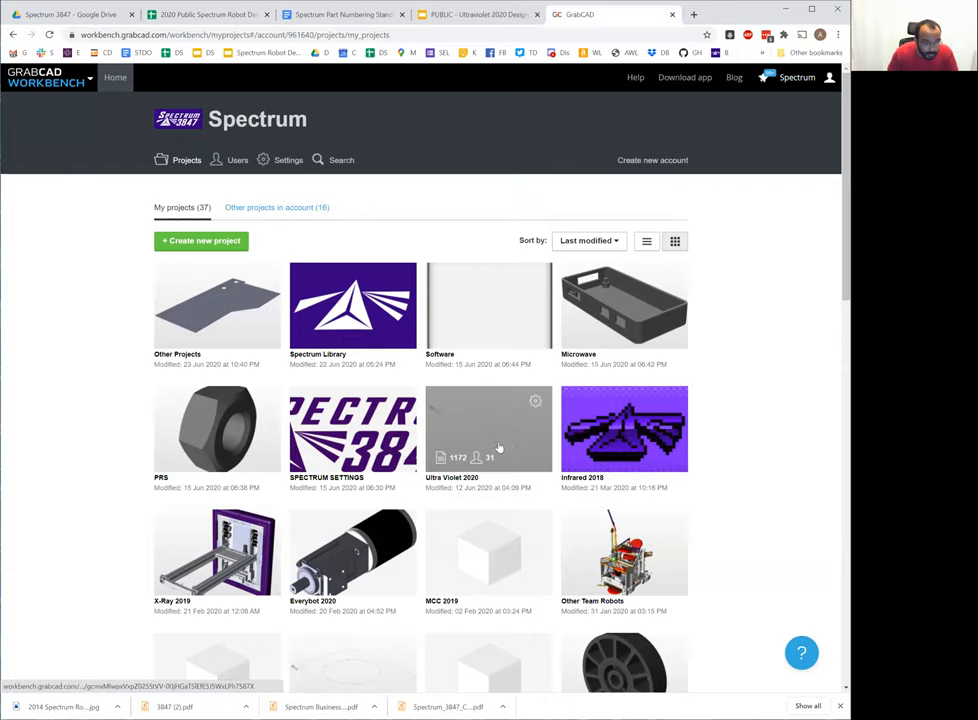
left_click(488, 428)
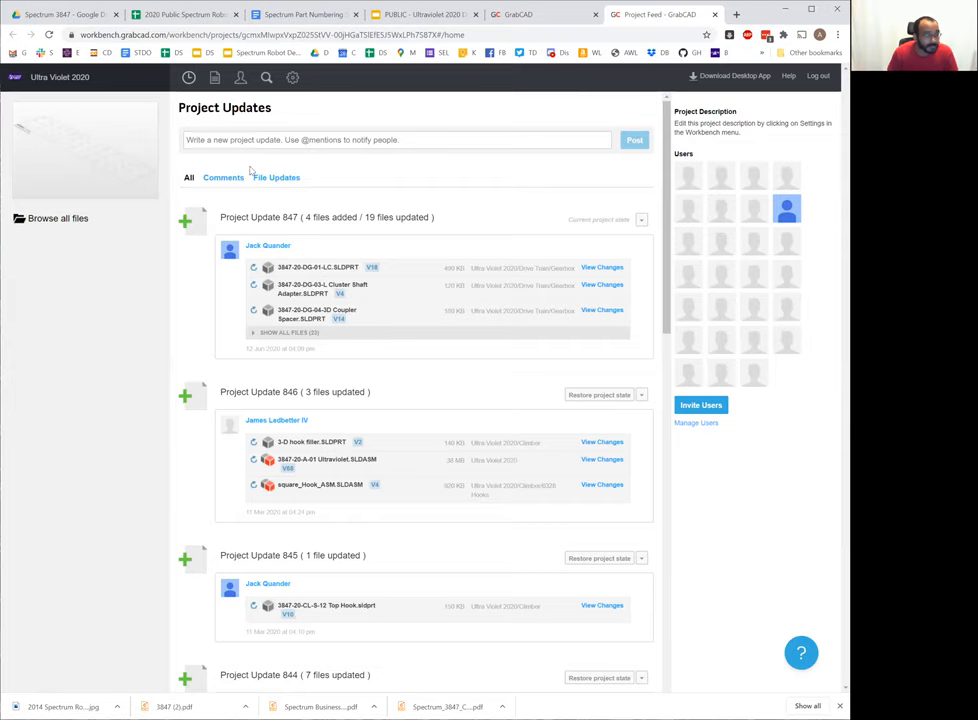
mouse_move(214, 78)
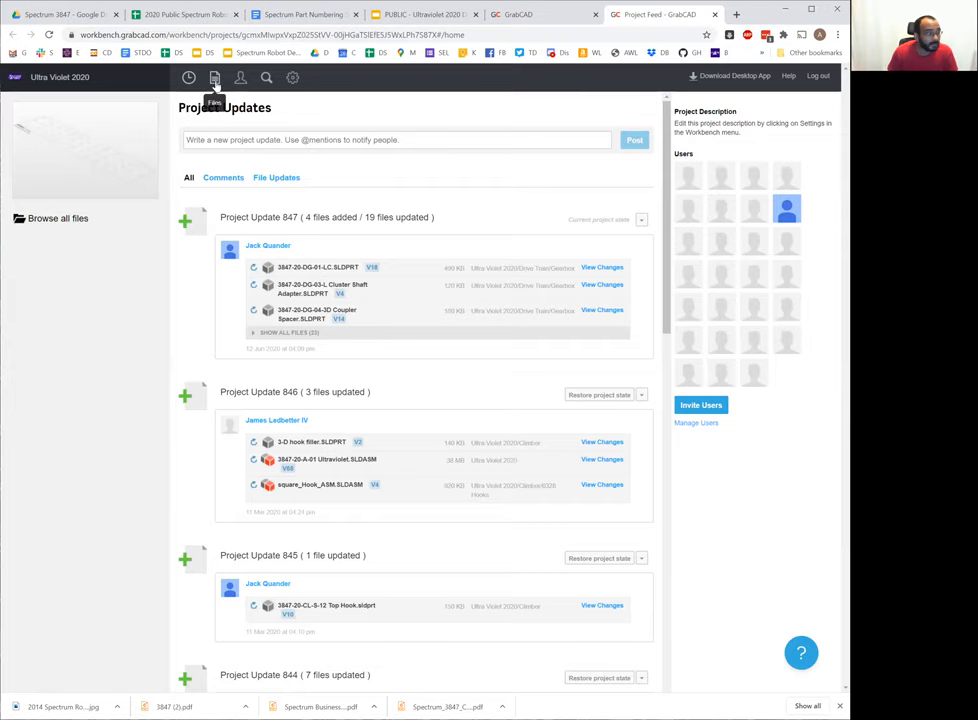
- Browse the project's subsystem folders and check the Ultraviolet assembly file's options
left_click(214, 78)
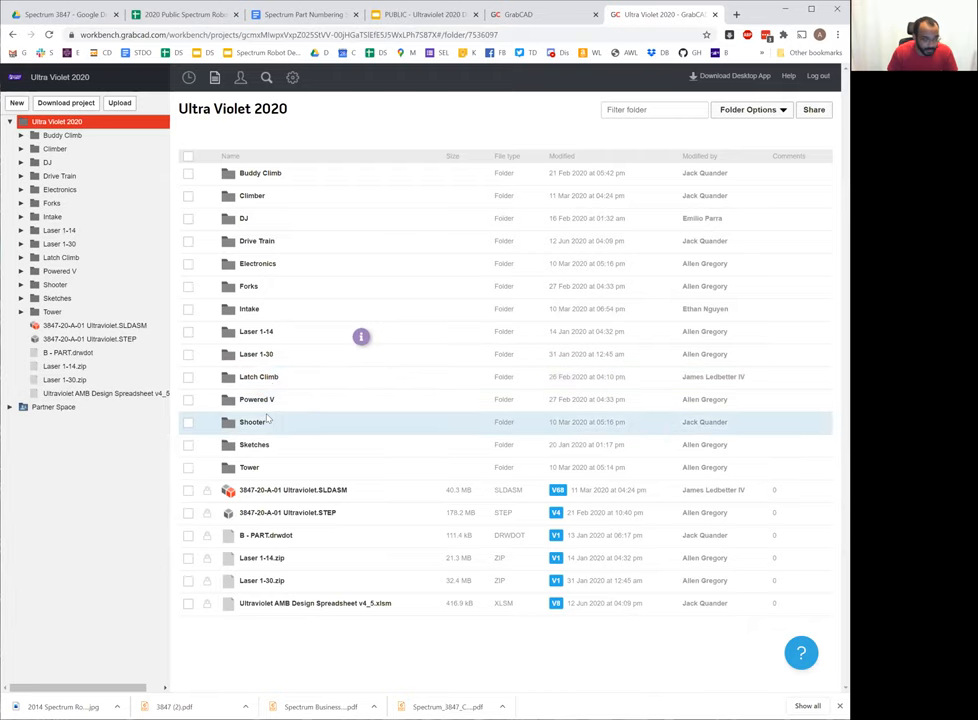
mouse_move(300, 240)
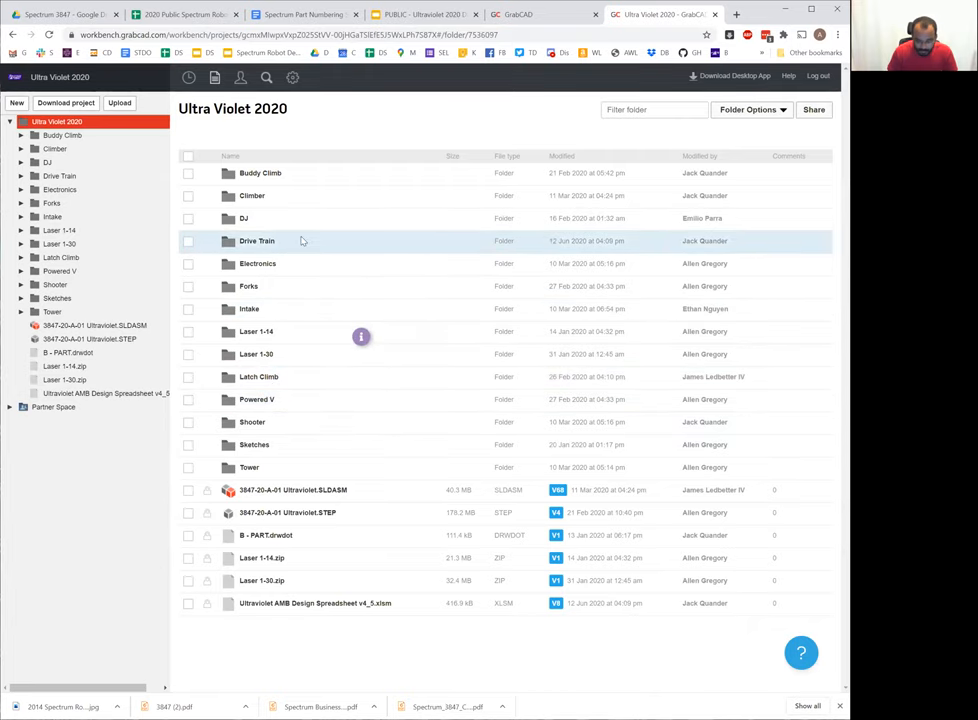
mouse_move(268, 172)
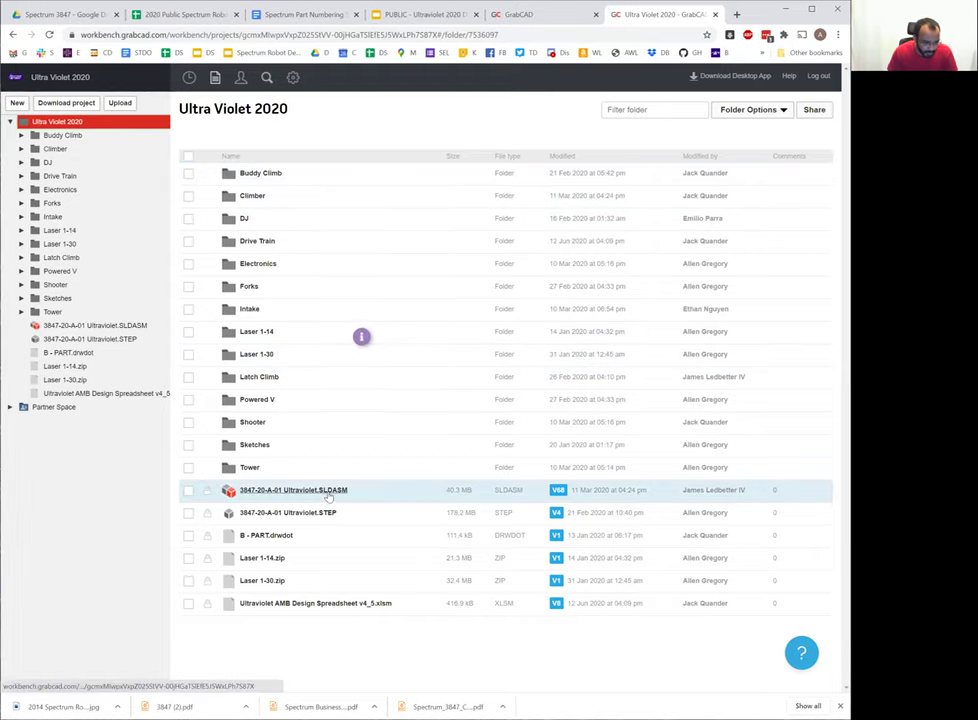
right_click(292, 490)
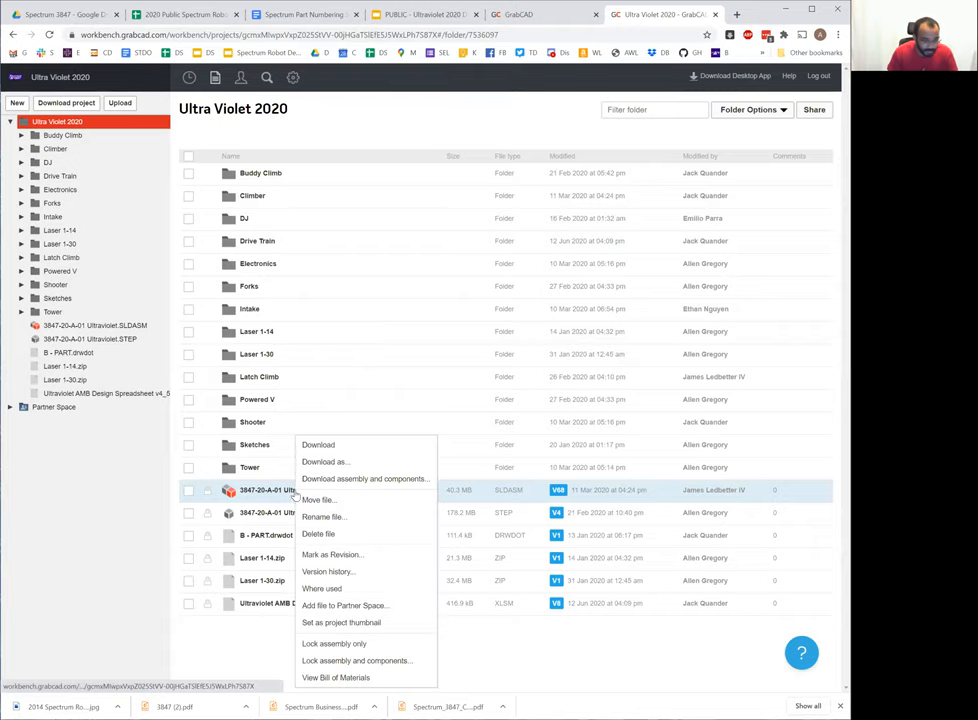
left_click(260, 668)
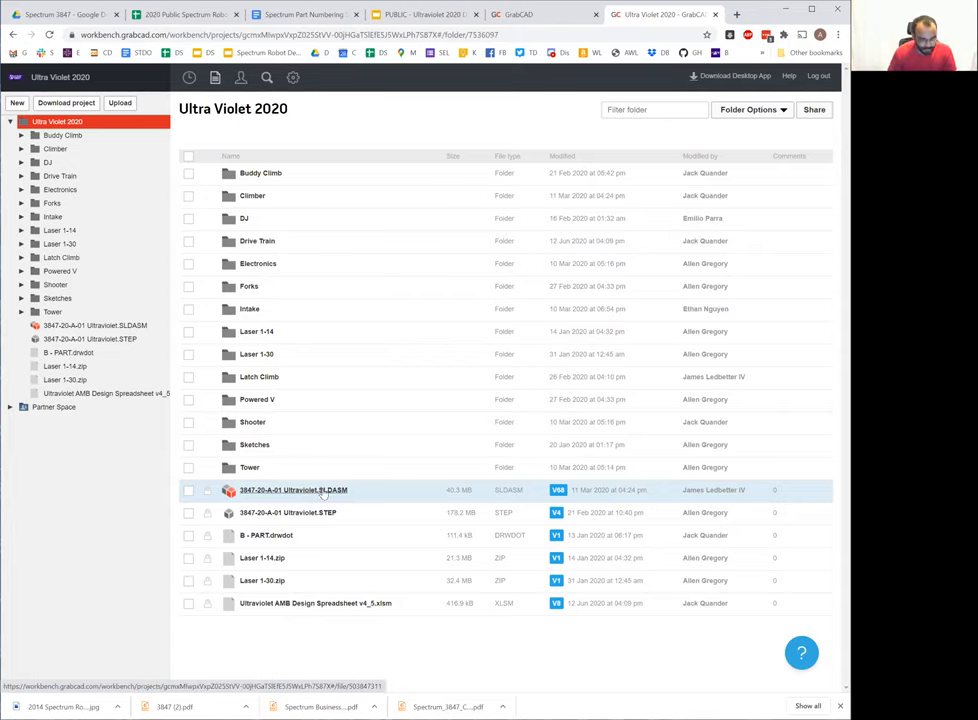
- Select items in the Ultra Violet 2020 file listing, including the Ultraviolet assembly
left_click(260, 376)
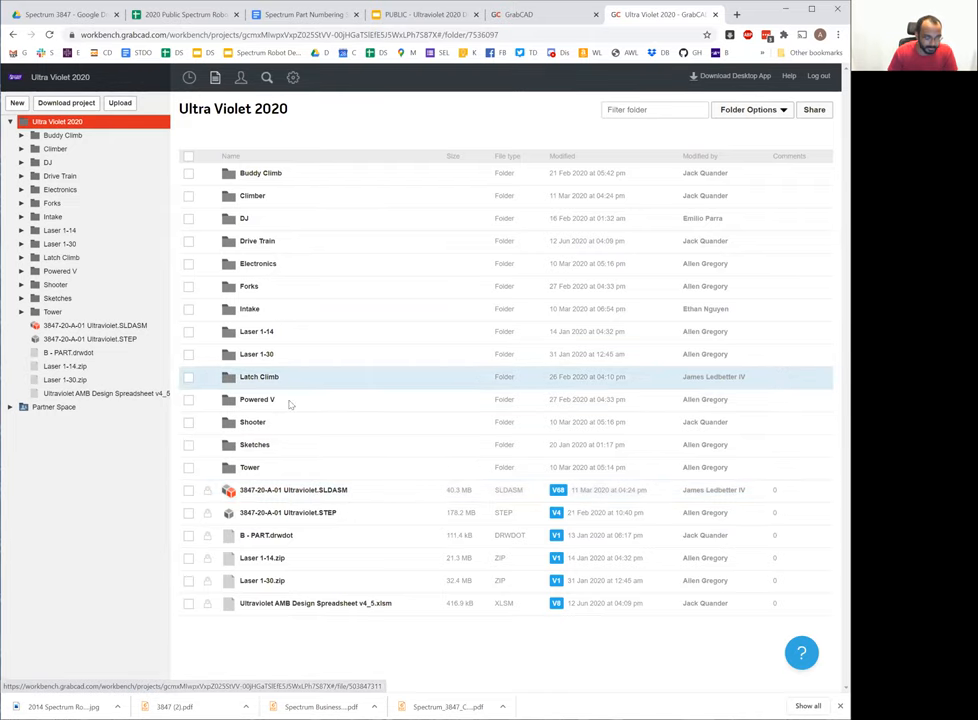
left_click(292, 490)
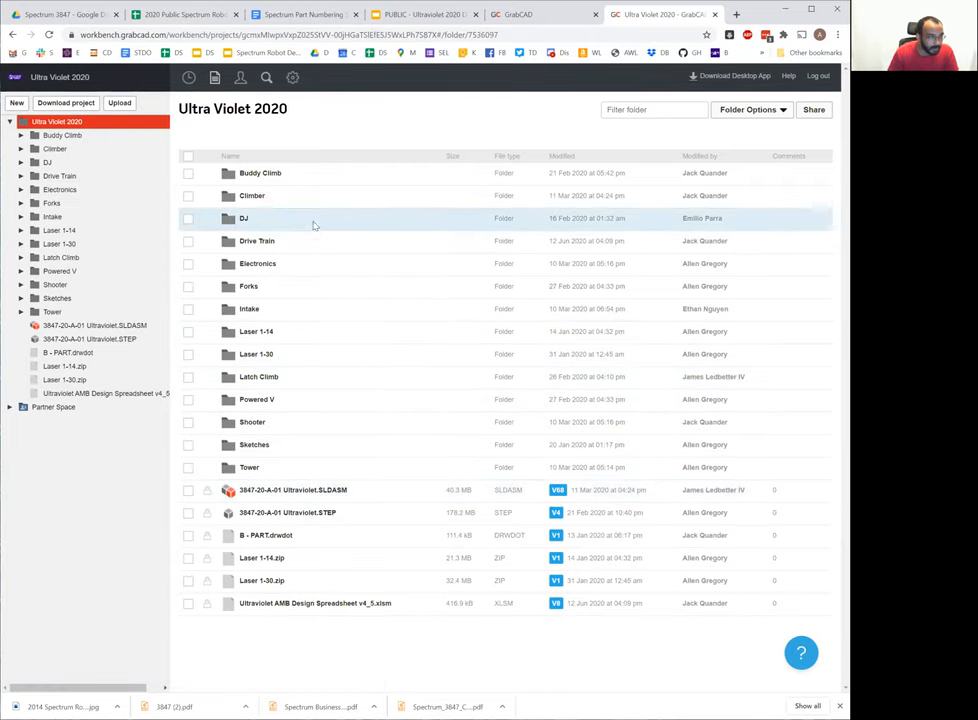
mouse_move(372, 264)
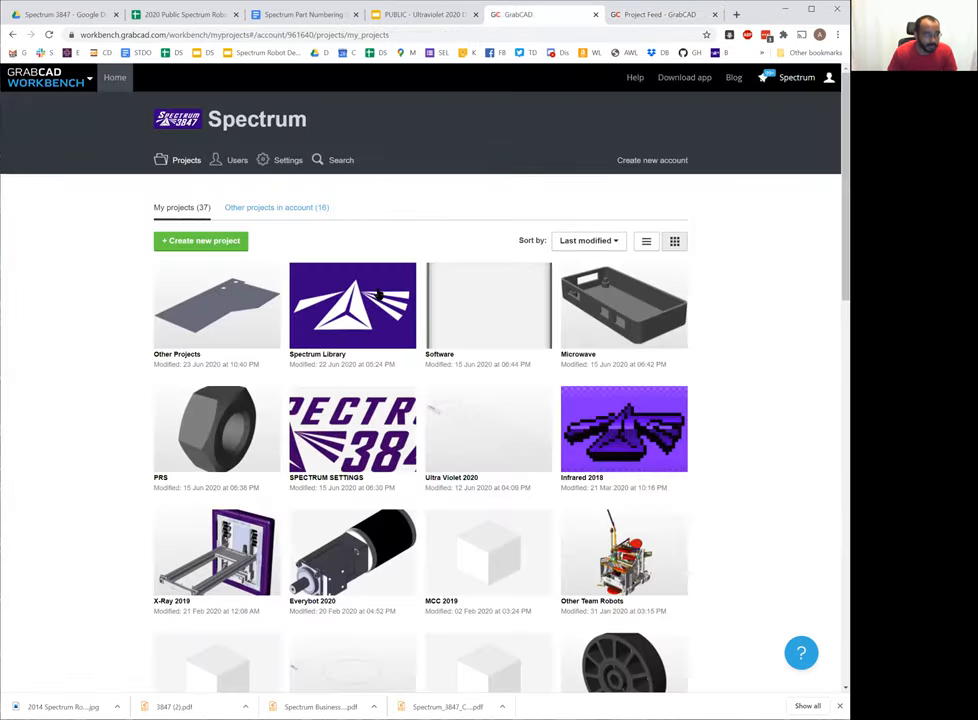
- Open the Spectrum Library project and browse its Bearings, Gears and Motors part folders
left_click(352, 304)
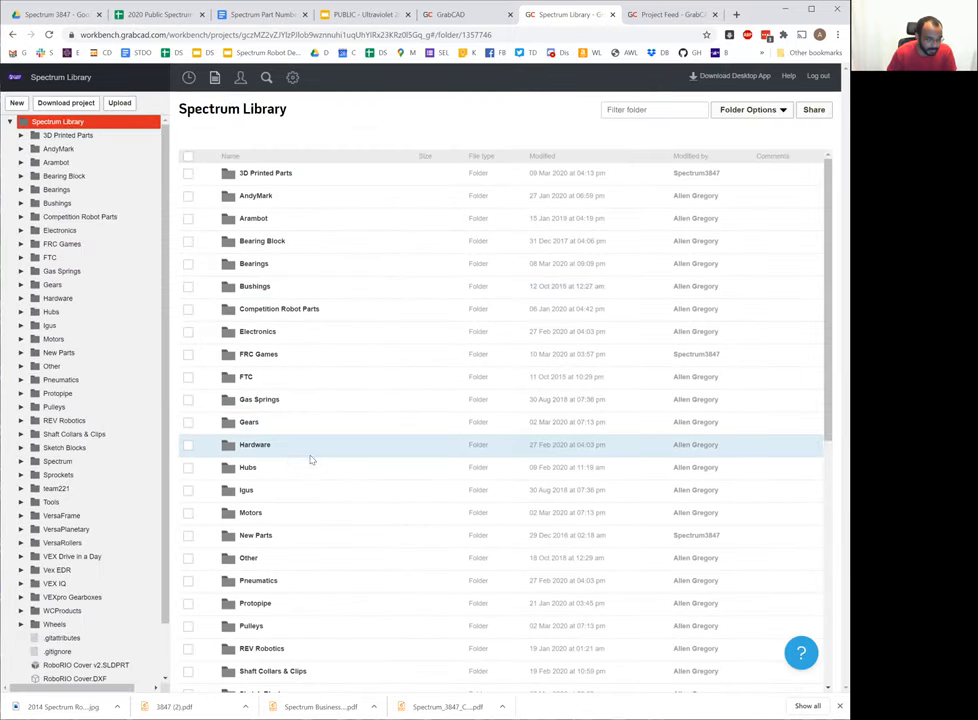
scroll("down", 3)
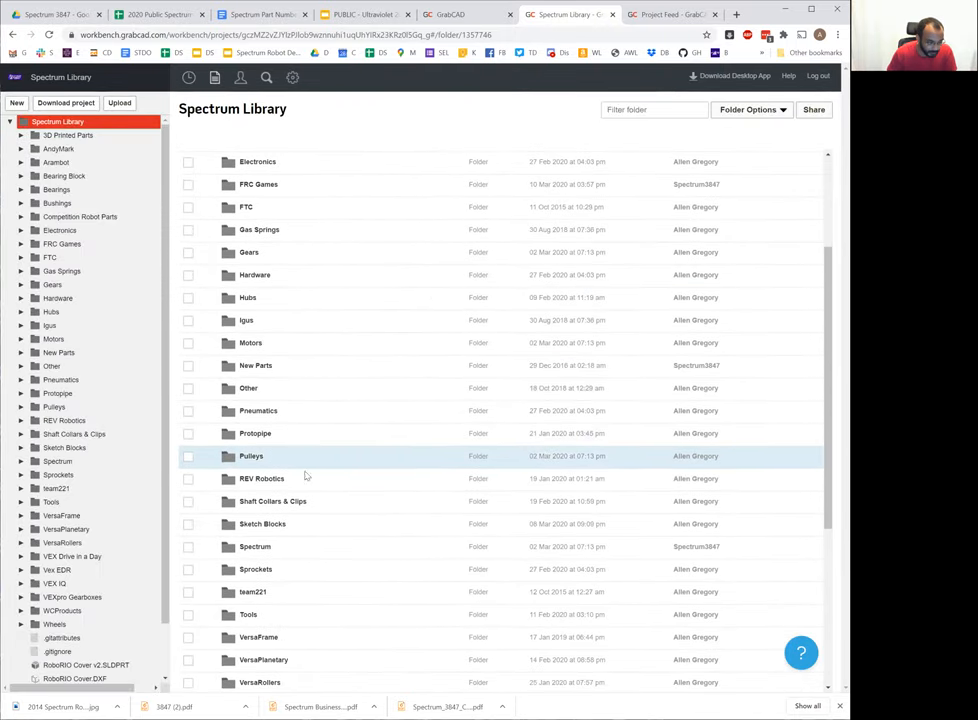
scroll("up", 3)
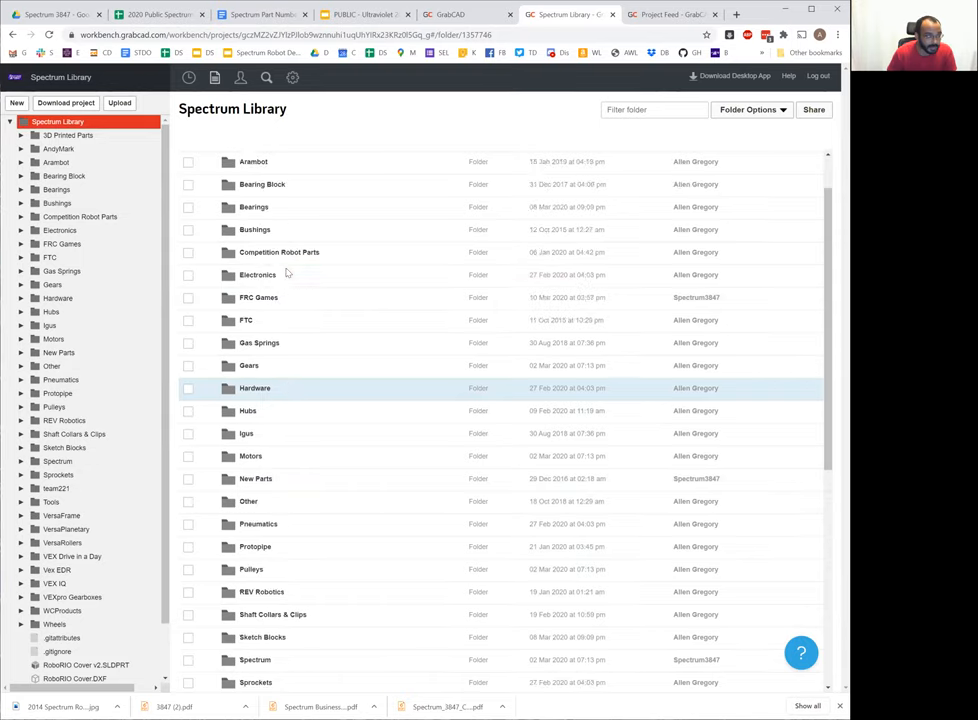
scroll("up", 3)
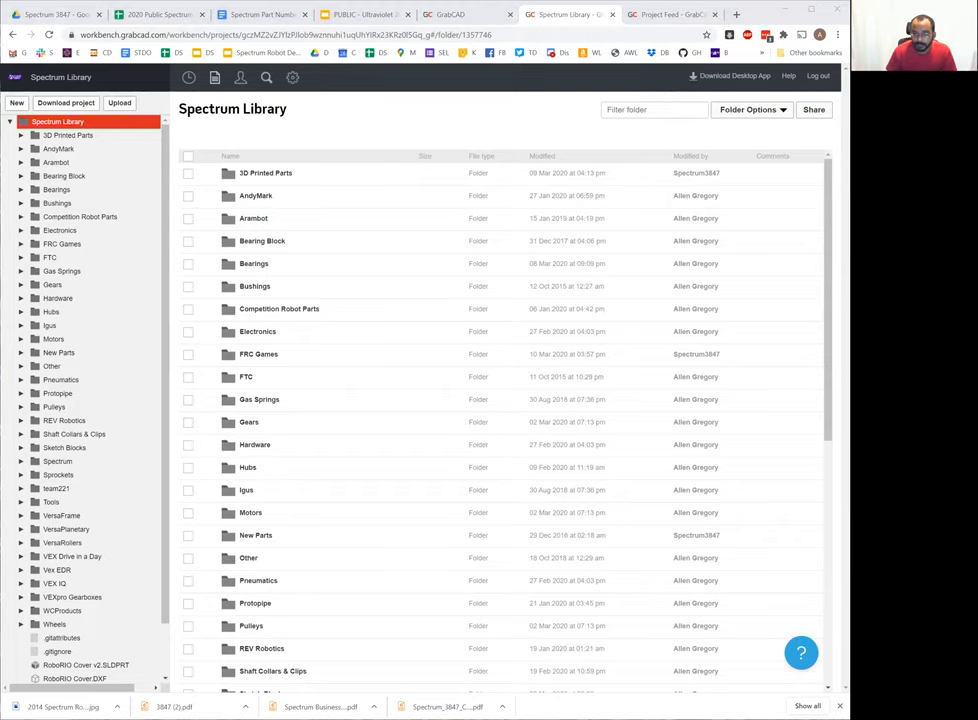
left_click(290, 14)
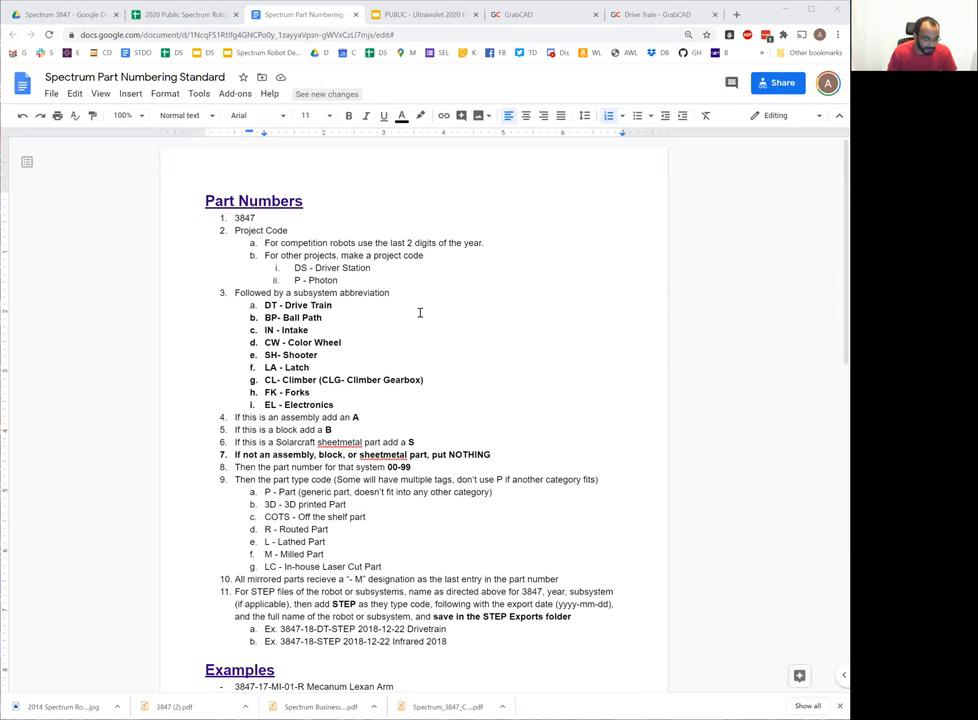
- Scroll through the Part Numbers rules and examples in the numbering standard
scroll("down", 3)
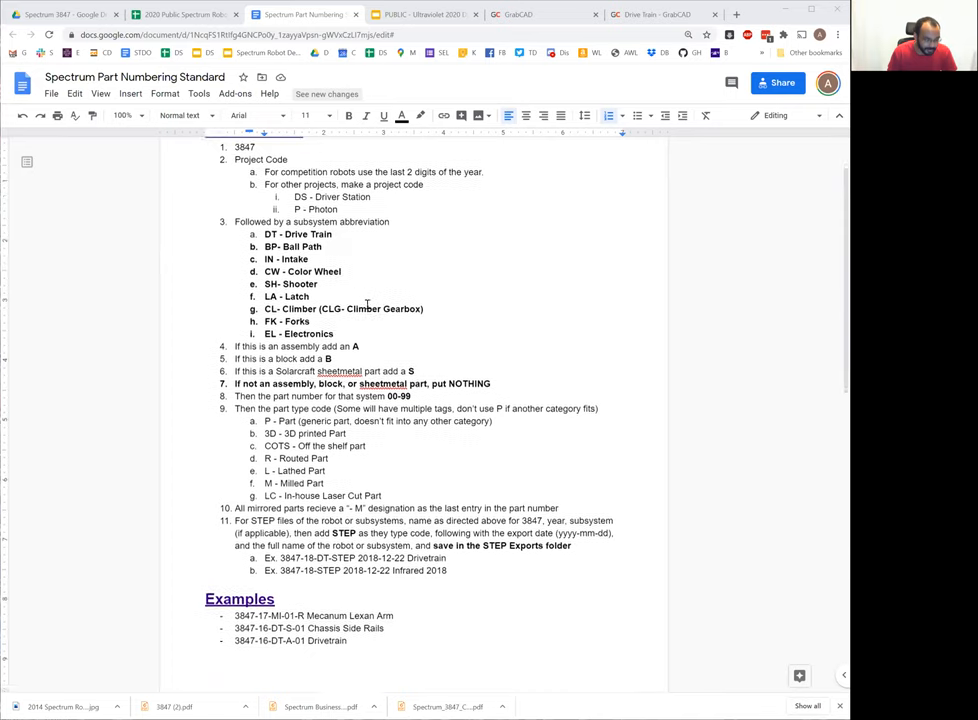
scroll("down", 3)
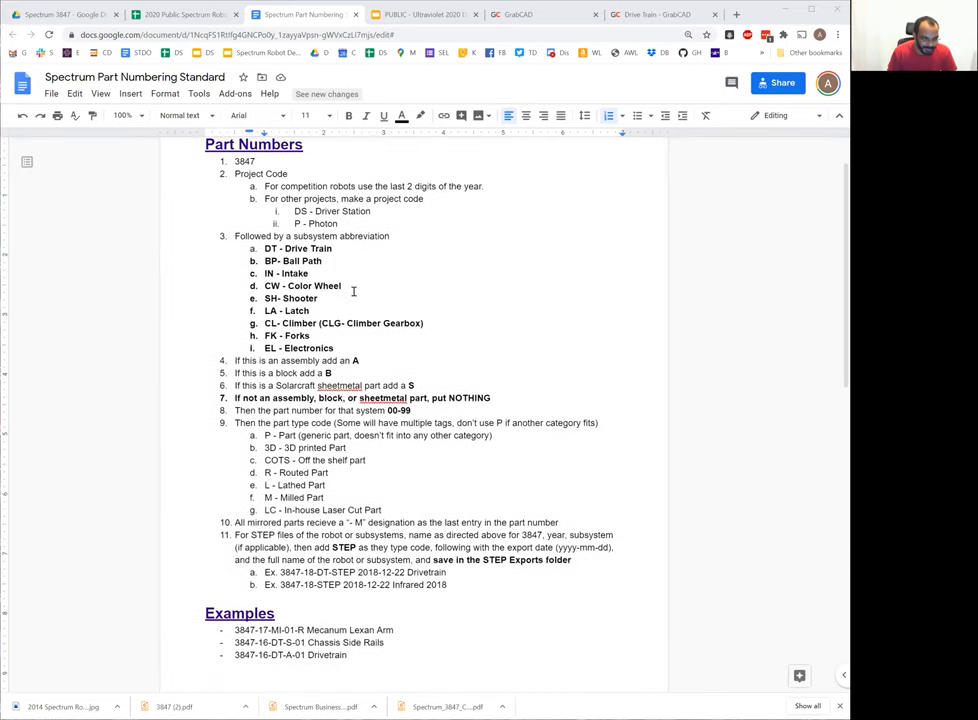
scroll("up", 3)
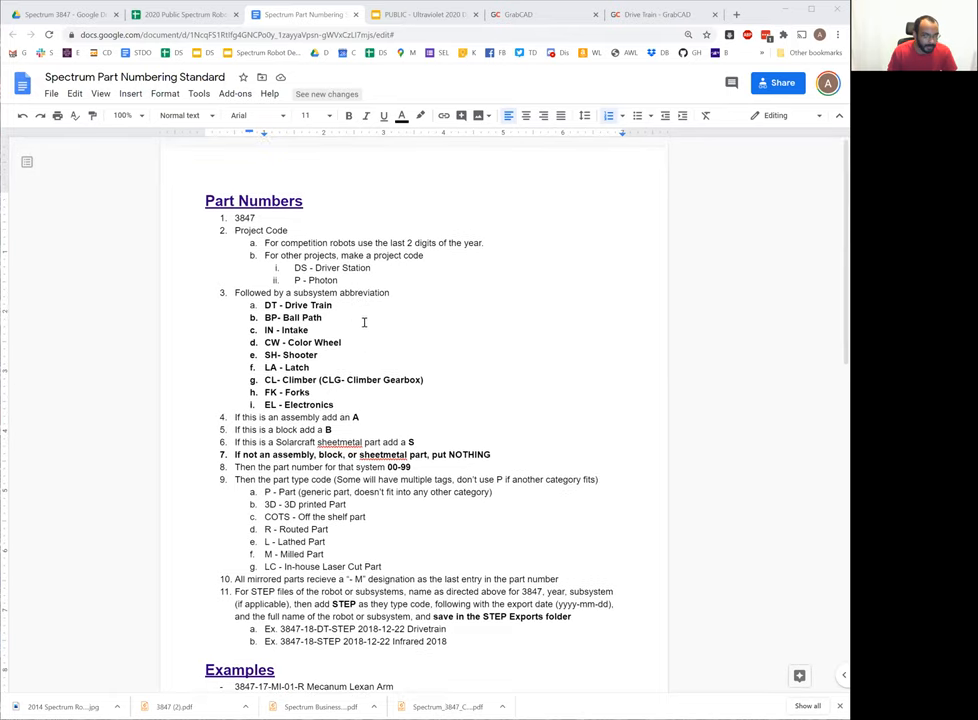
scroll("down", 3)
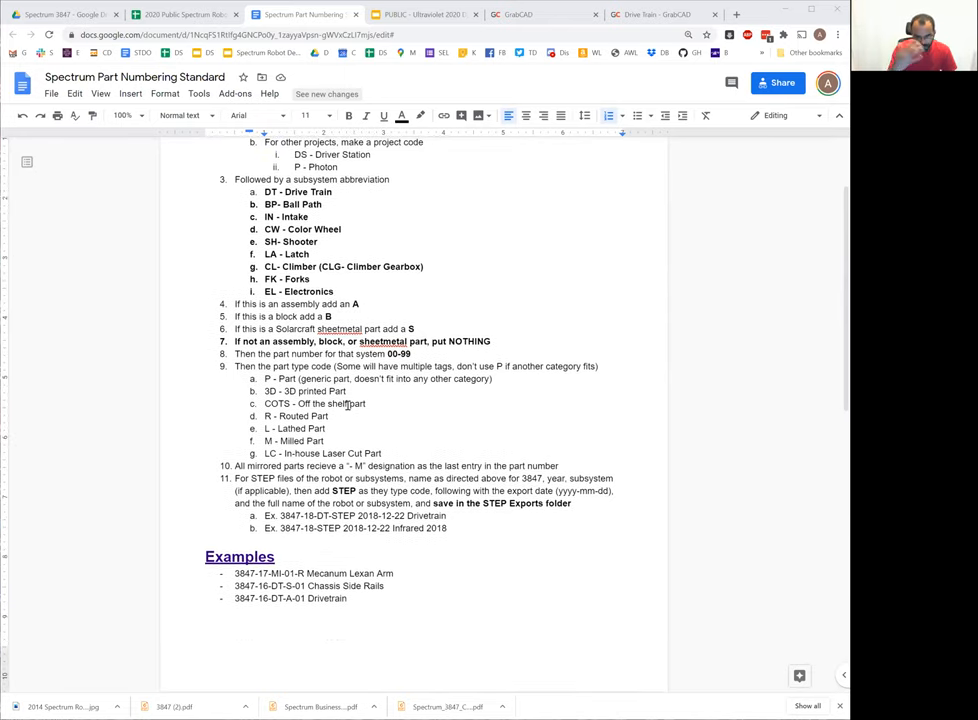
mouse_move(300, 386)
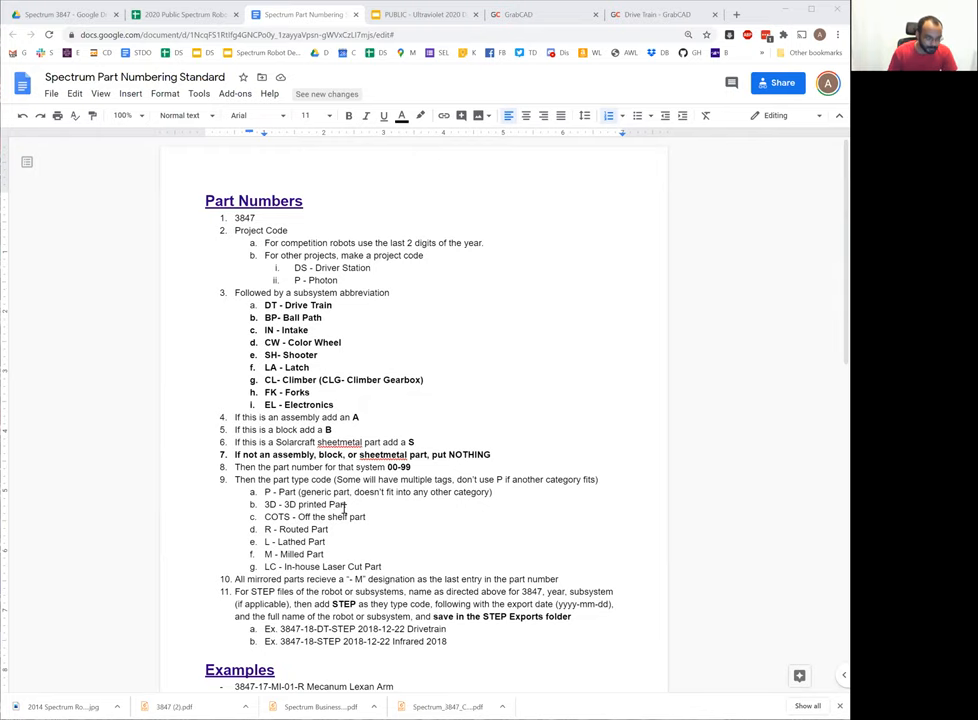
scroll("up", 3)
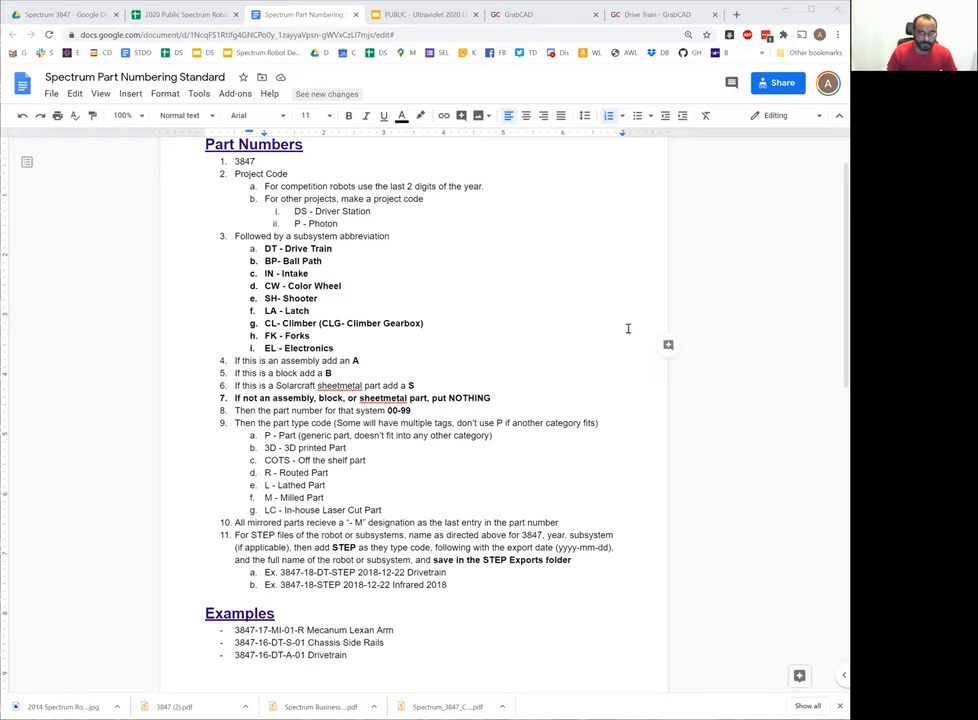
mouse_move(524, 434)
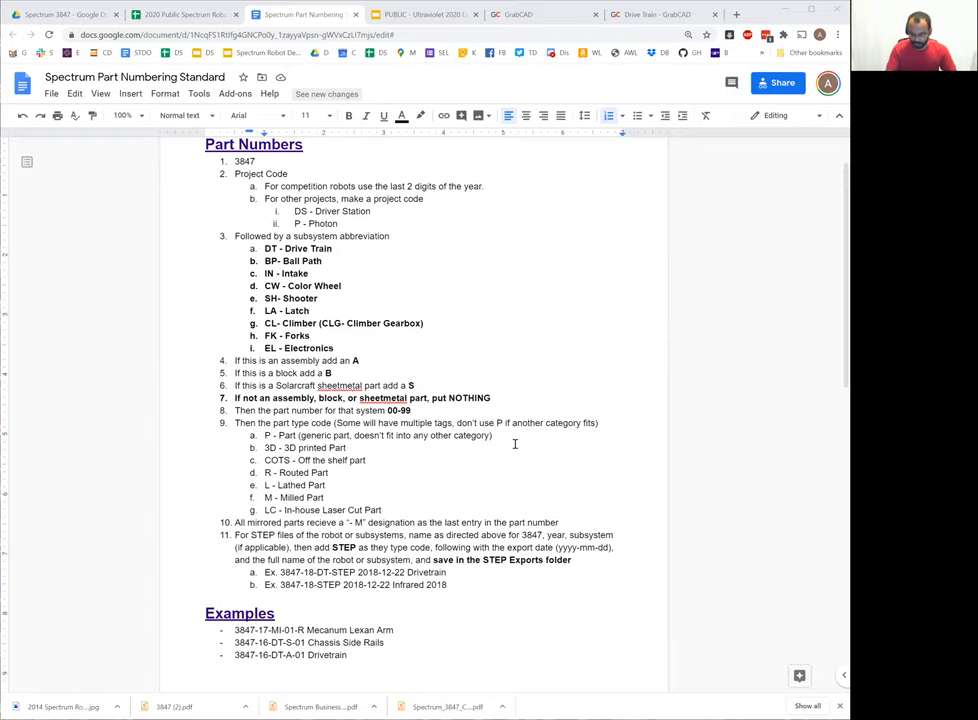
mouse_move(446, 244)
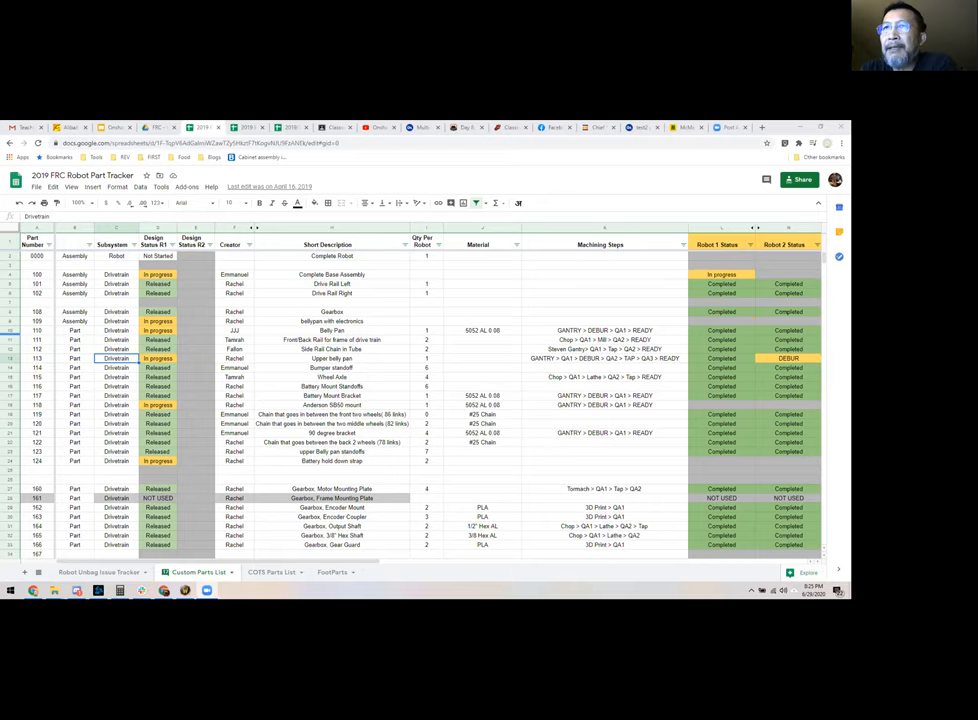
mouse_move(382, 600)
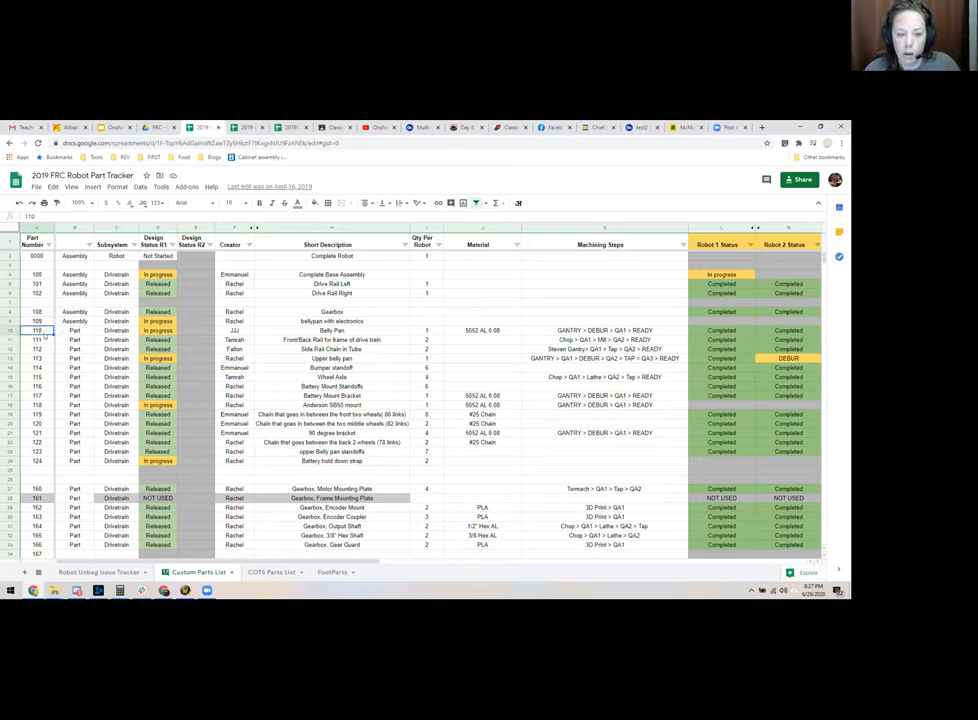
mouse_move(358, 388)
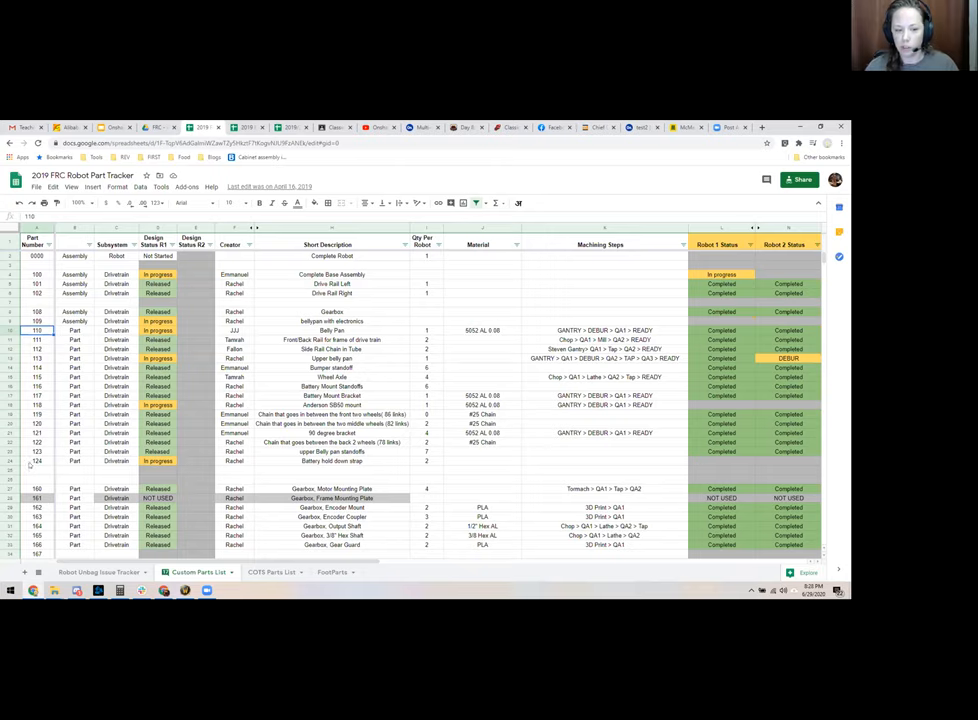
left_click(36, 460)
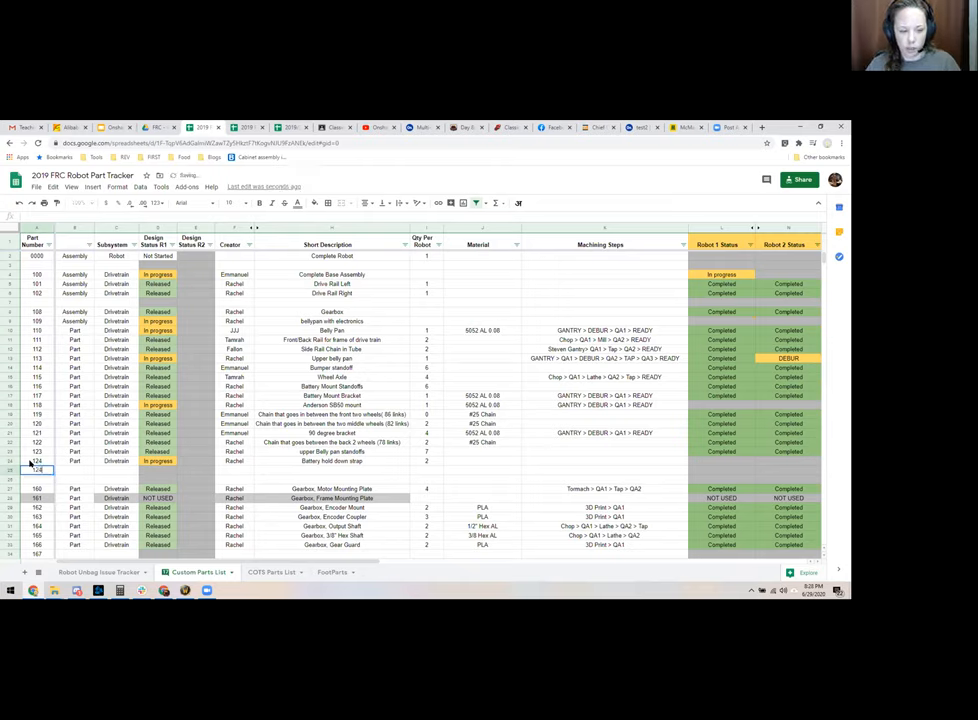
left_click(36, 468)
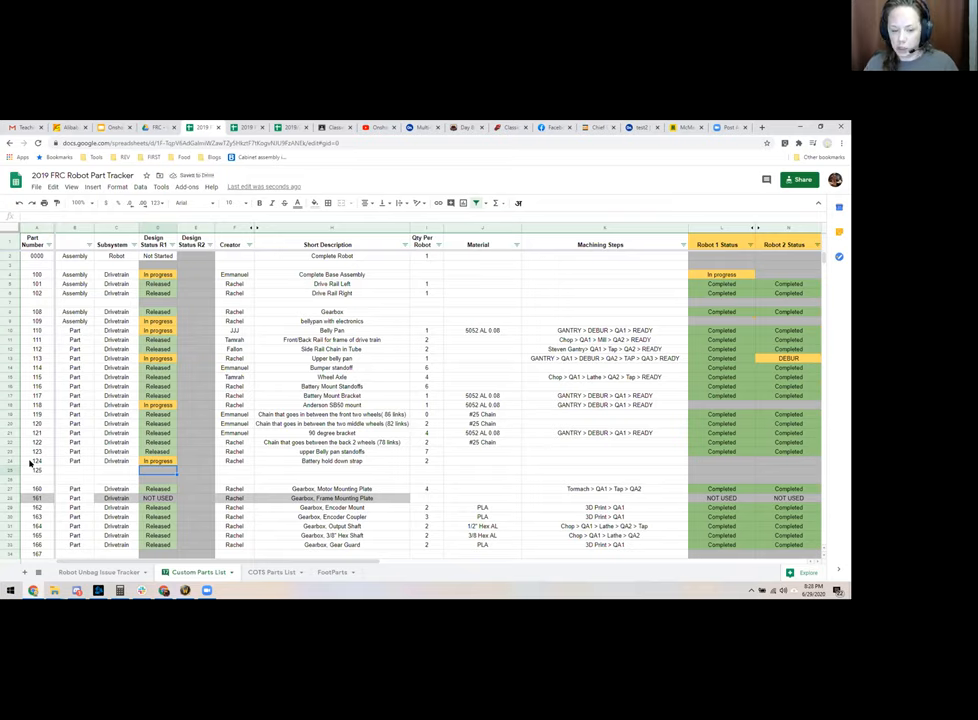
left_click(236, 460)
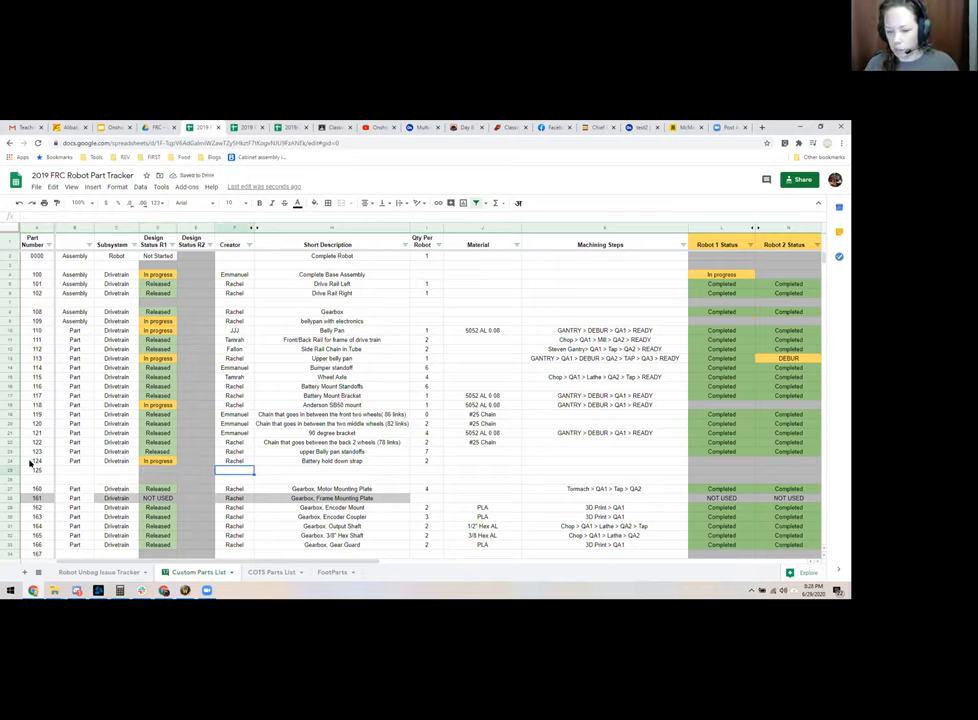
left_click(482, 470)
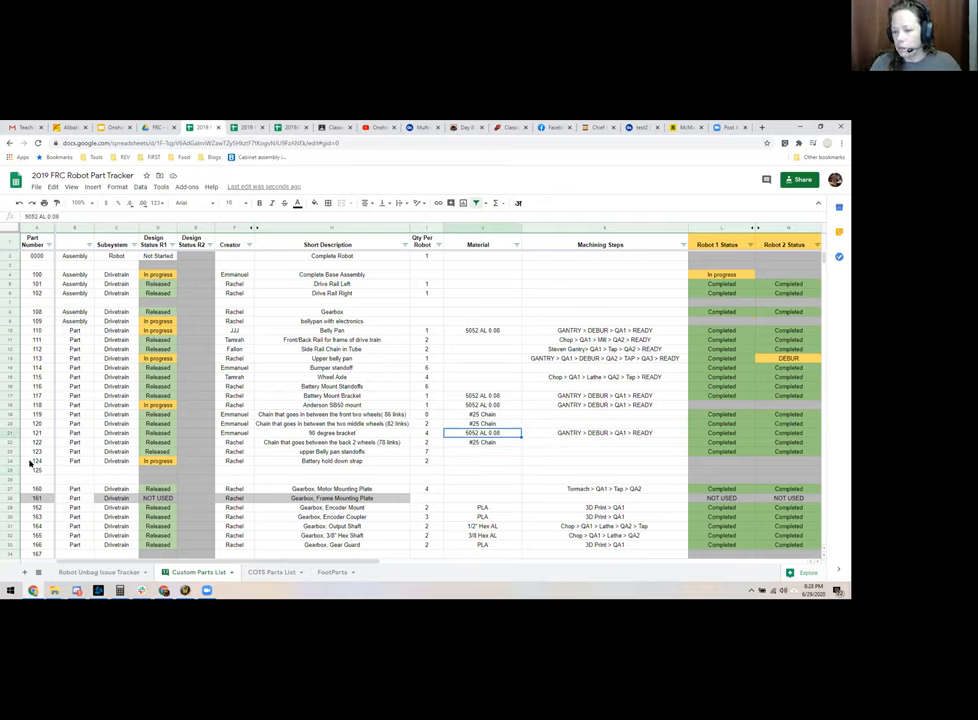
left_click(482, 396)
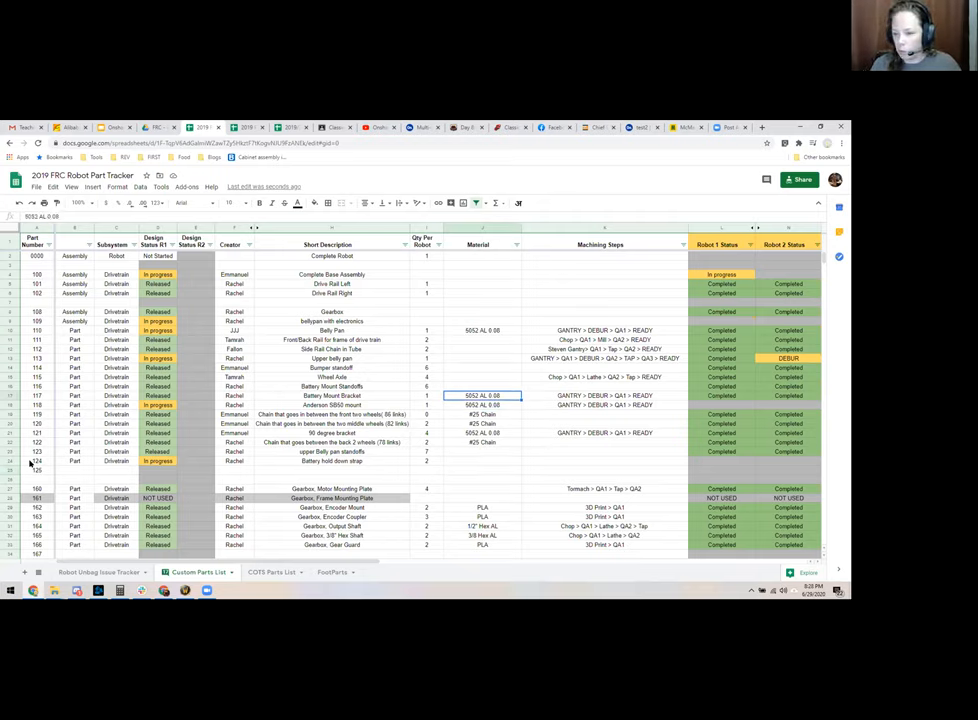
left_click(600, 396)
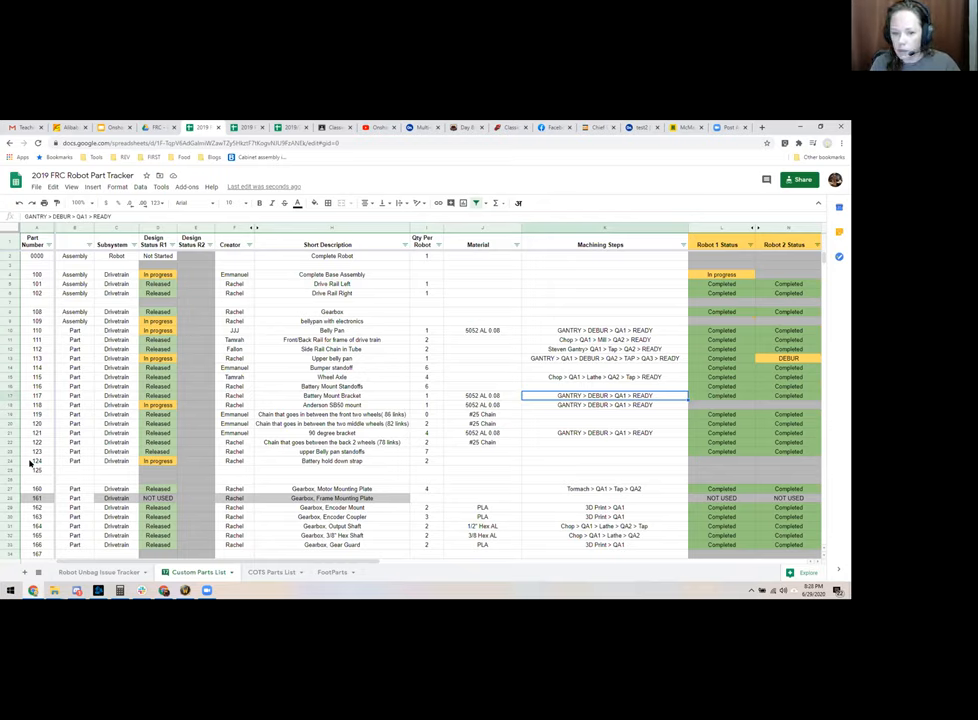
left_click(604, 376)
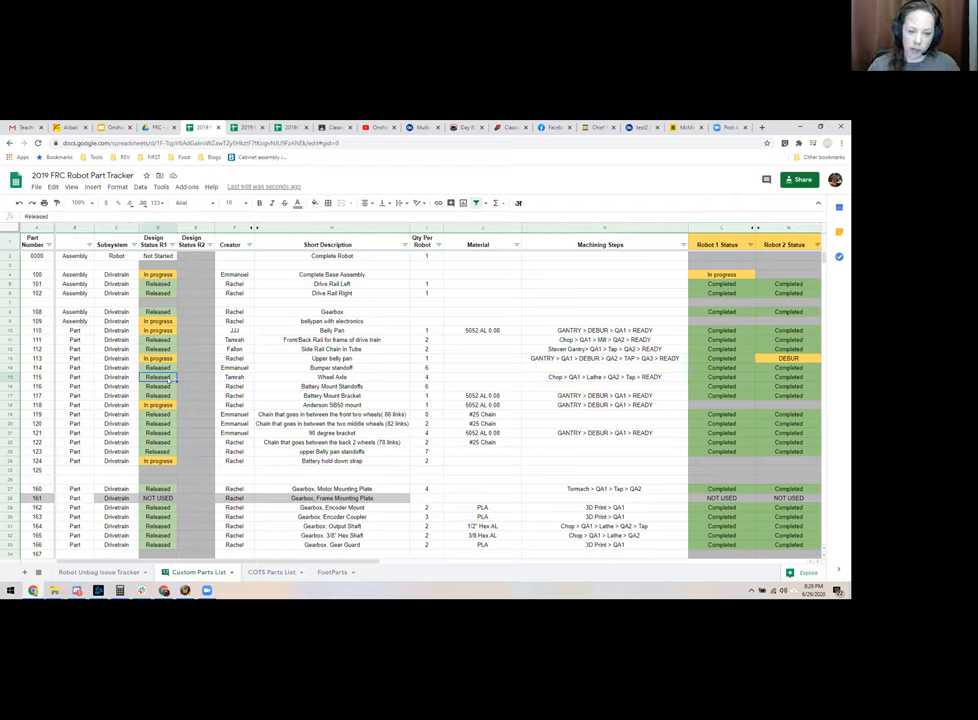
- Inspect a part's completion status and type entries in the tracker
left_click(234, 376)
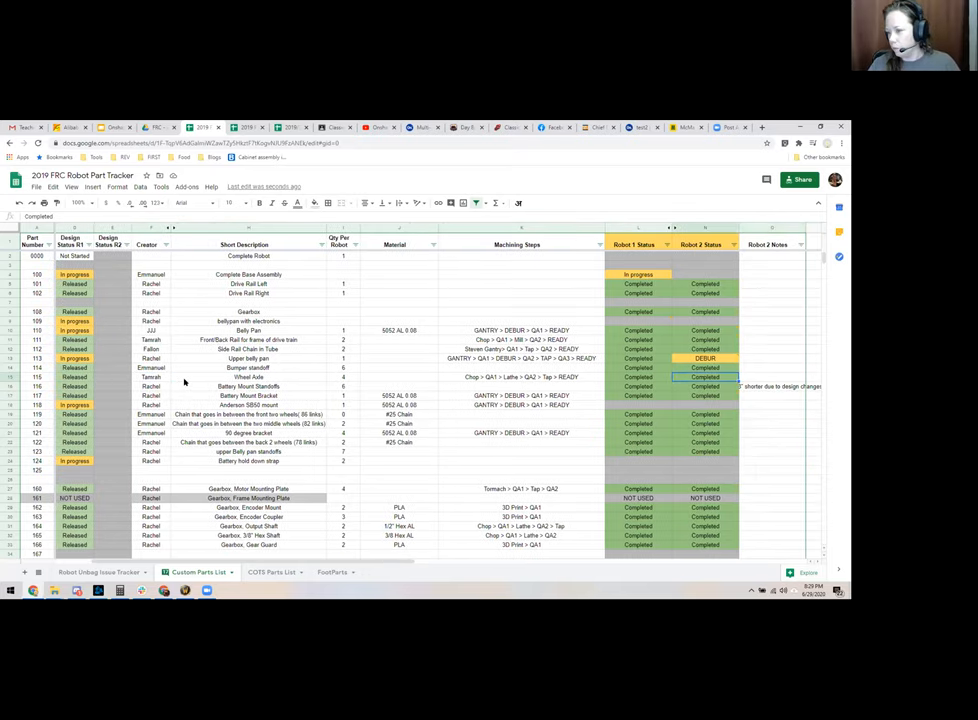
left_click(704, 358)
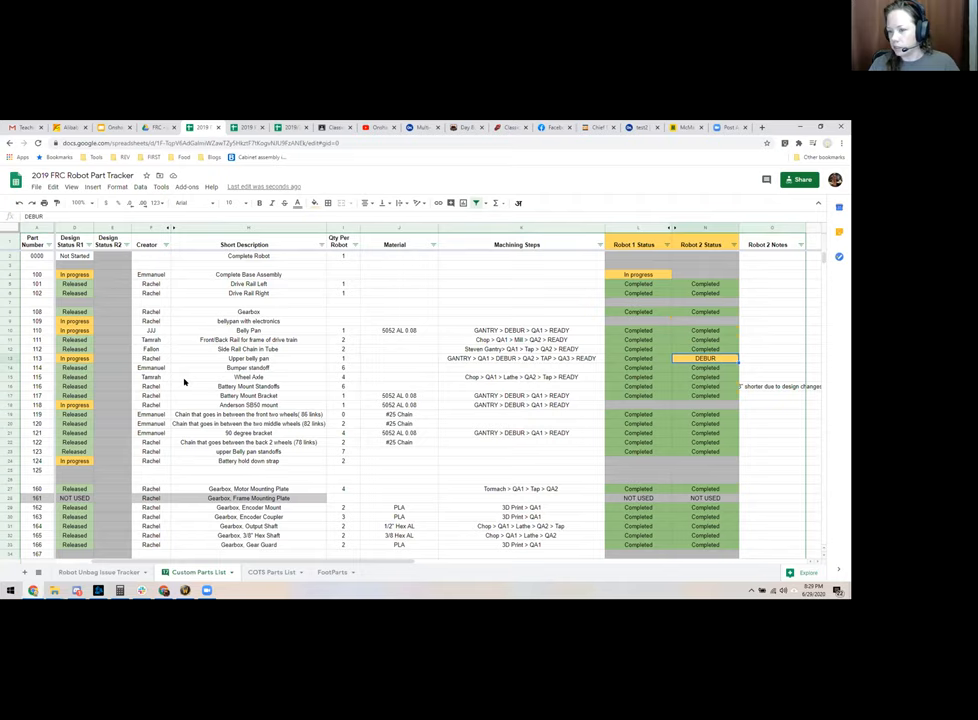
left_click(520, 358)
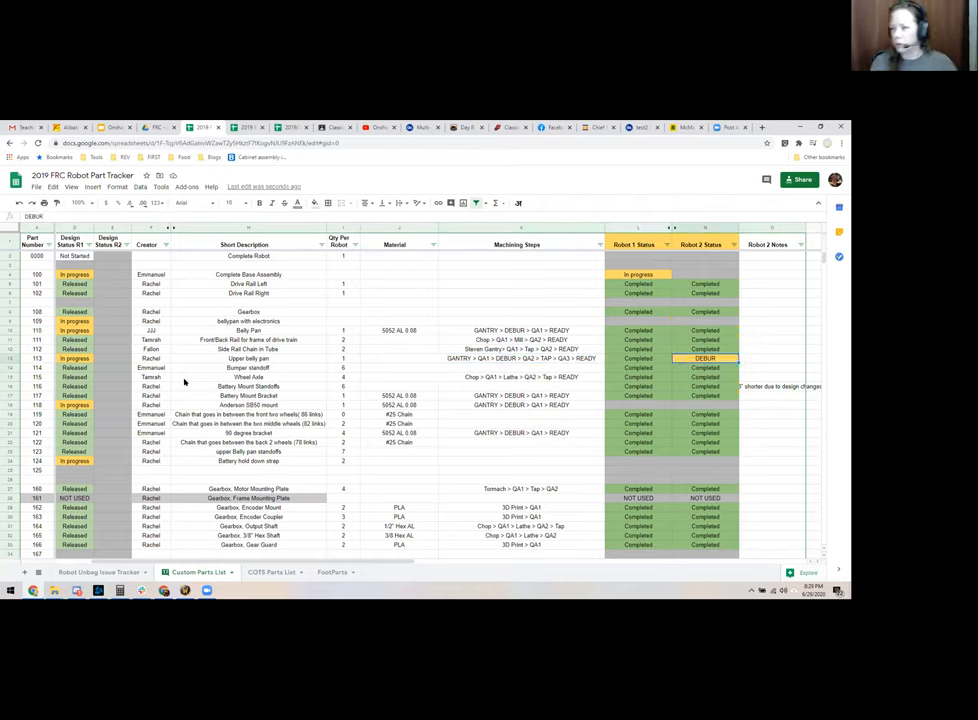
left_click(520, 358)
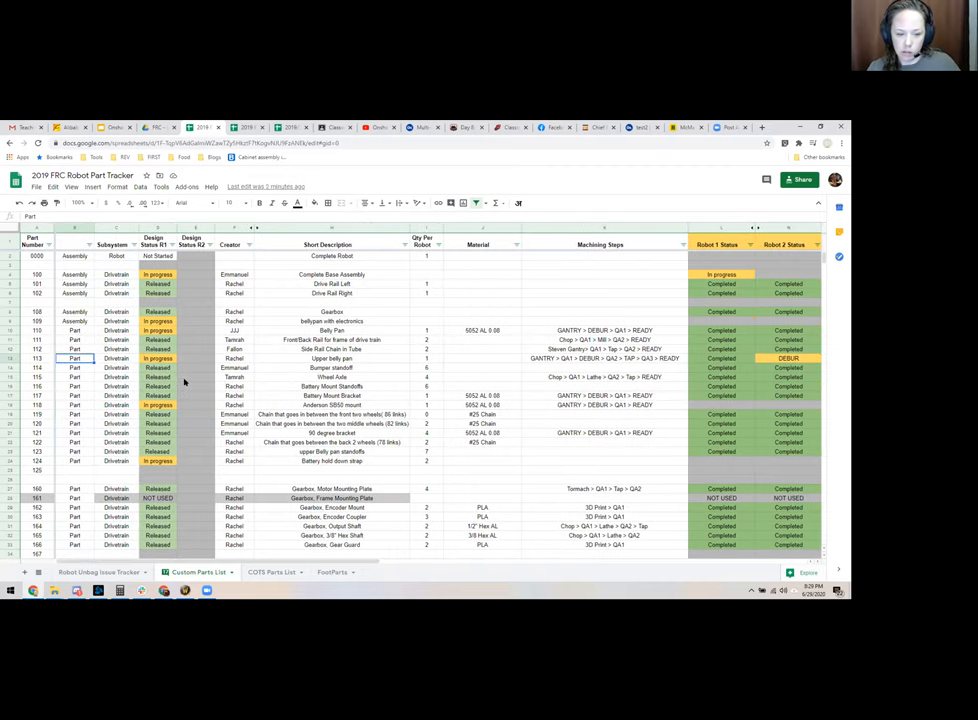
- Scroll the sheet down to the Intake subsystem rows
scroll("down", 3)
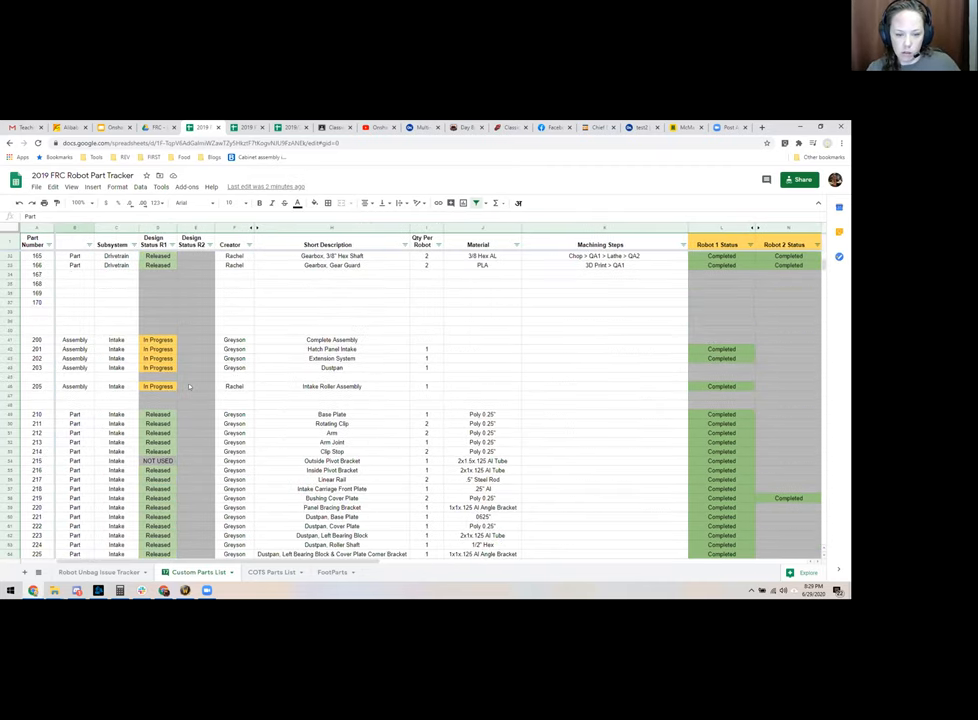
scroll("down", 3)
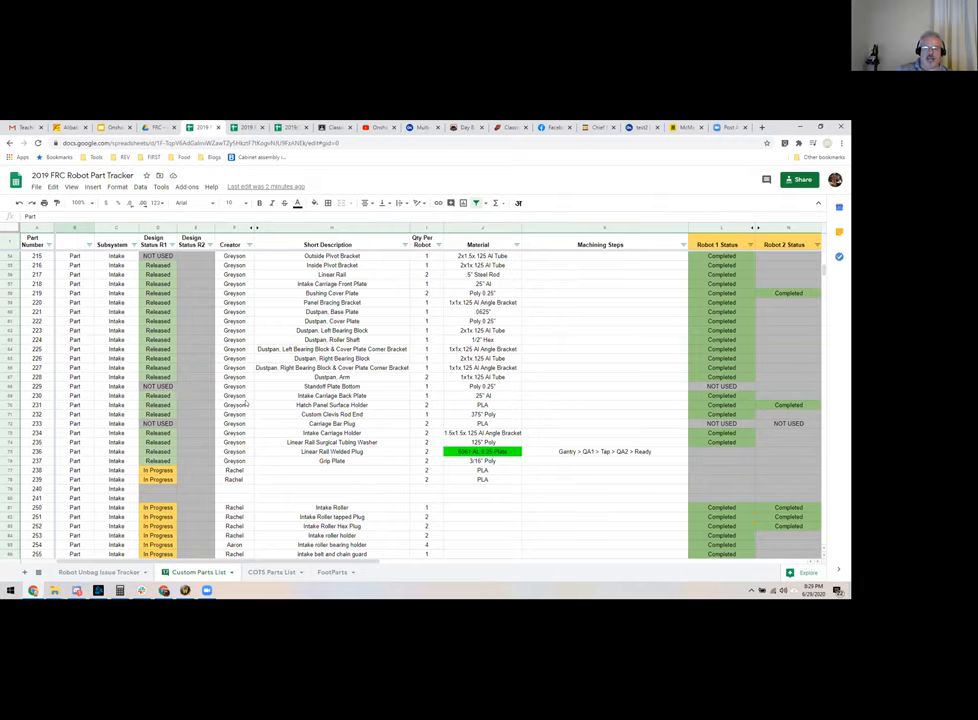
scroll("up", 3)
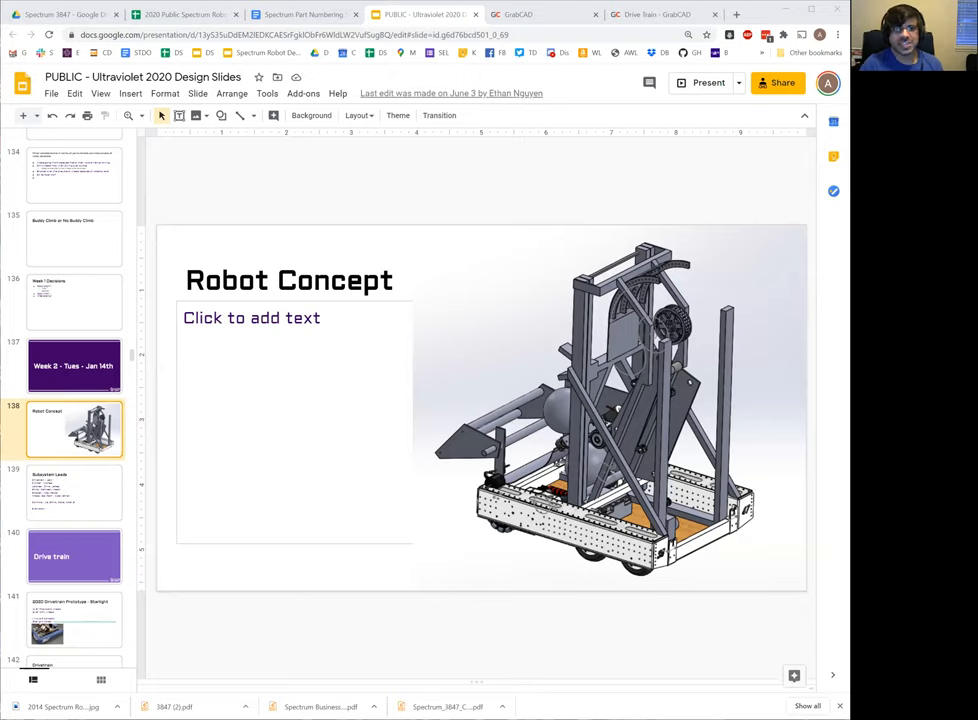
mouse_move(708, 454)
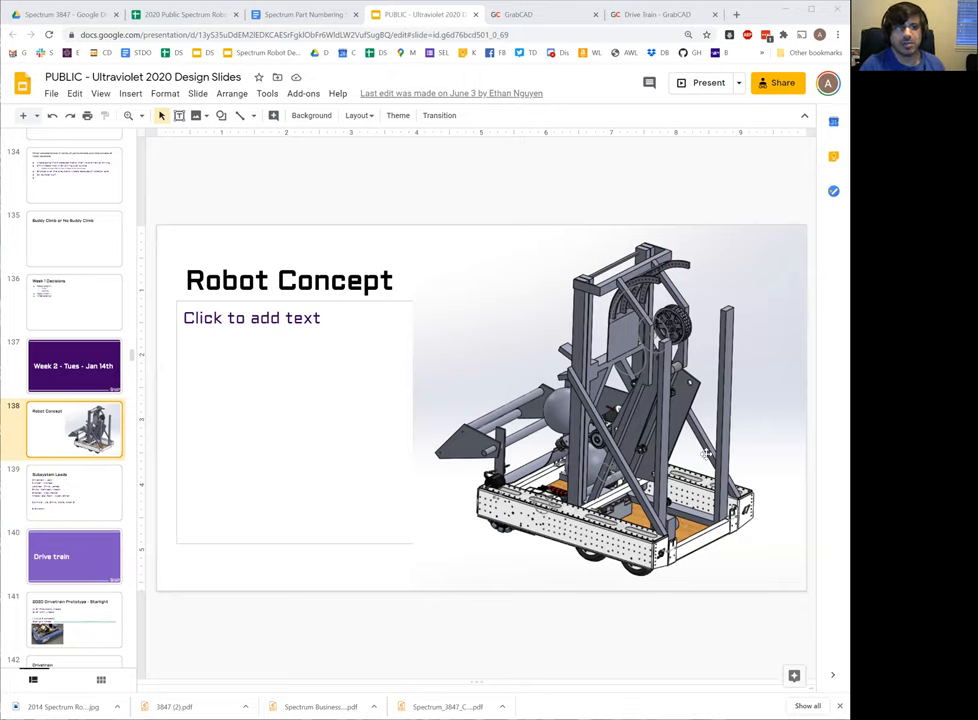
mouse_move(666, 624)
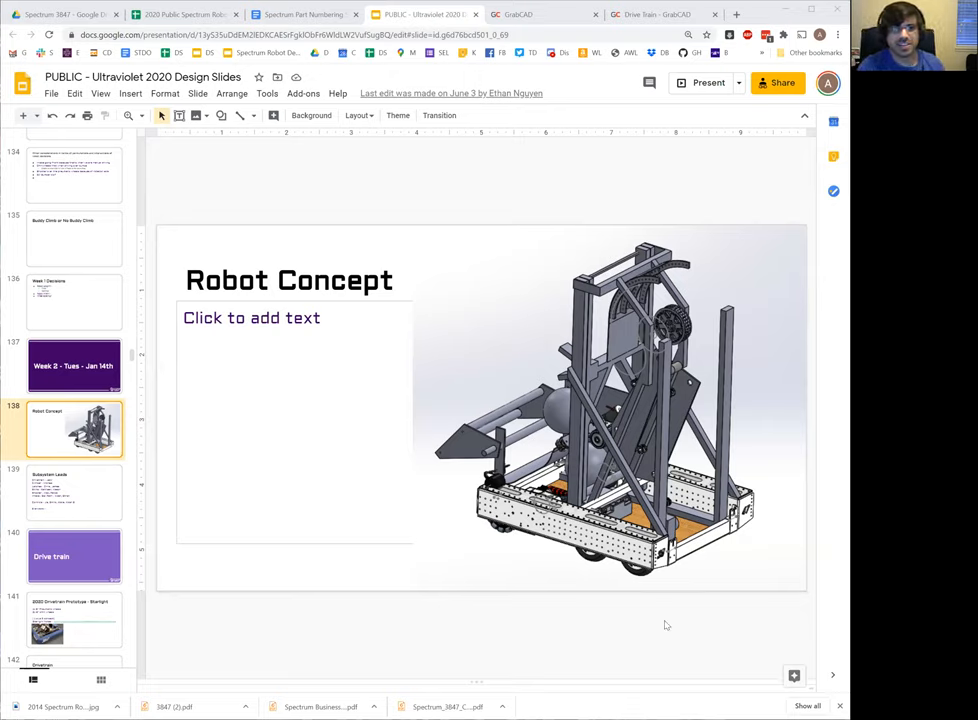
mouse_move(680, 624)
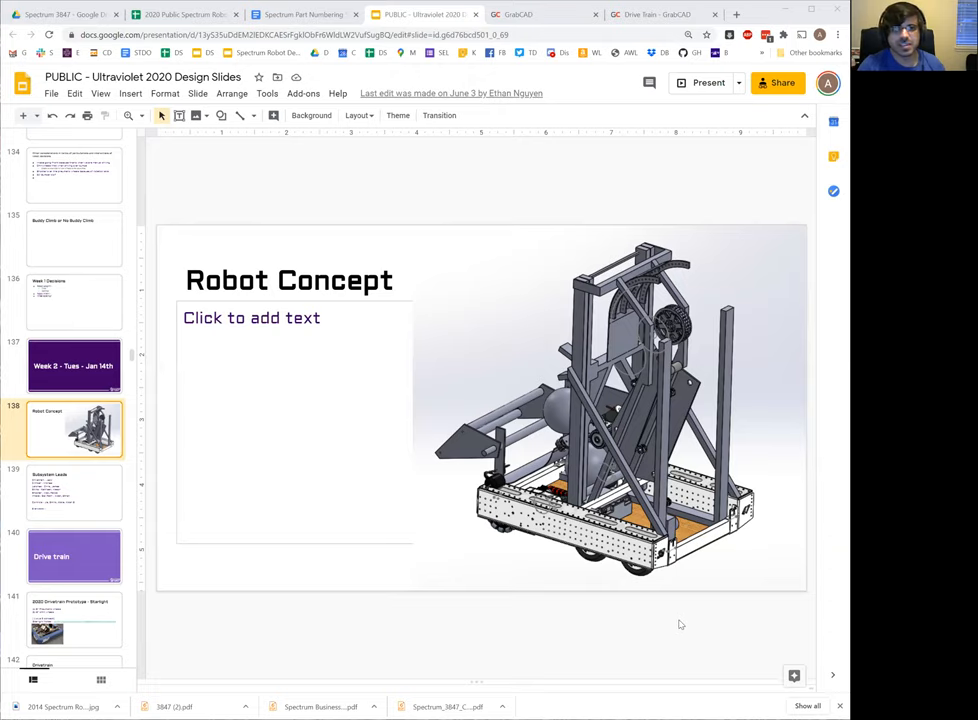
mouse_move(664, 468)
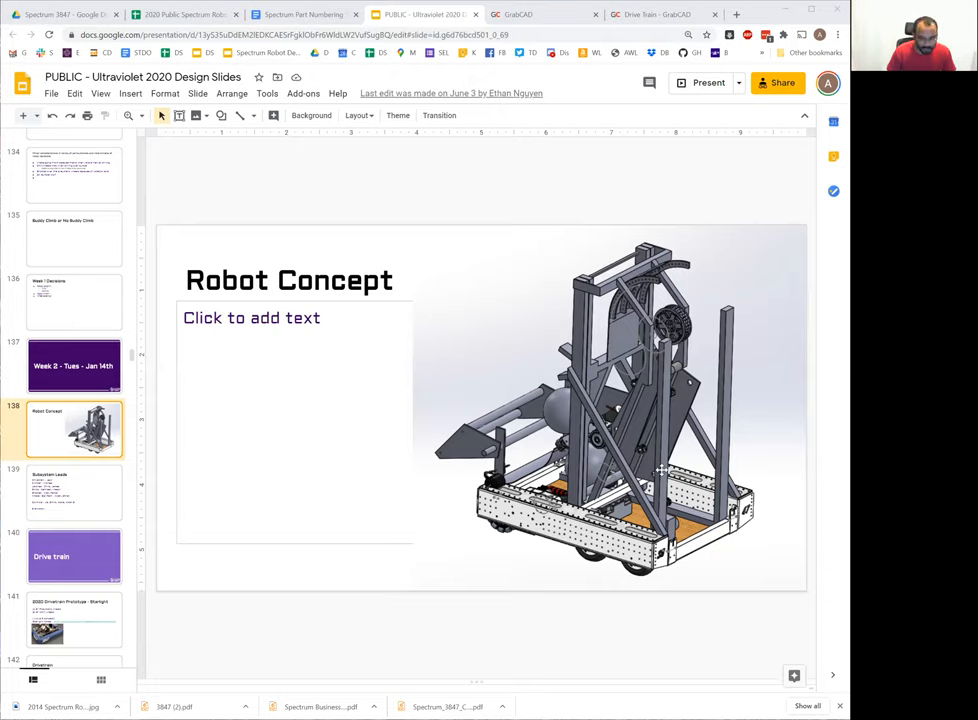
mouse_move(658, 470)
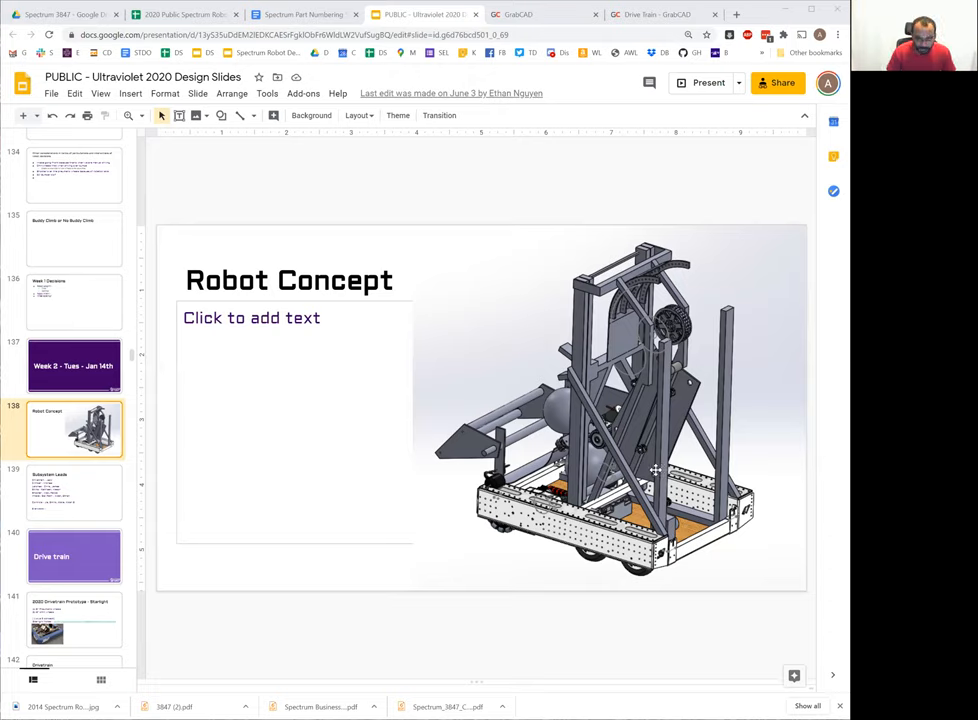
mouse_move(654, 508)
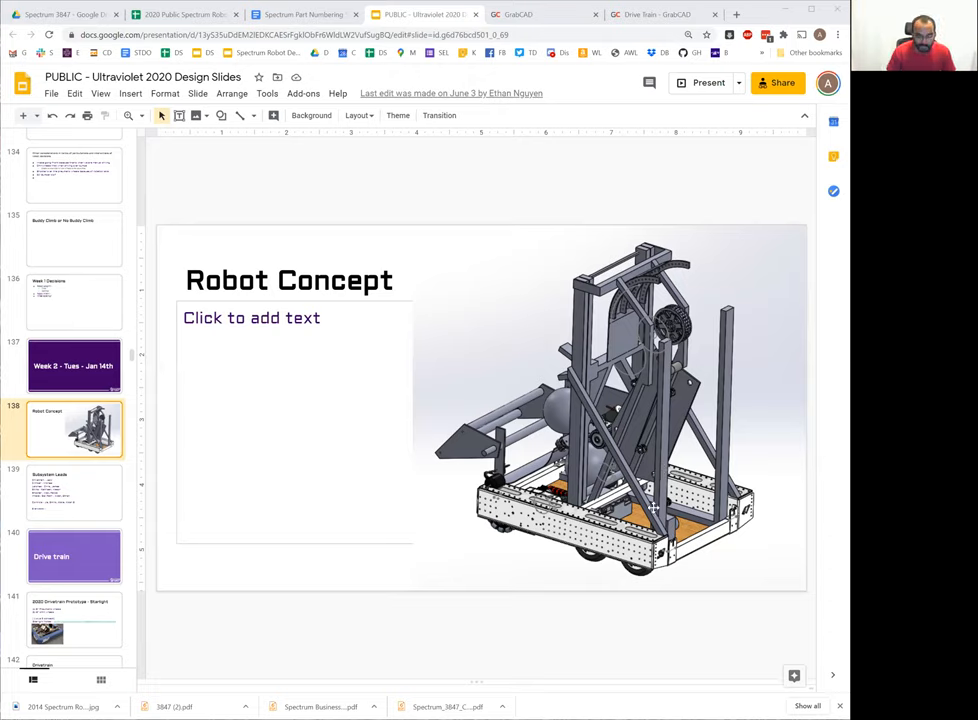
mouse_move(740, 544)
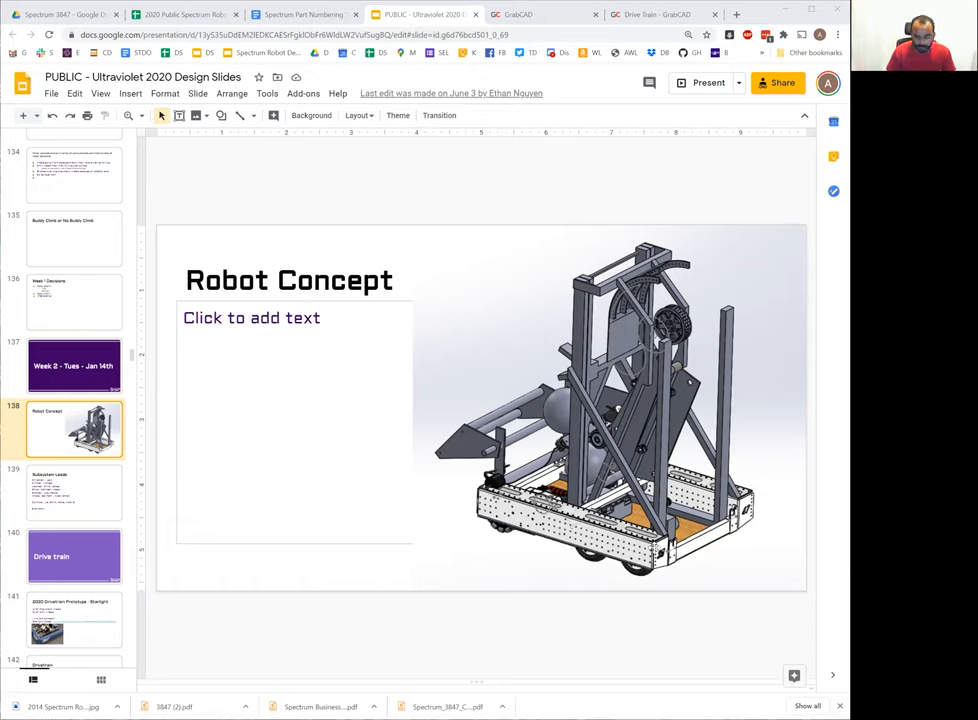
mouse_move(584, 348)
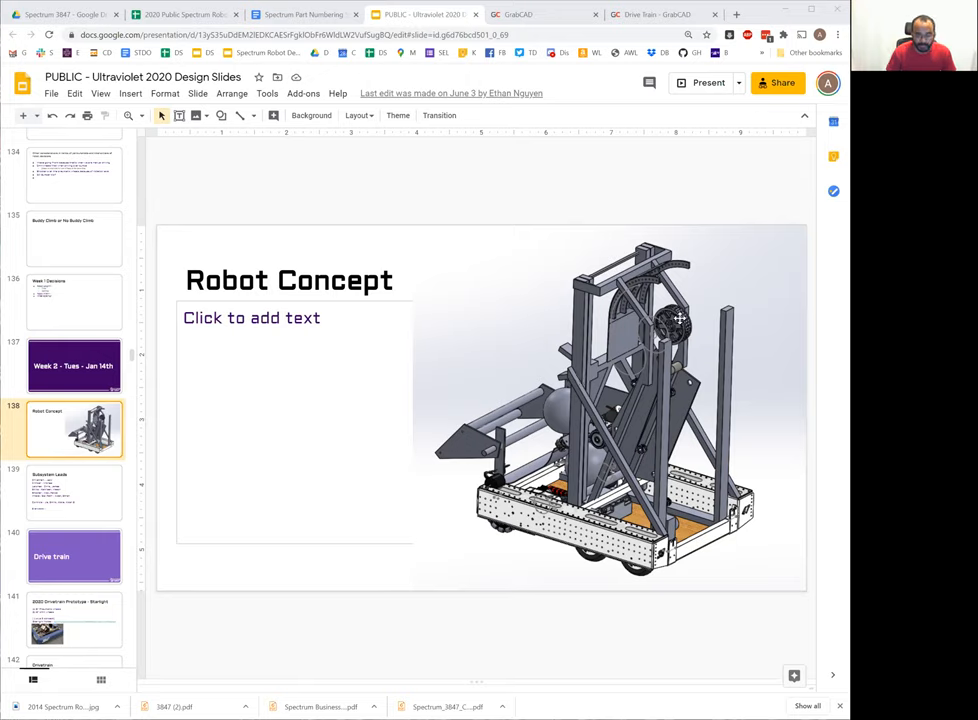
mouse_move(632, 340)
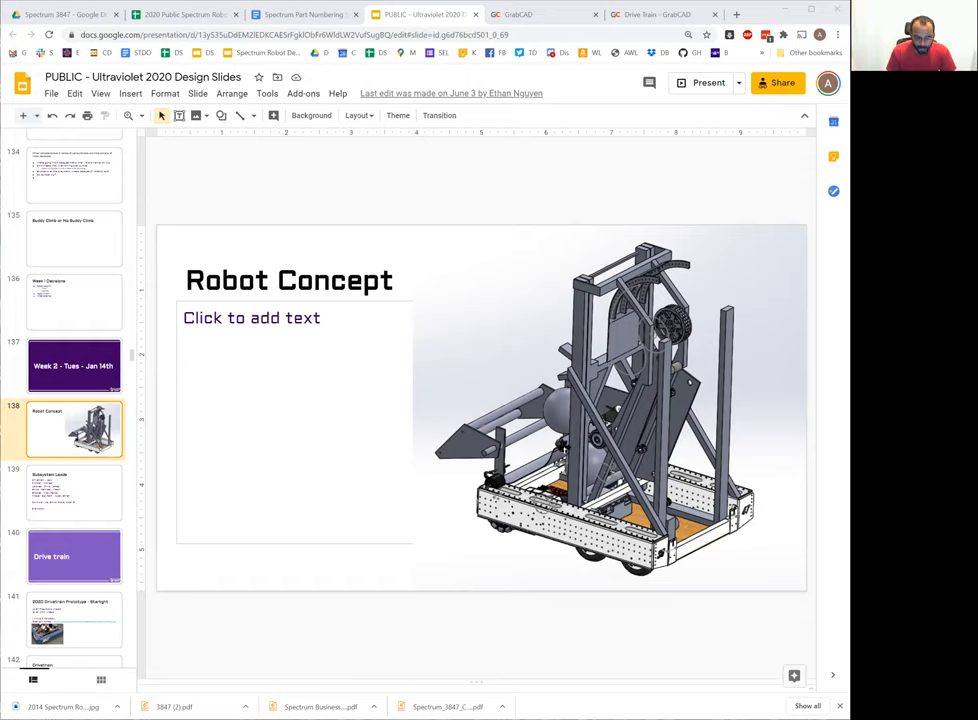
mouse_move(626, 414)
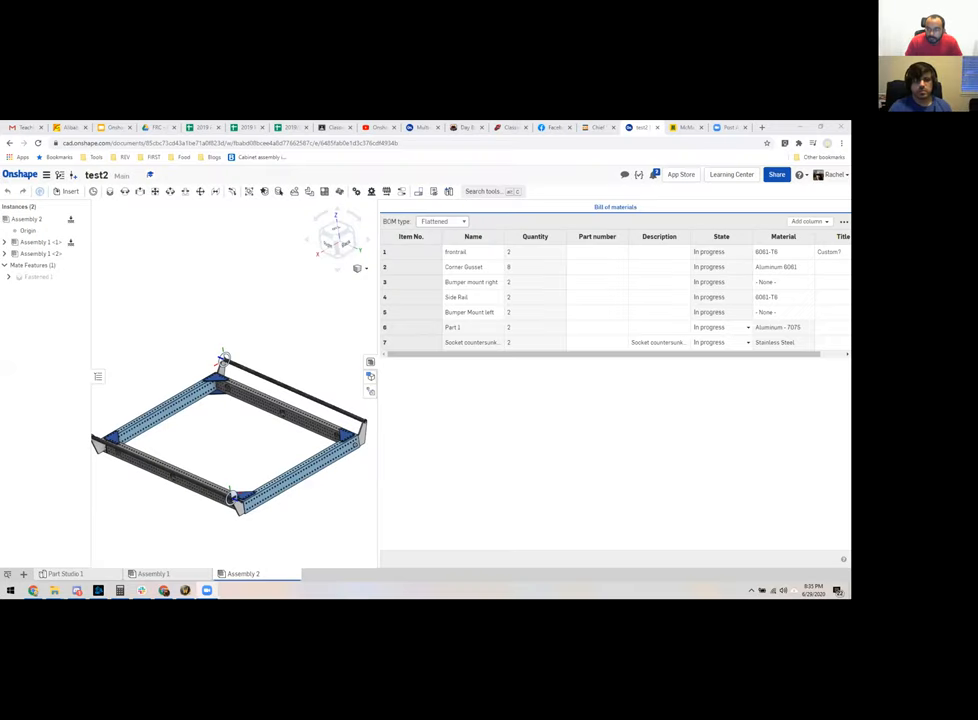
mouse_move(188, 460)
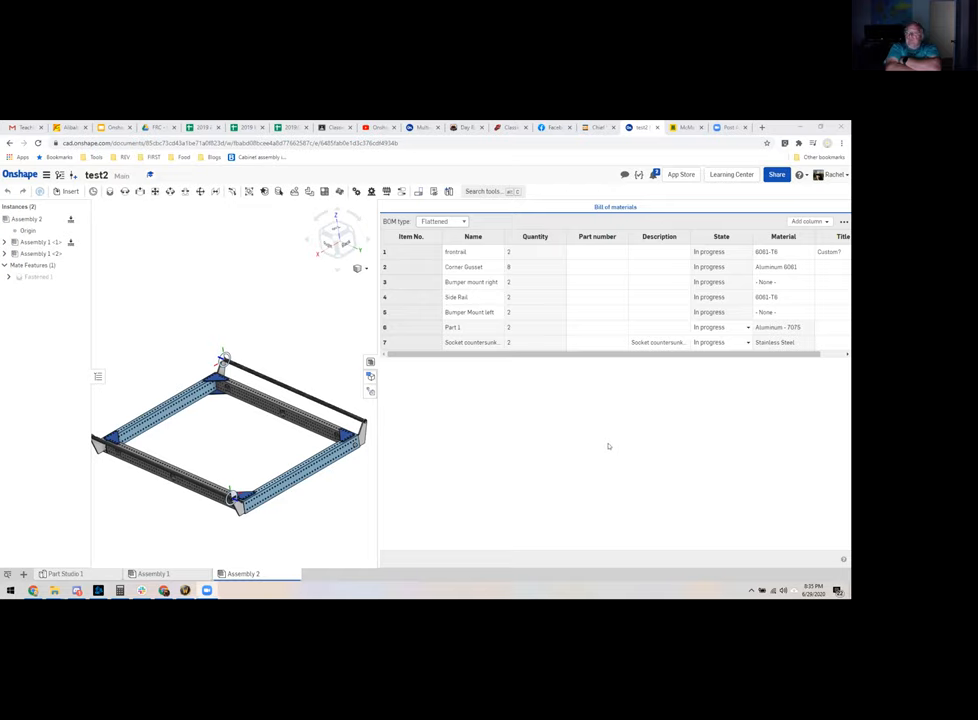
mouse_move(564, 438)
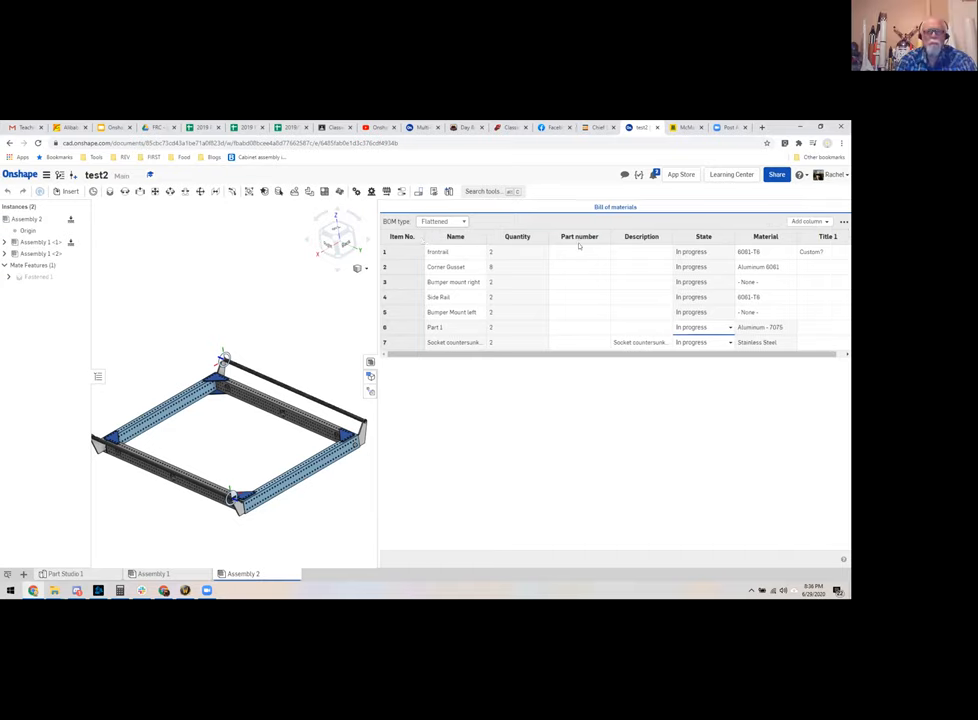
- View the Part number column's options in the BOM and dismiss them unchanged
left_click(516, 236)
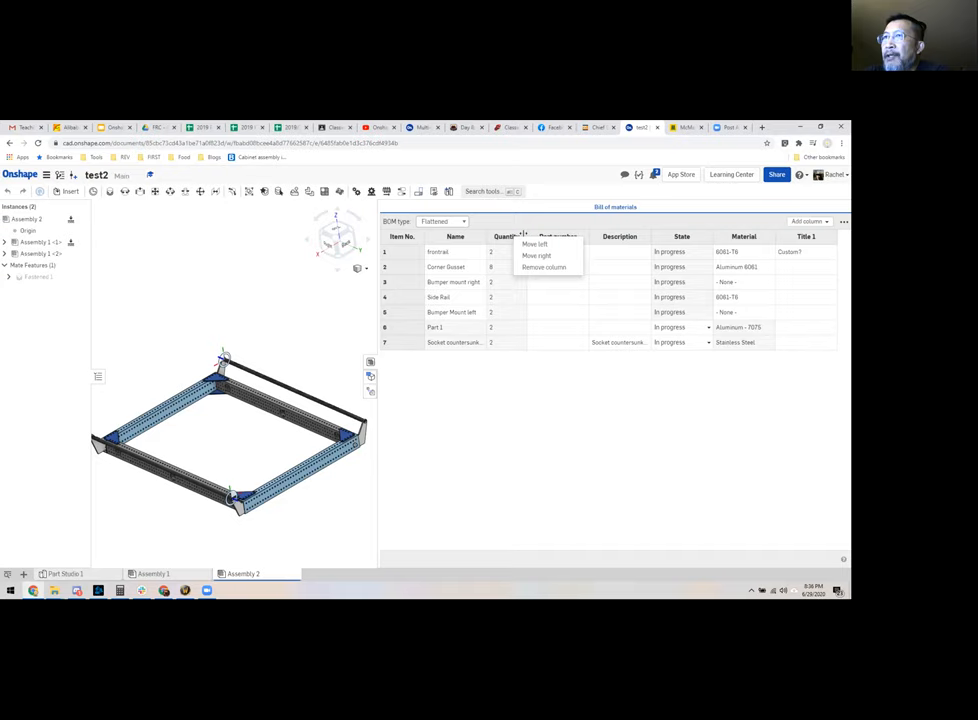
left_click(512, 436)
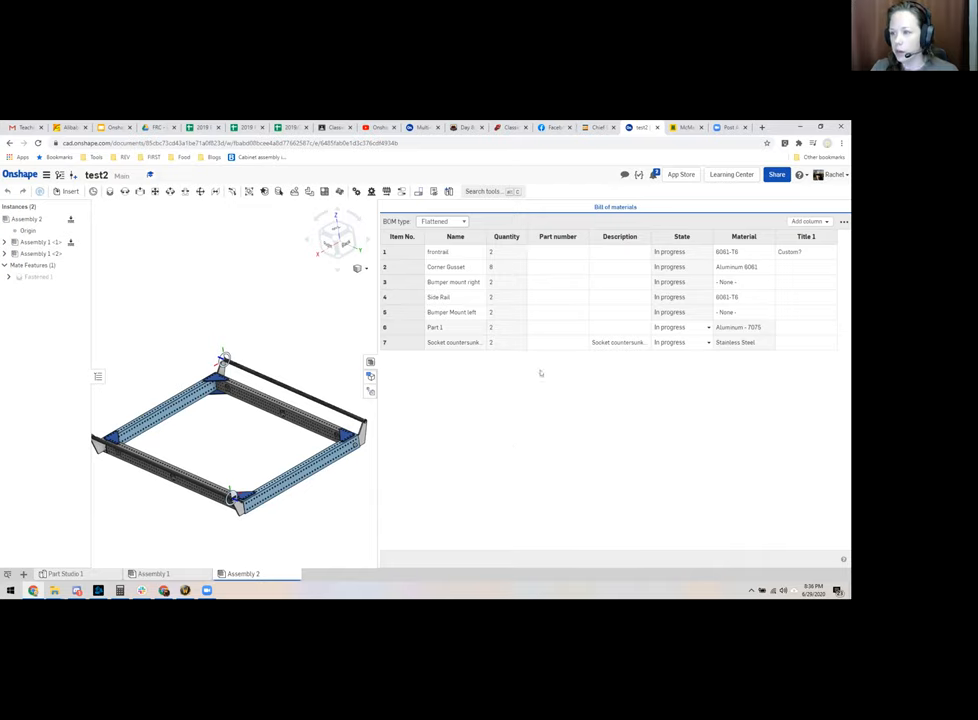
mouse_move(498, 268)
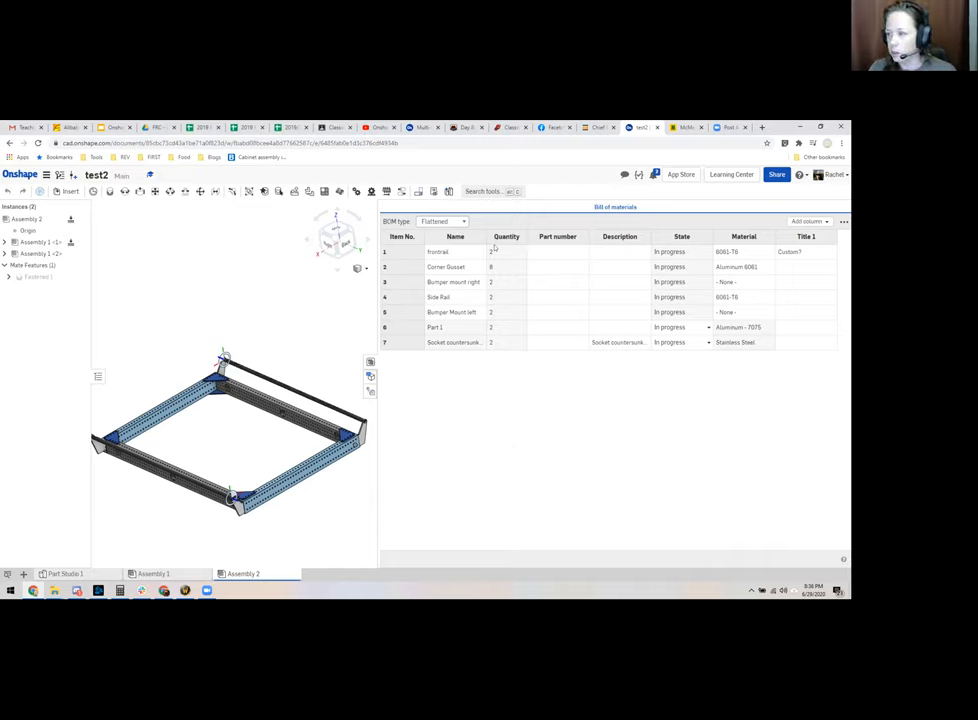
- Review the addable BOM column properties, then set Part 1's state to Released
left_click(810, 220)
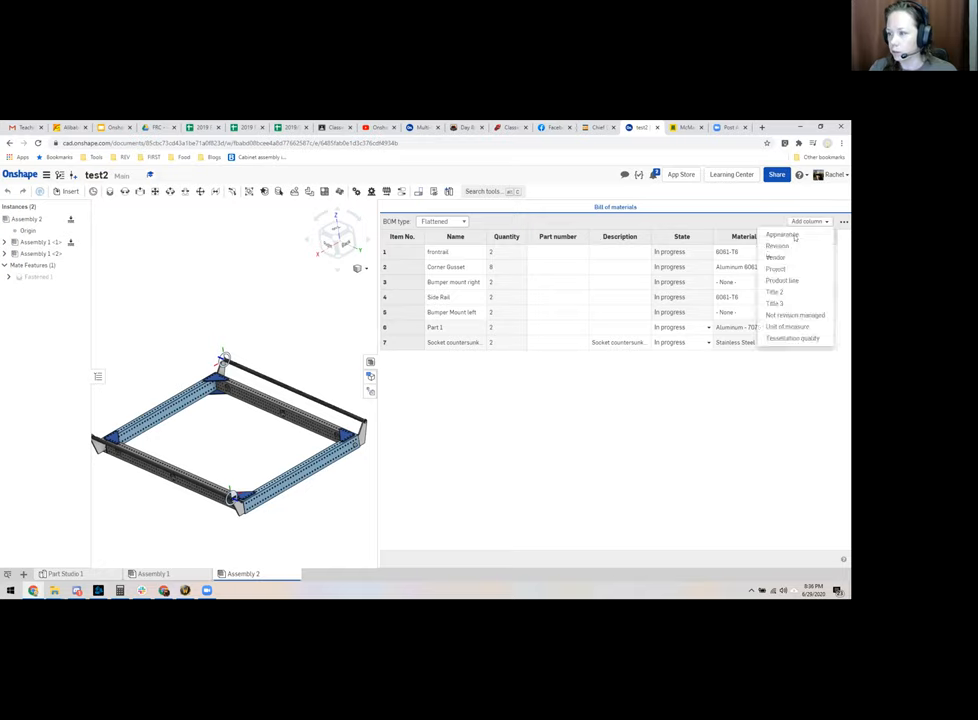
left_click(774, 292)
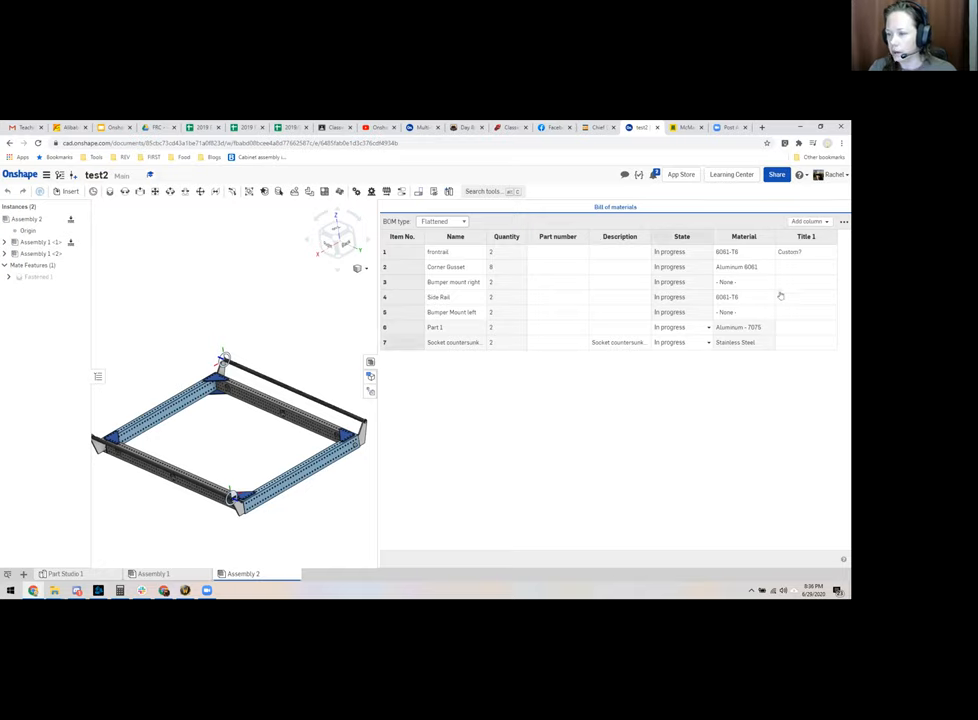
left_click(680, 328)
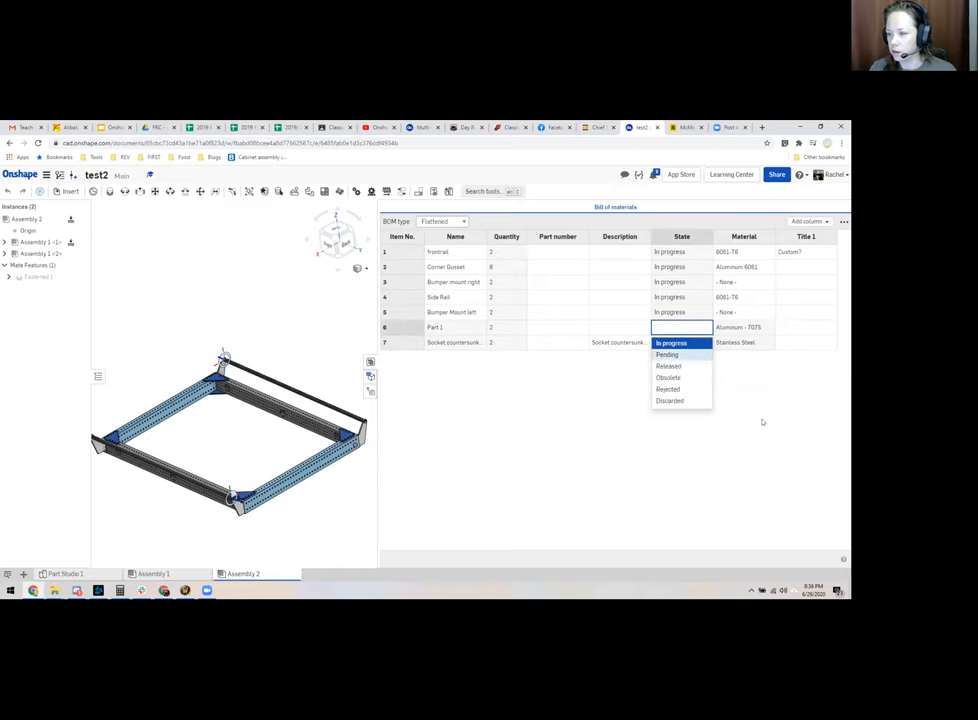
mouse_move(792, 266)
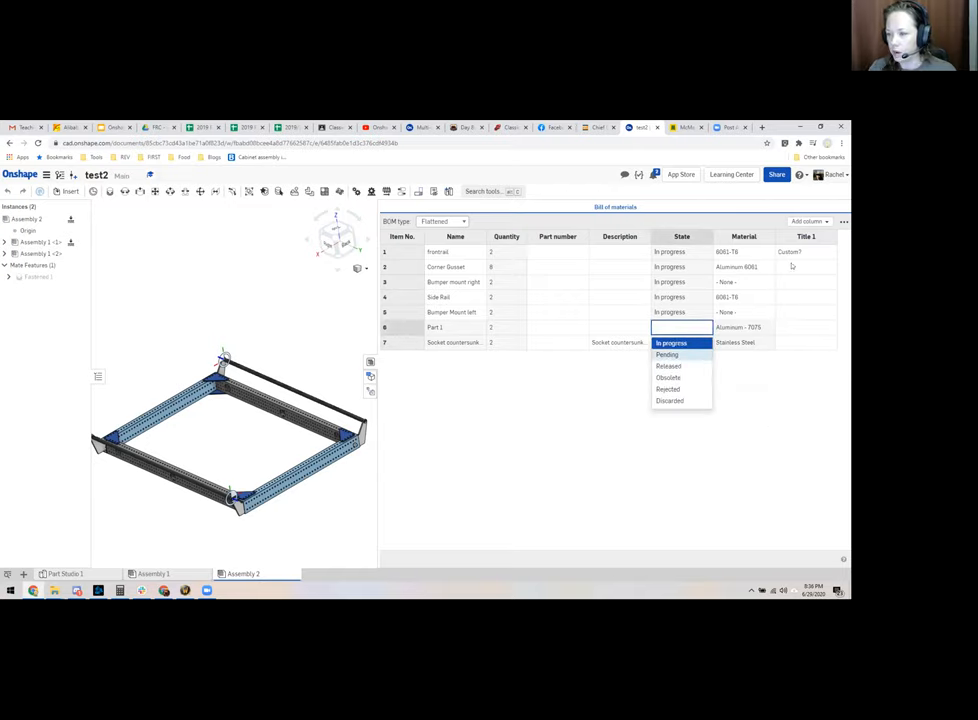
left_click(668, 364)
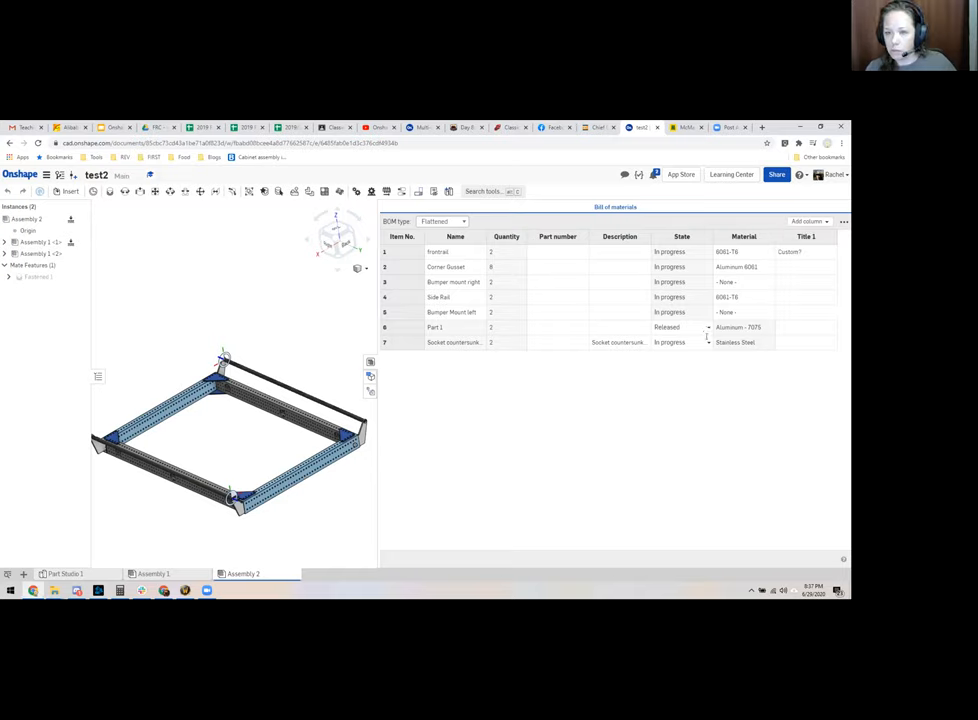
mouse_move(688, 400)
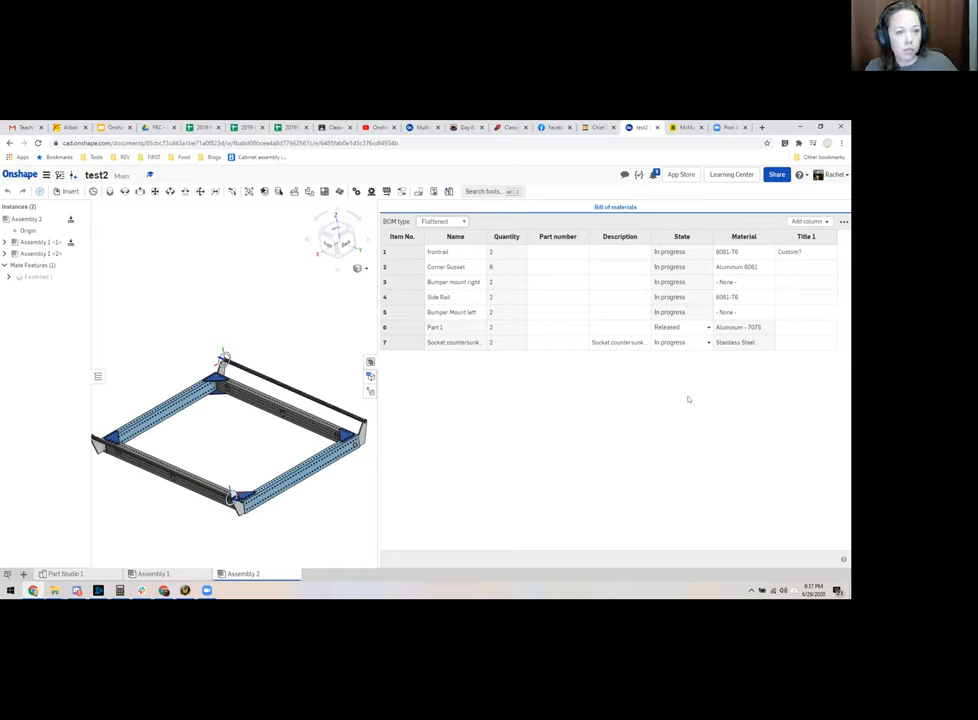